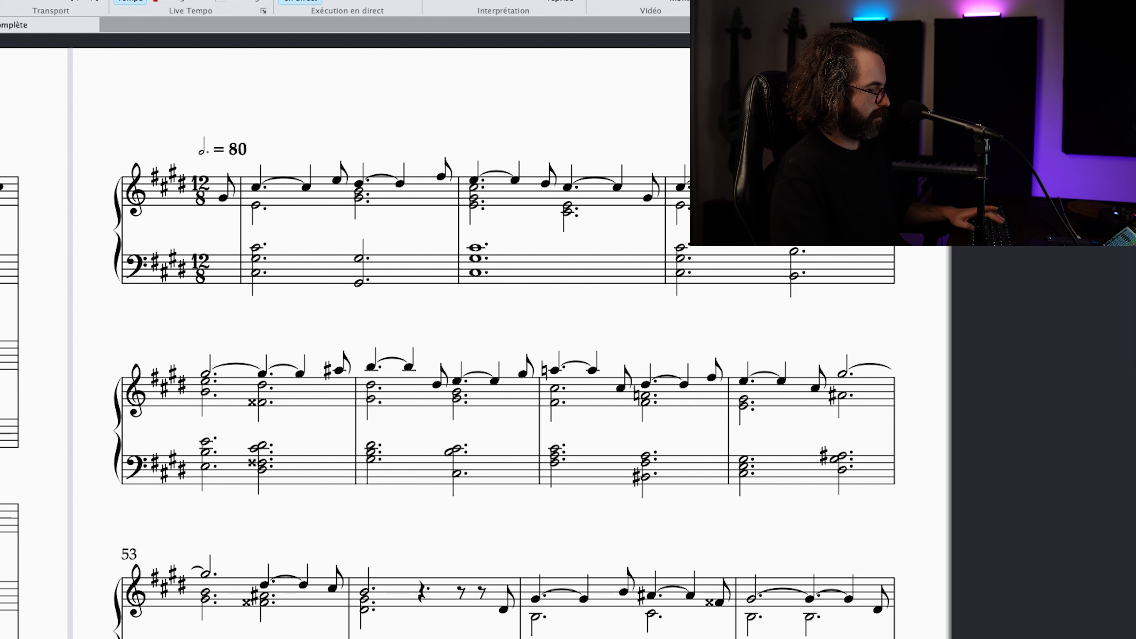
Step: Scroll through the piano reduction around bar 53 to review its opening phrase
scroll(down, 3)
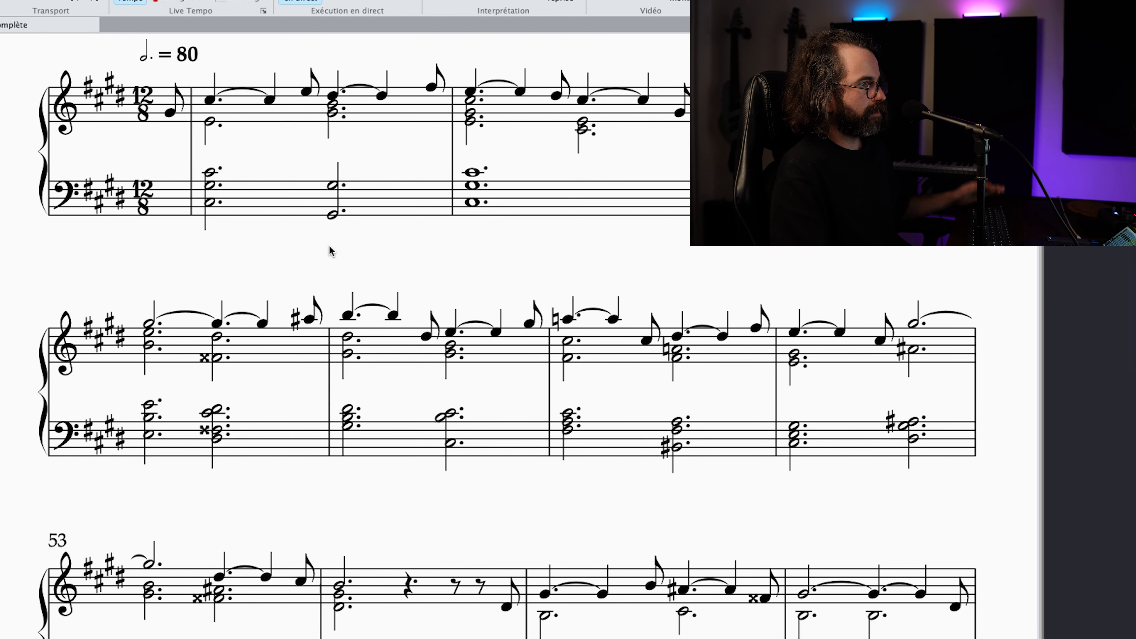
mouse_move(327, 228)
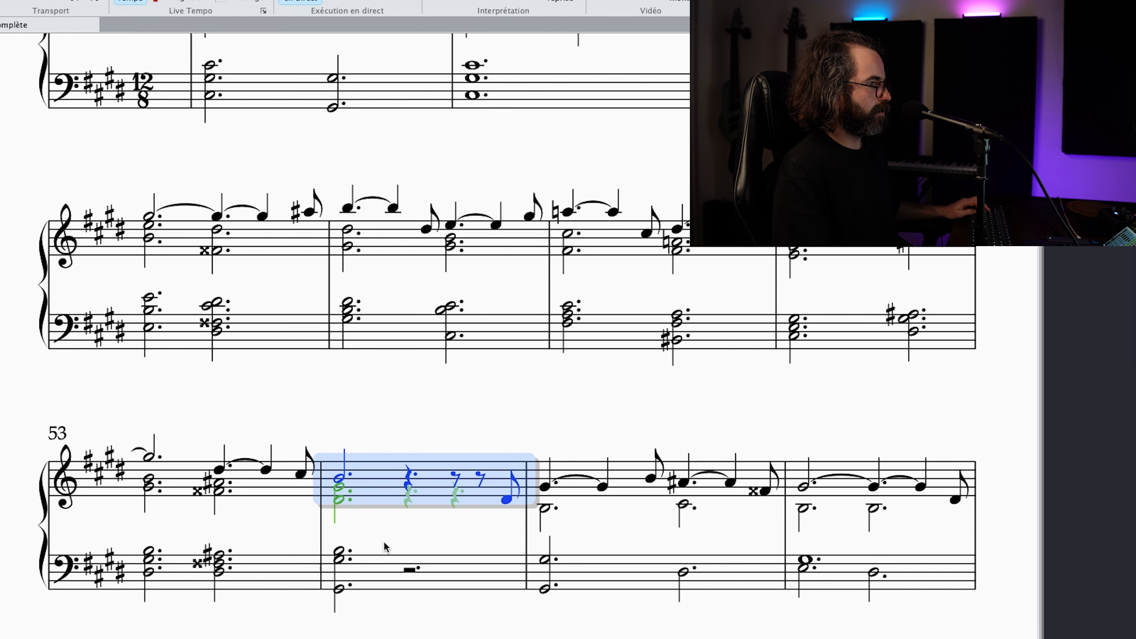
scroll(up, 3)
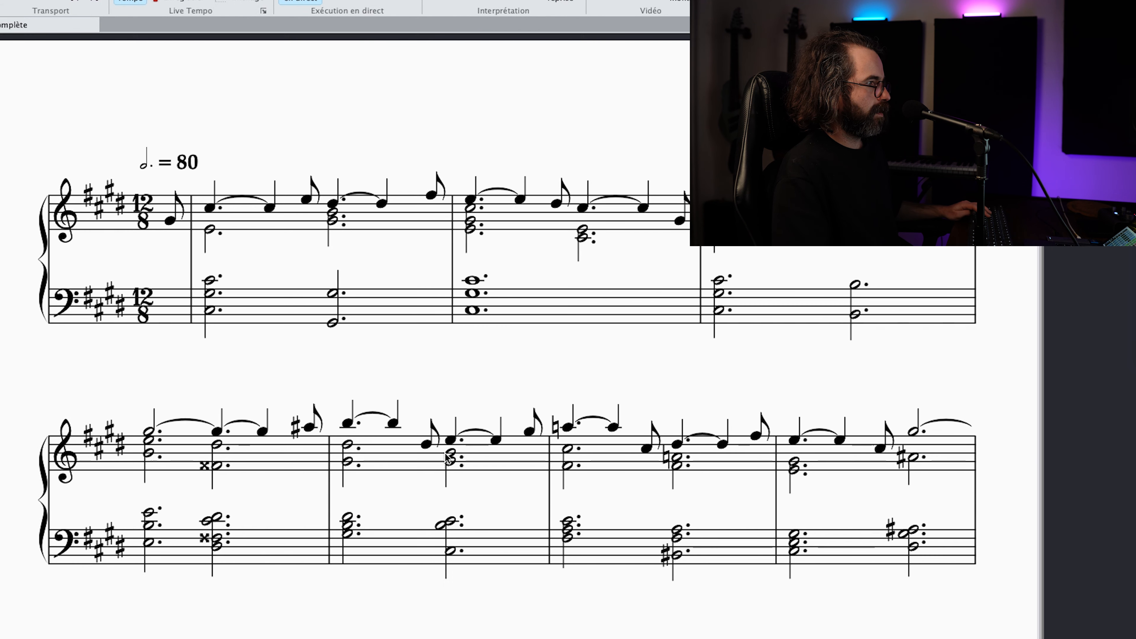
scroll(down, 3)
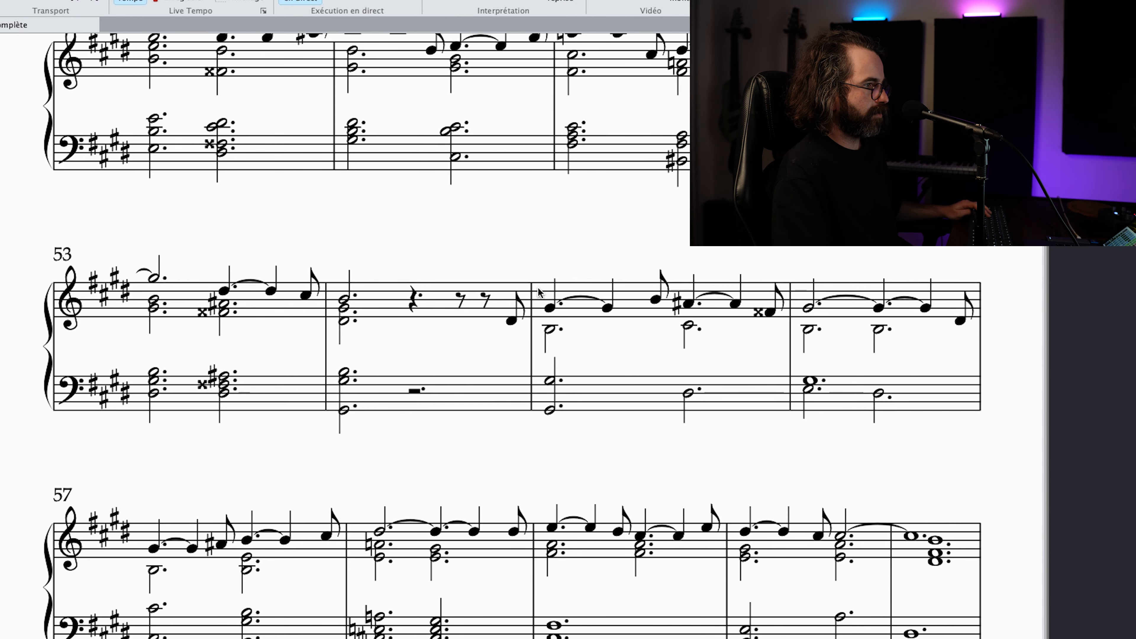
mouse_move(576, 288)
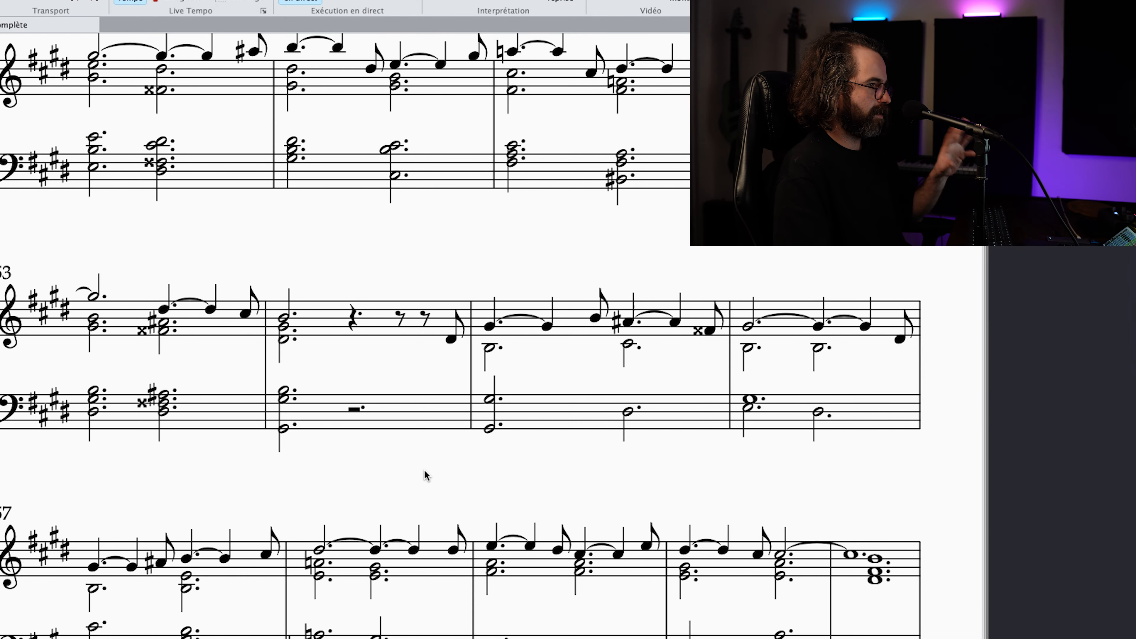
scroll(up, 3)
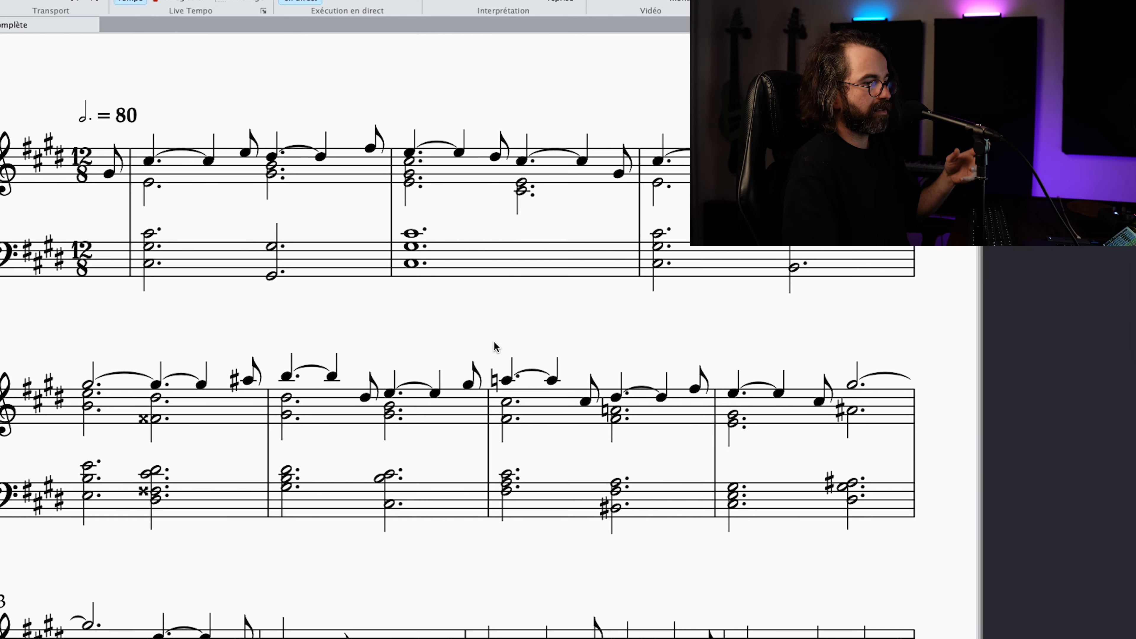
mouse_move(485, 342)
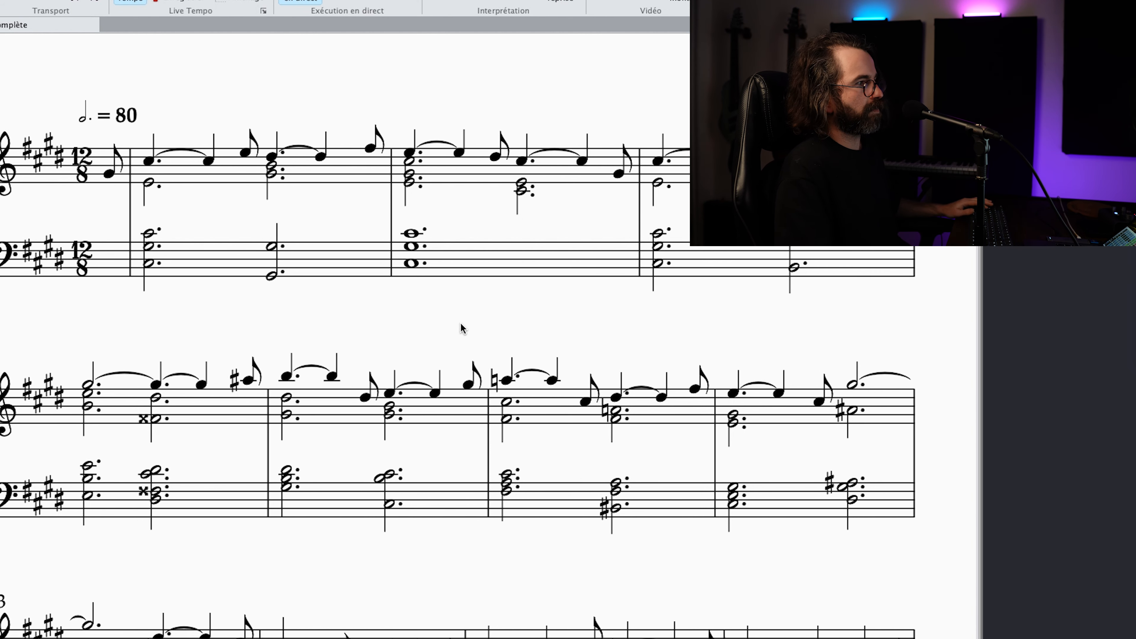
scroll(down, 3)
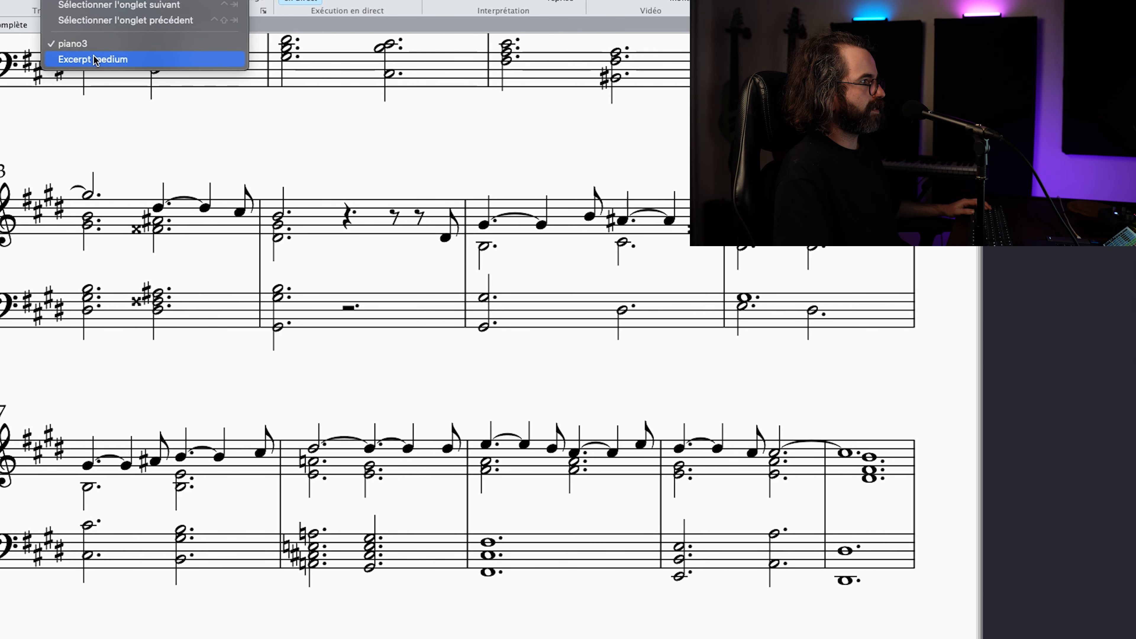
Step: Switch to the full orchestral score of I'm a pirate and scroll down through woodwind, brass and percussion to the strings
click(93, 60)
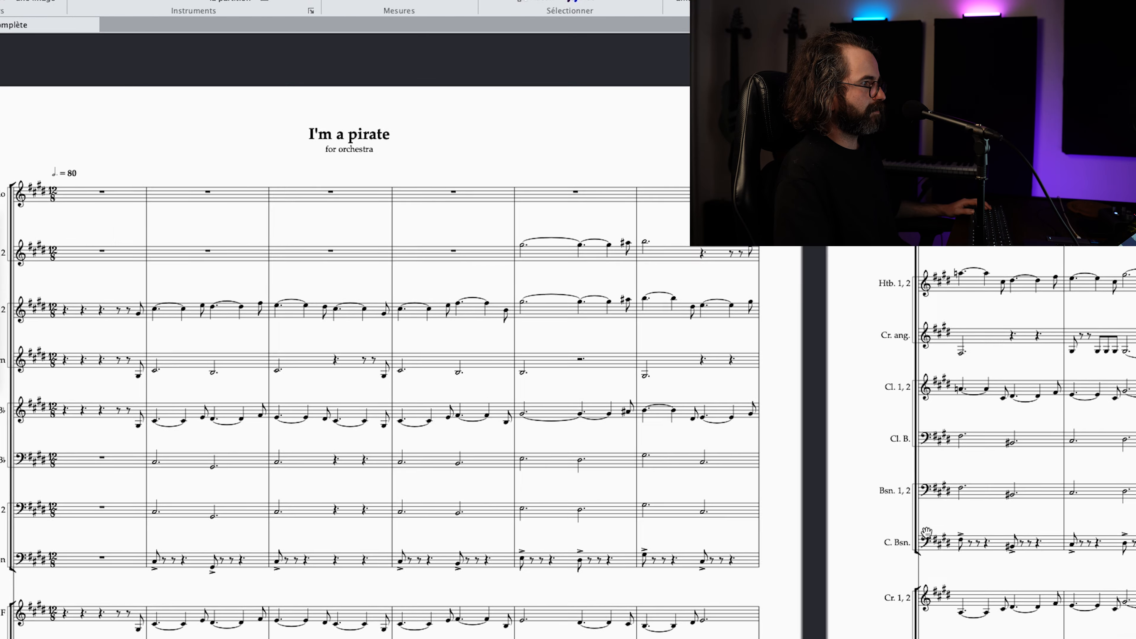
scroll(down, 3)
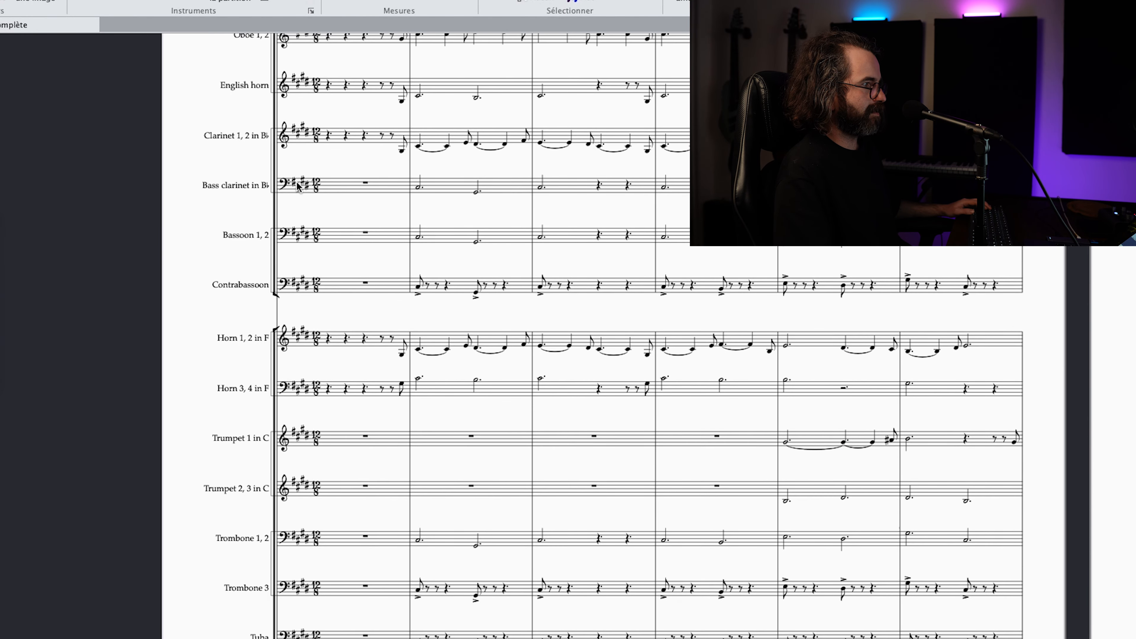
scroll(up, 3)
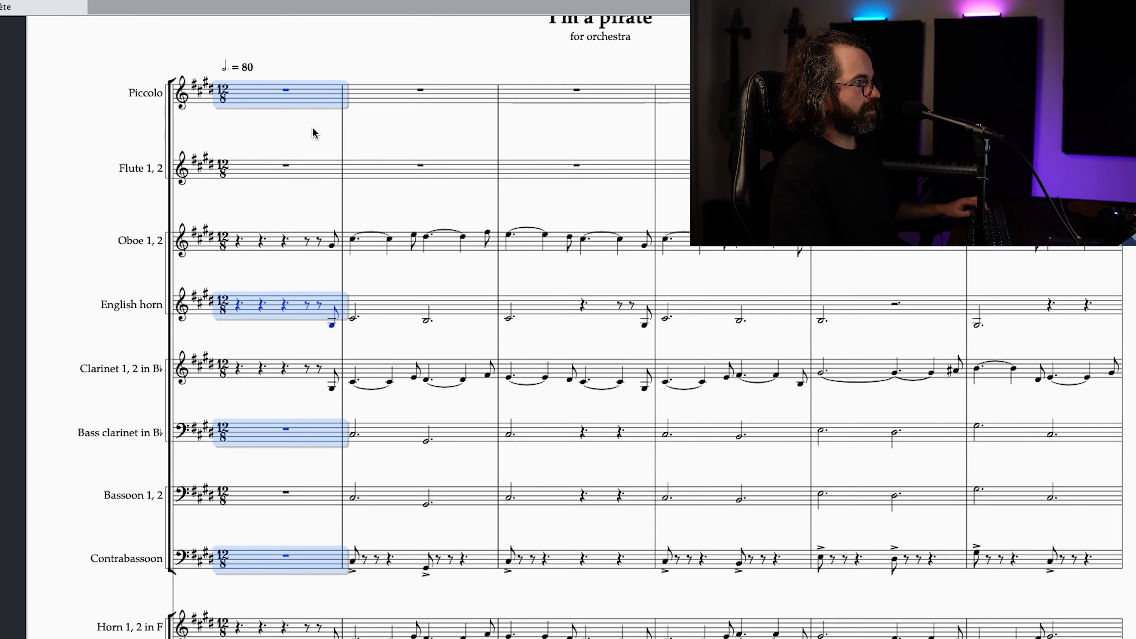
scroll(up, 3)
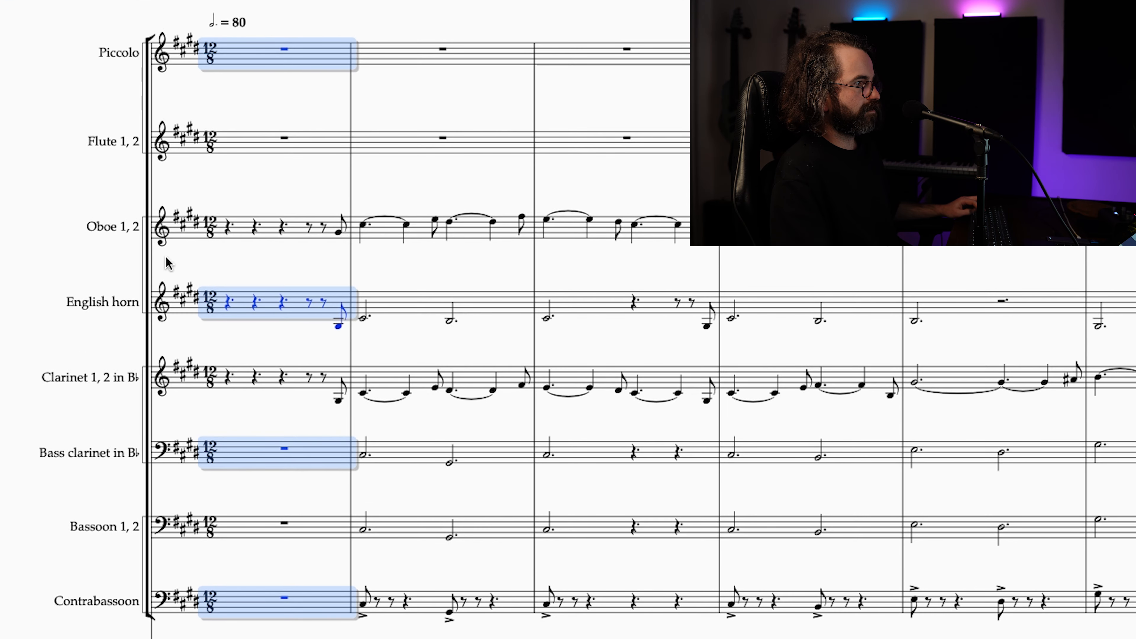
mouse_move(132, 481)
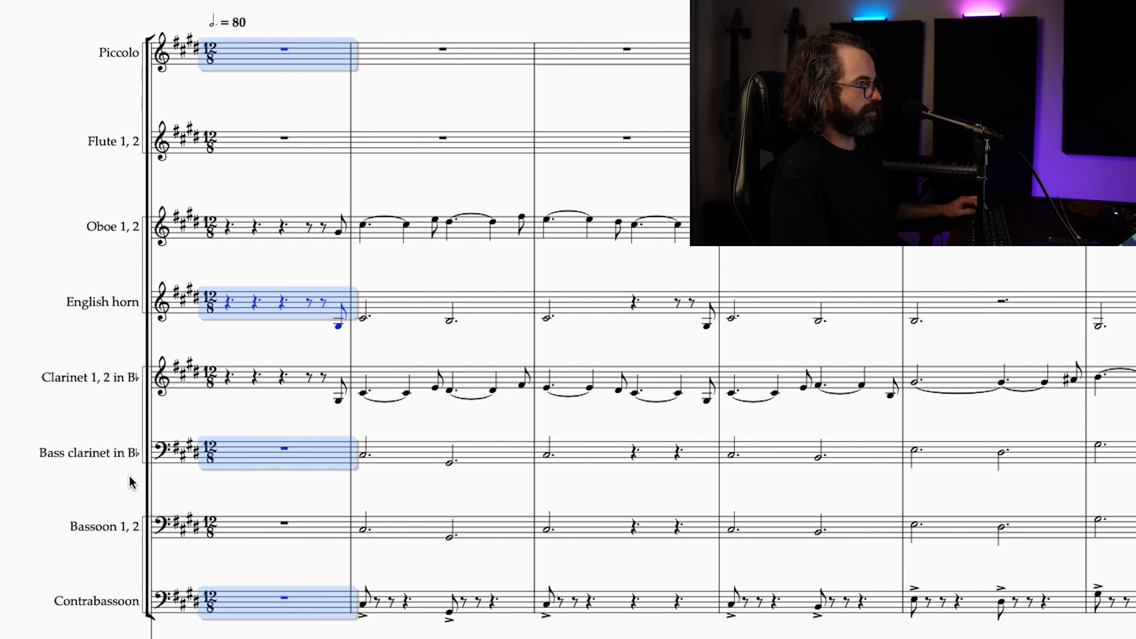
mouse_move(222, 596)
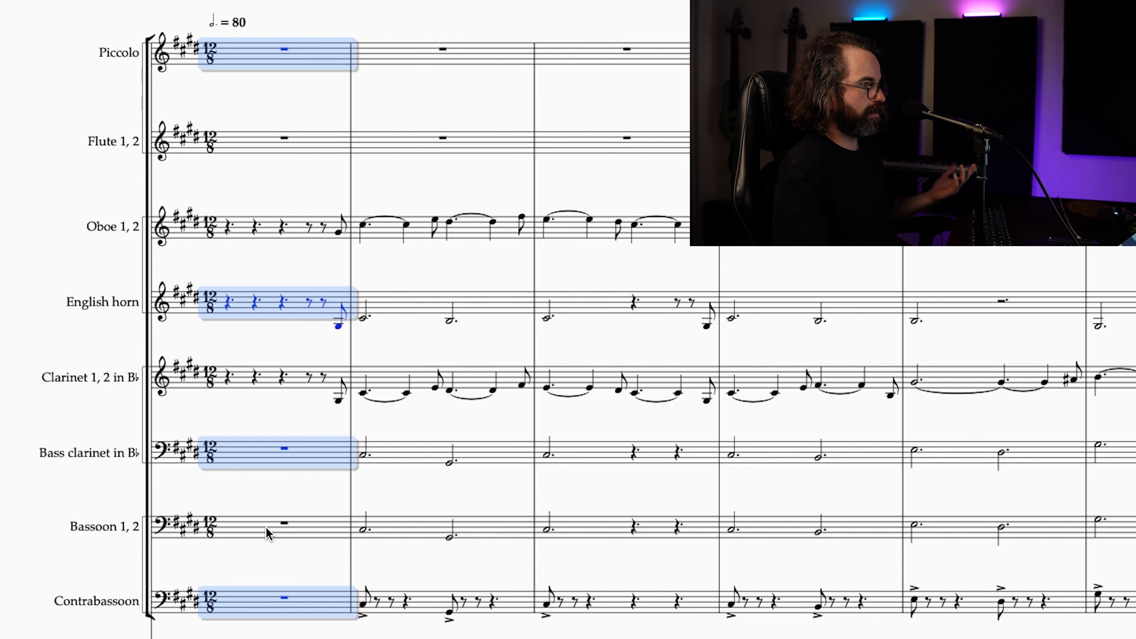
mouse_move(259, 513)
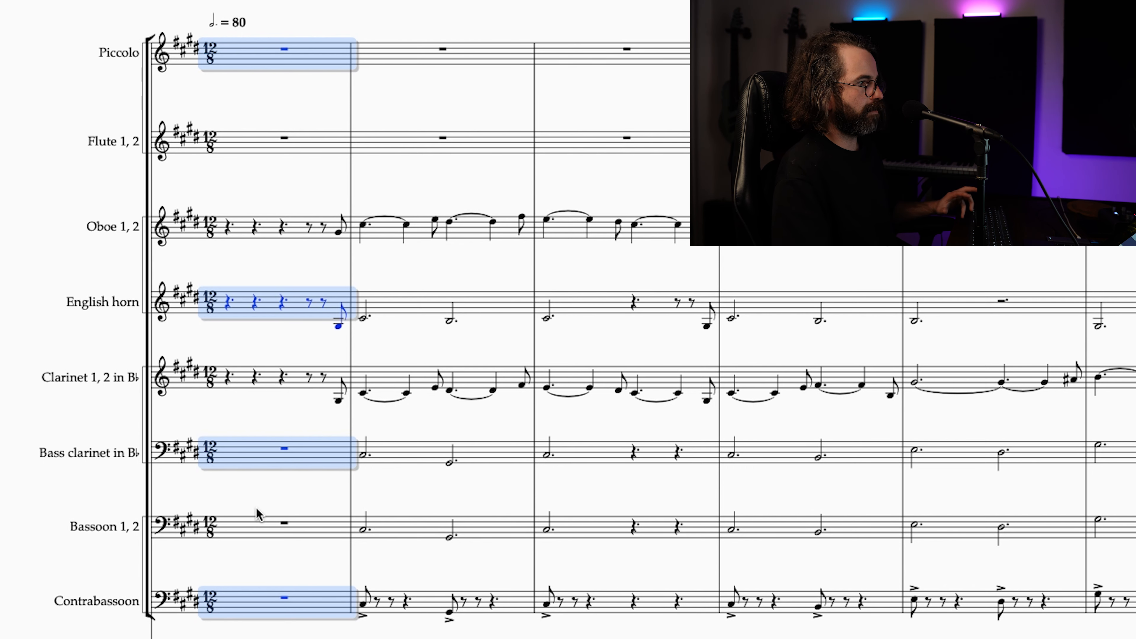
mouse_move(253, 504)
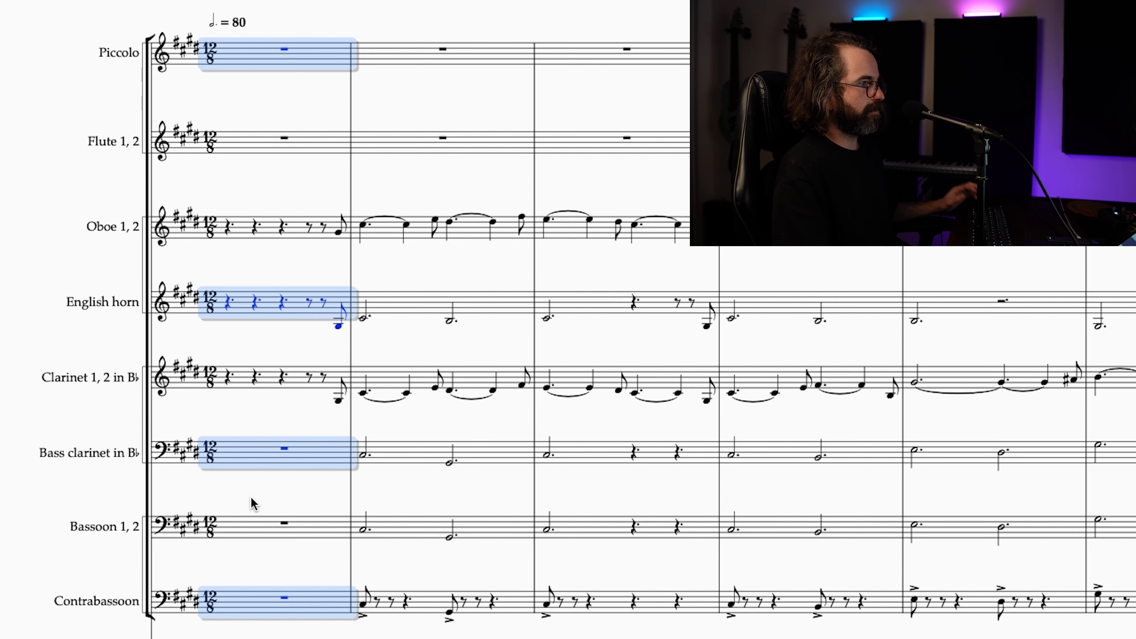
scroll(down, 3)
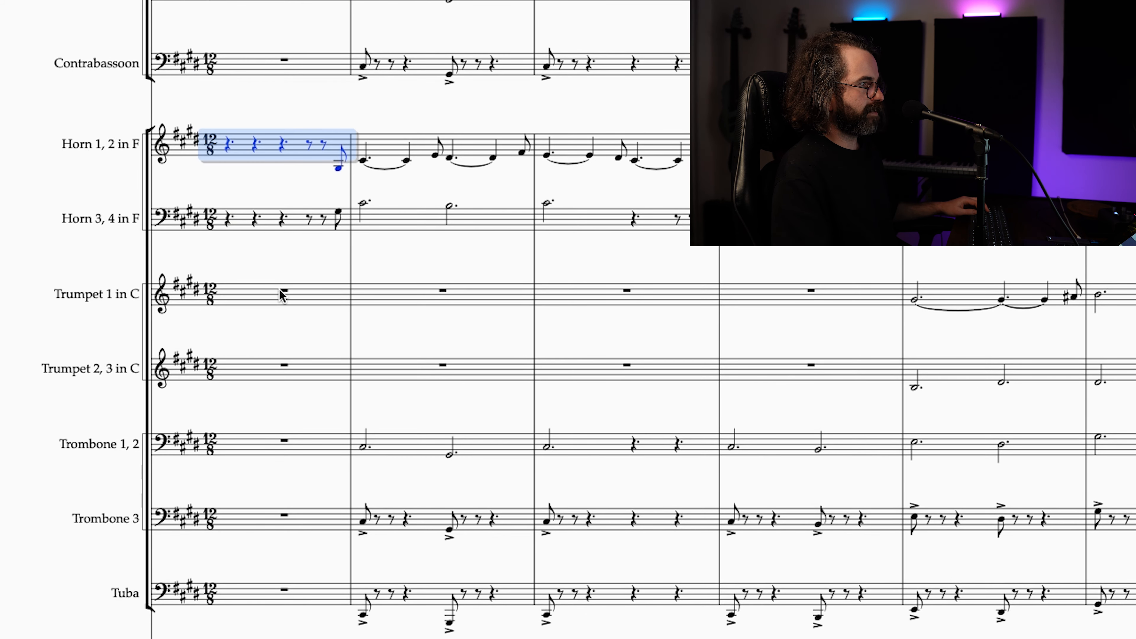
scroll(down, 3)
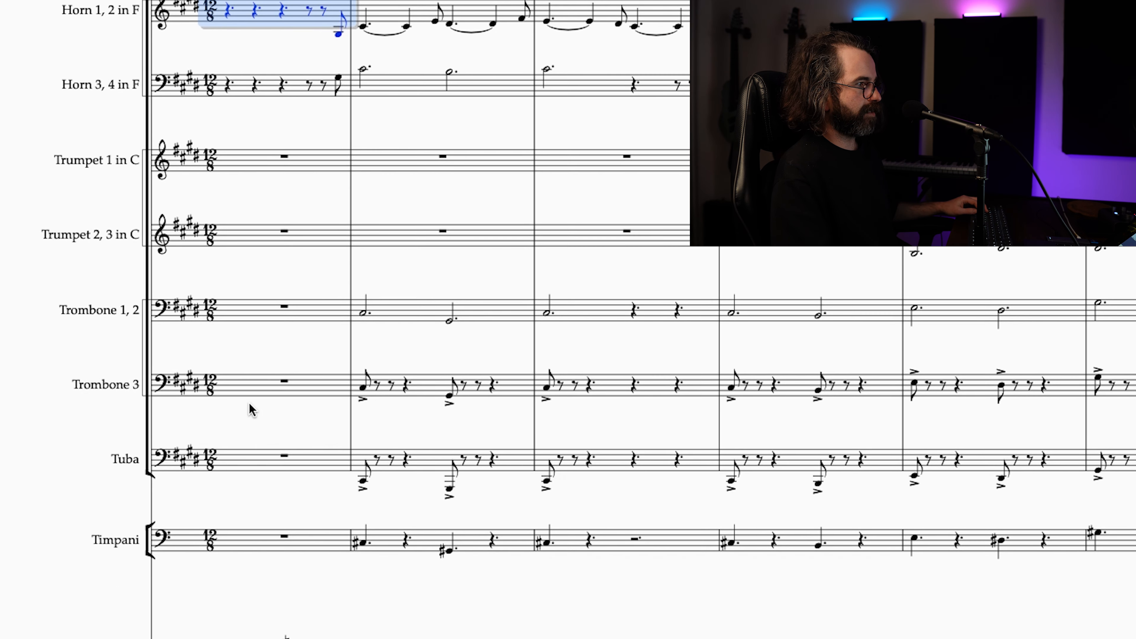
scroll(down, 3)
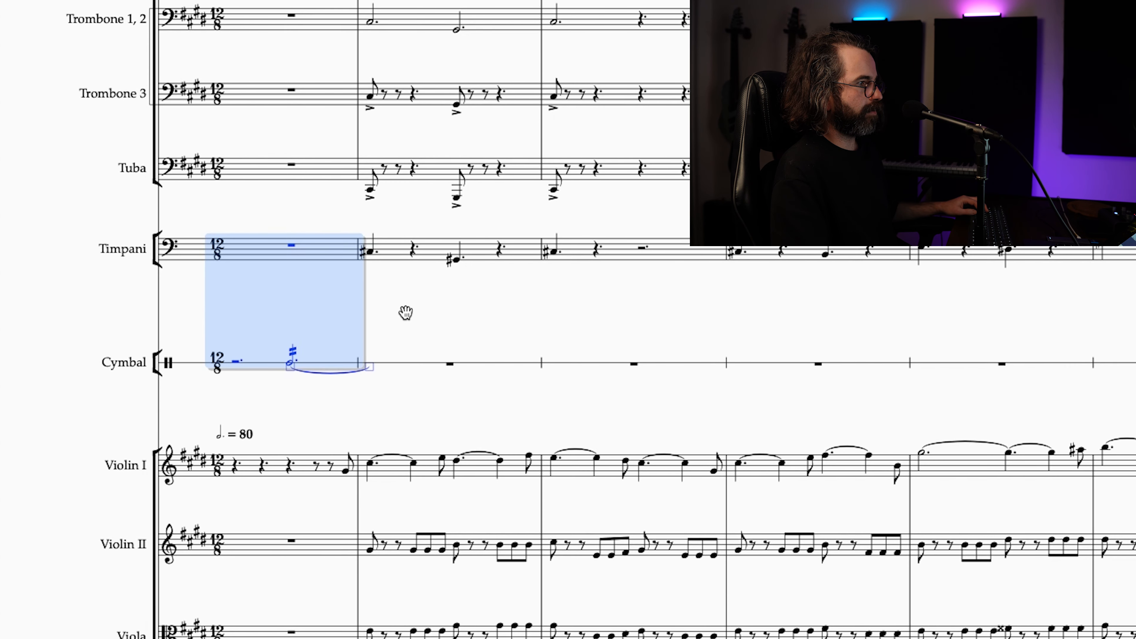
scroll(down, 3)
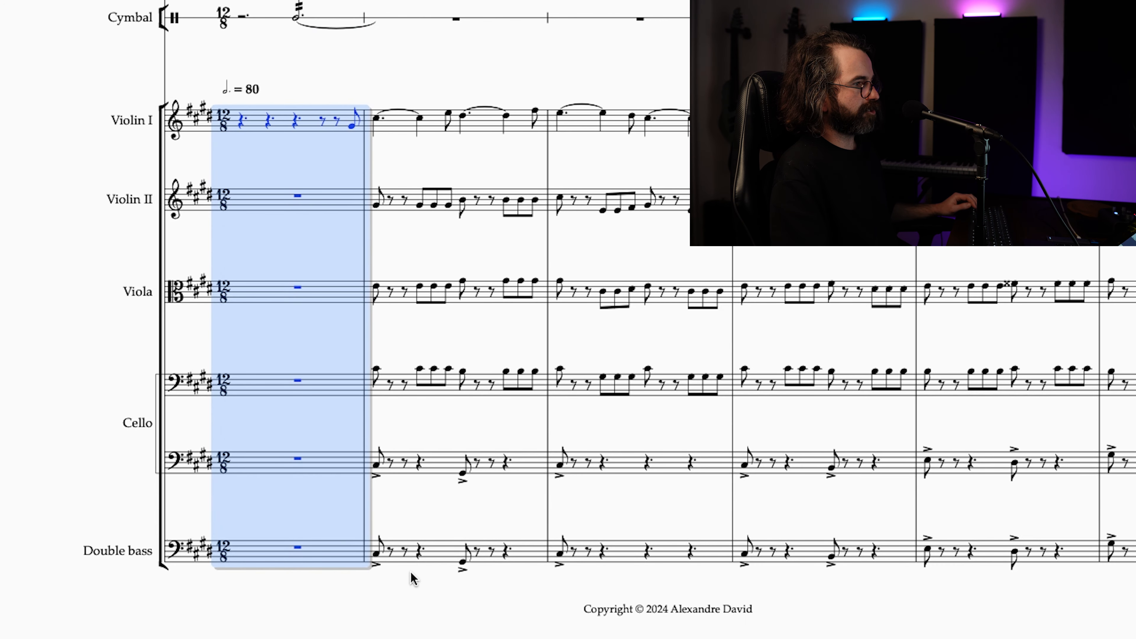
Step: Inspect the cello's opening bar and the first double bass bar marked arco
click(282, 457)
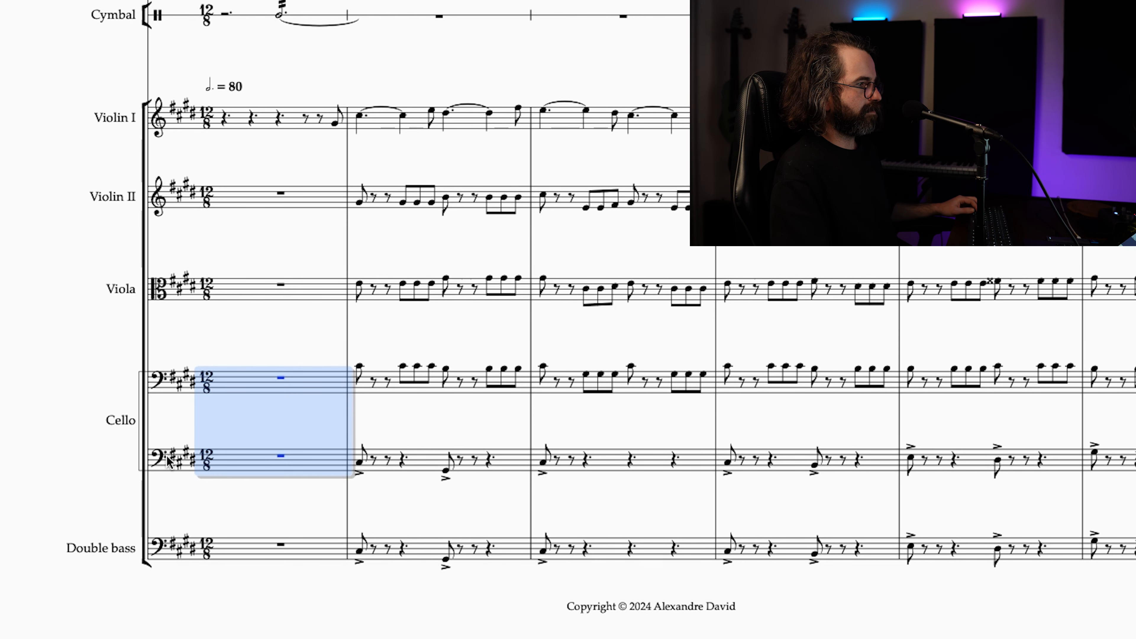
click(424, 469)
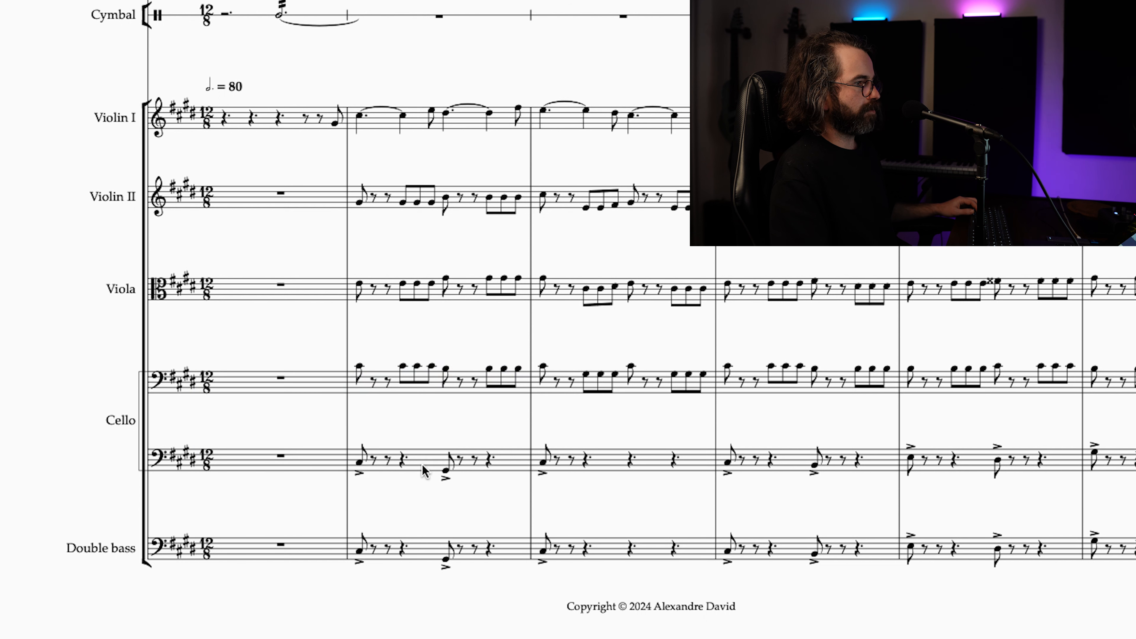
click(360, 548)
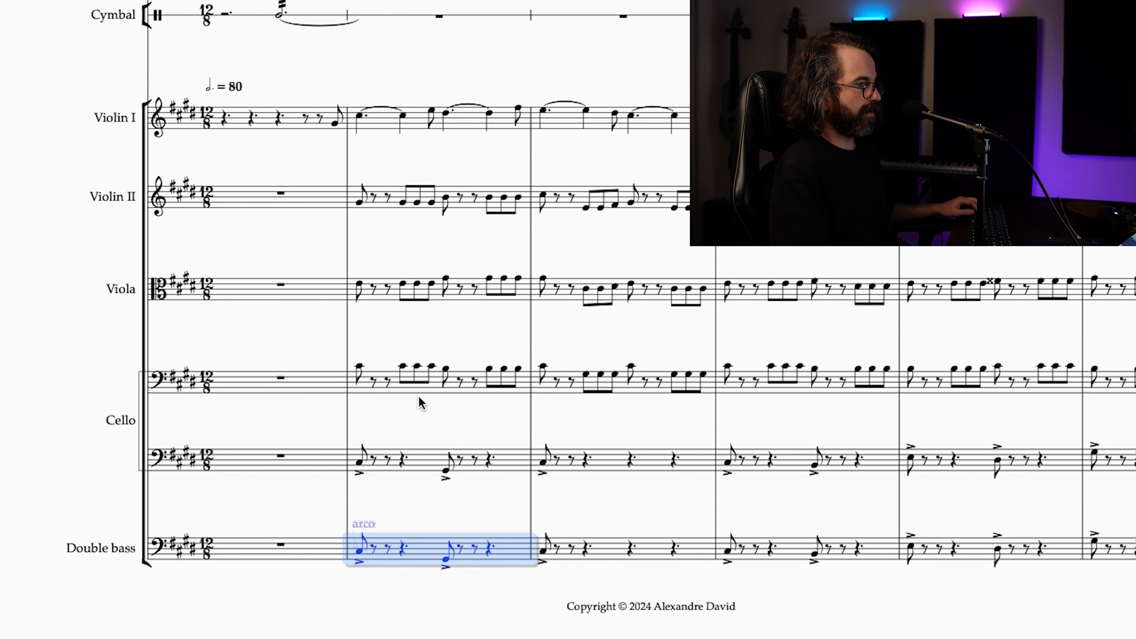
click(403, 384)
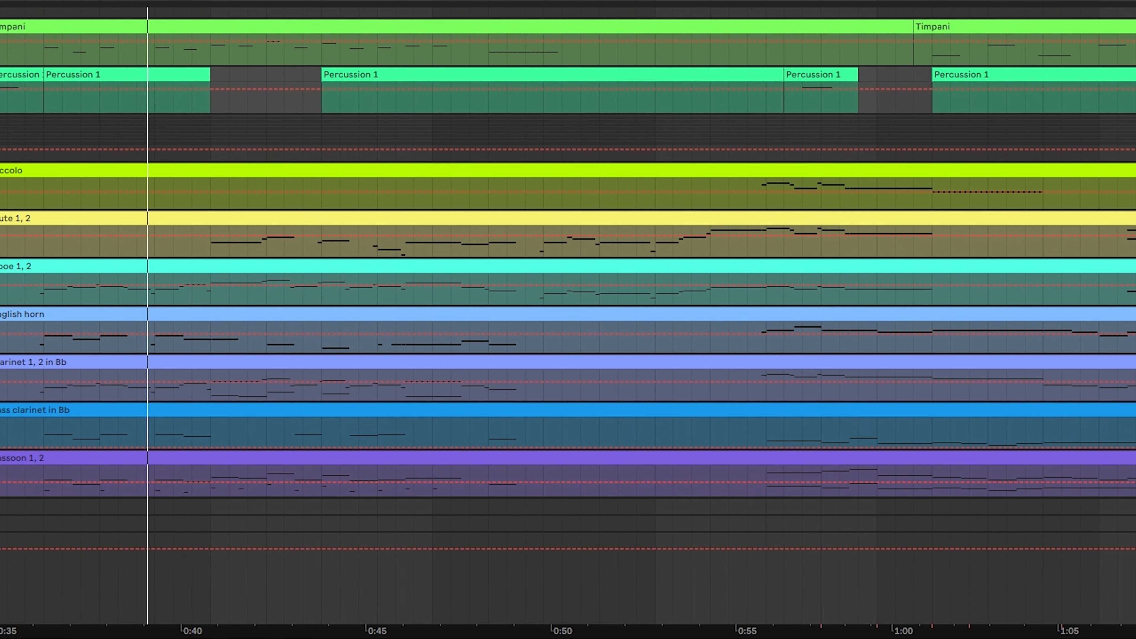
scroll(down, 3)
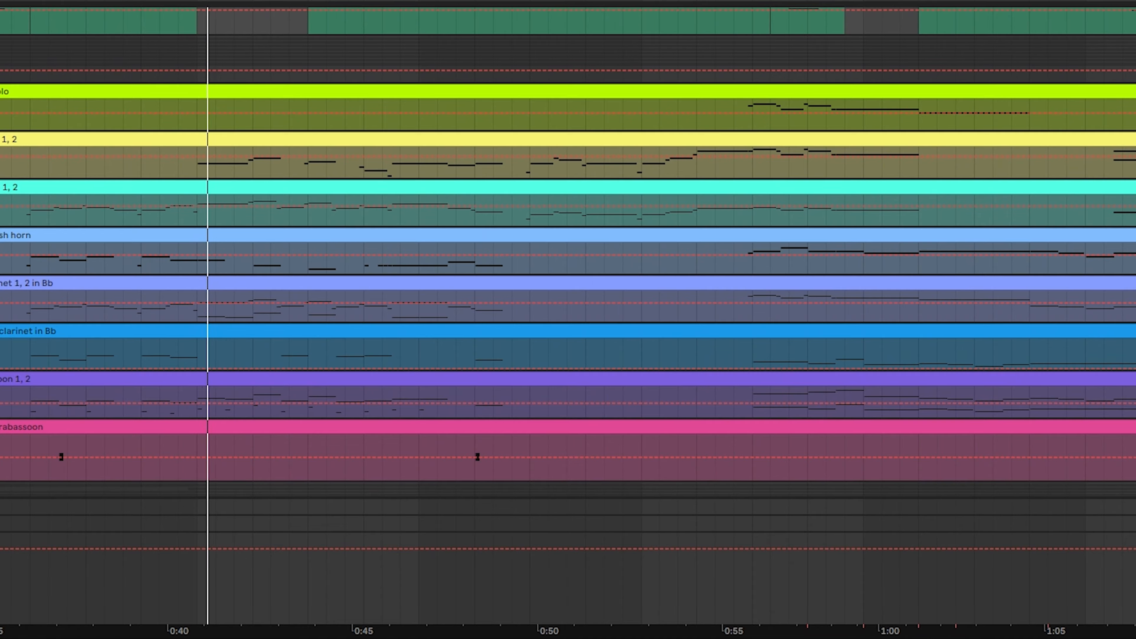
scroll(down, 3)
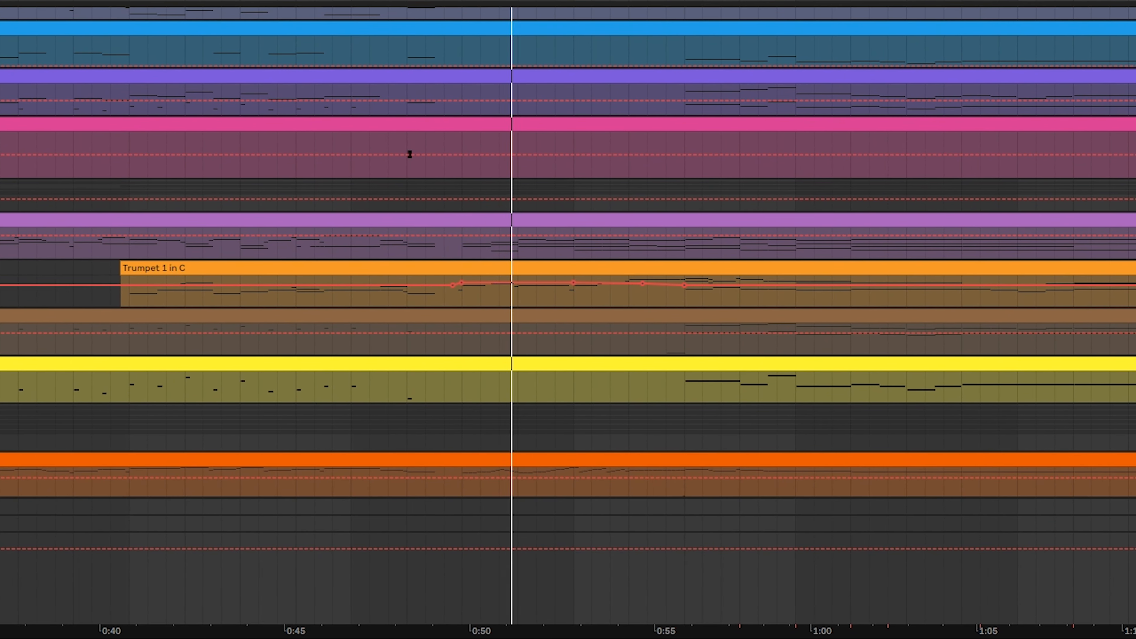
scroll(down, 3)
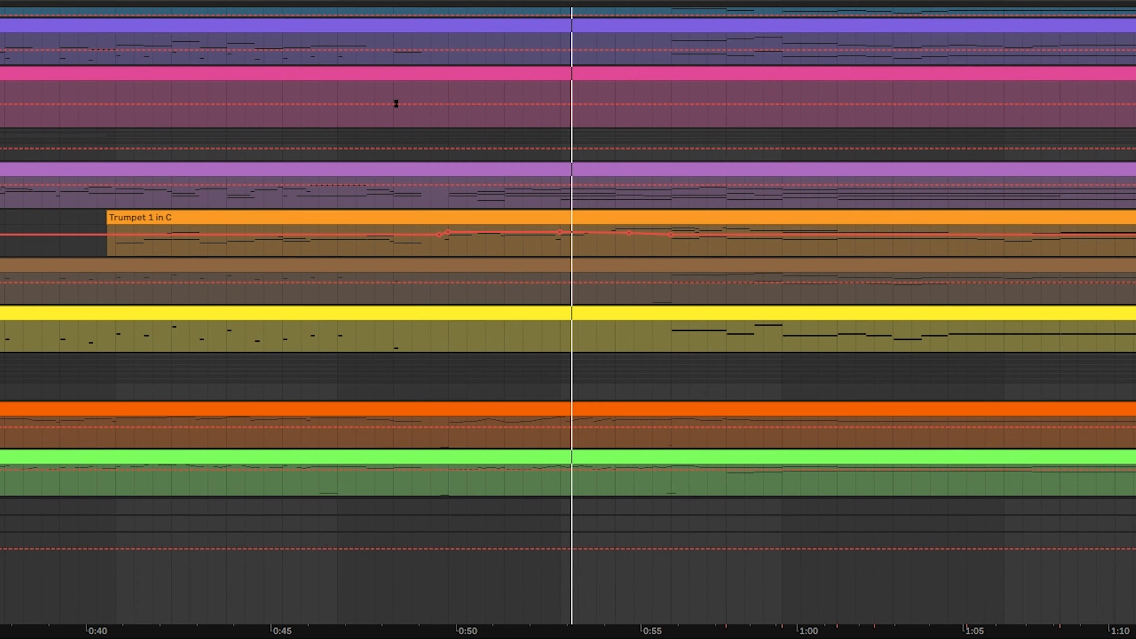
scroll(down, 3)
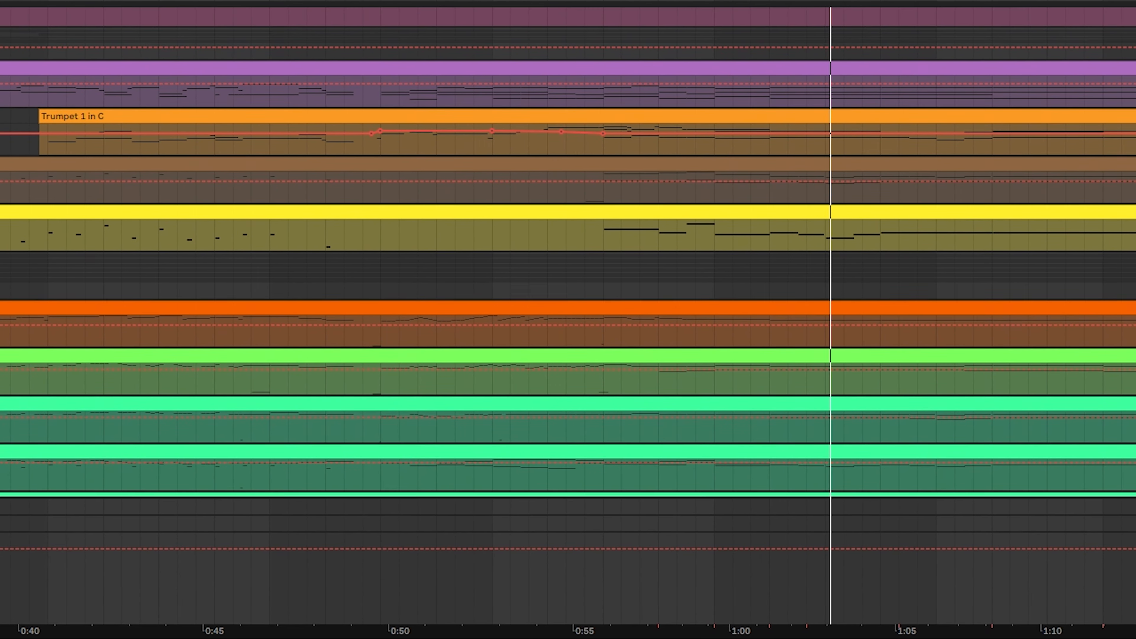
scroll(down, 3)
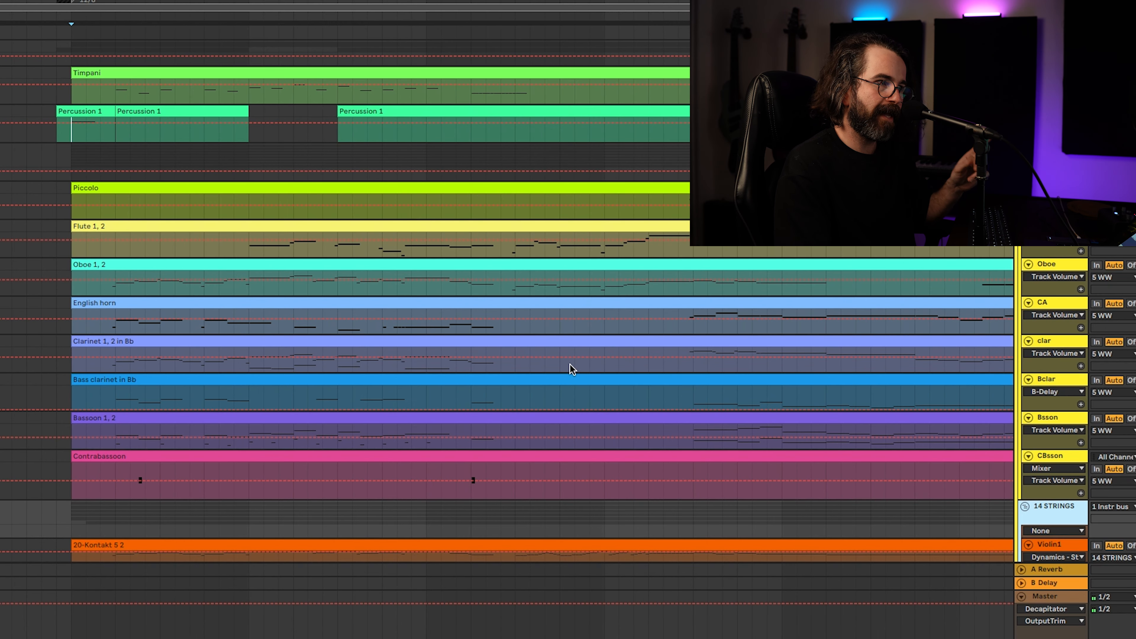
scroll(down, 3)
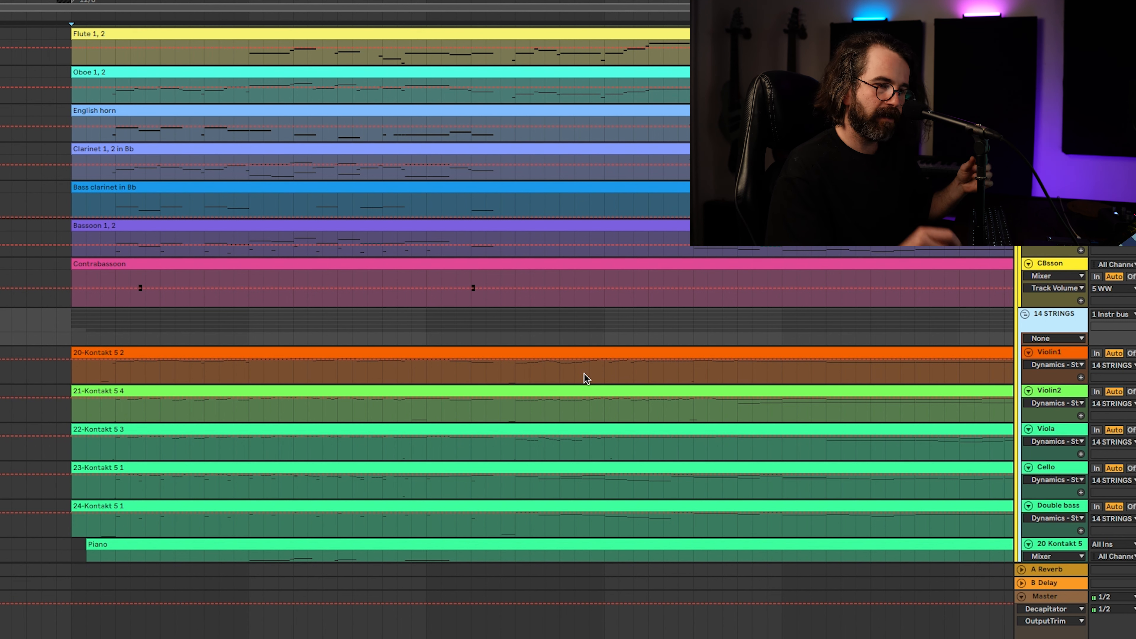
mouse_move(586, 396)
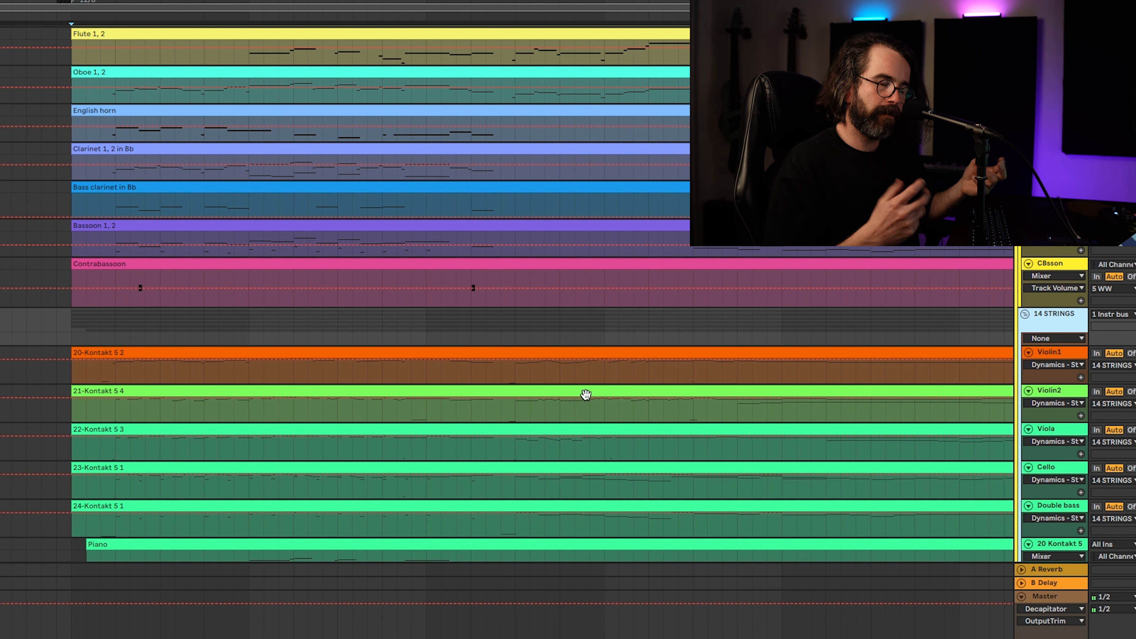
mouse_move(514, 417)
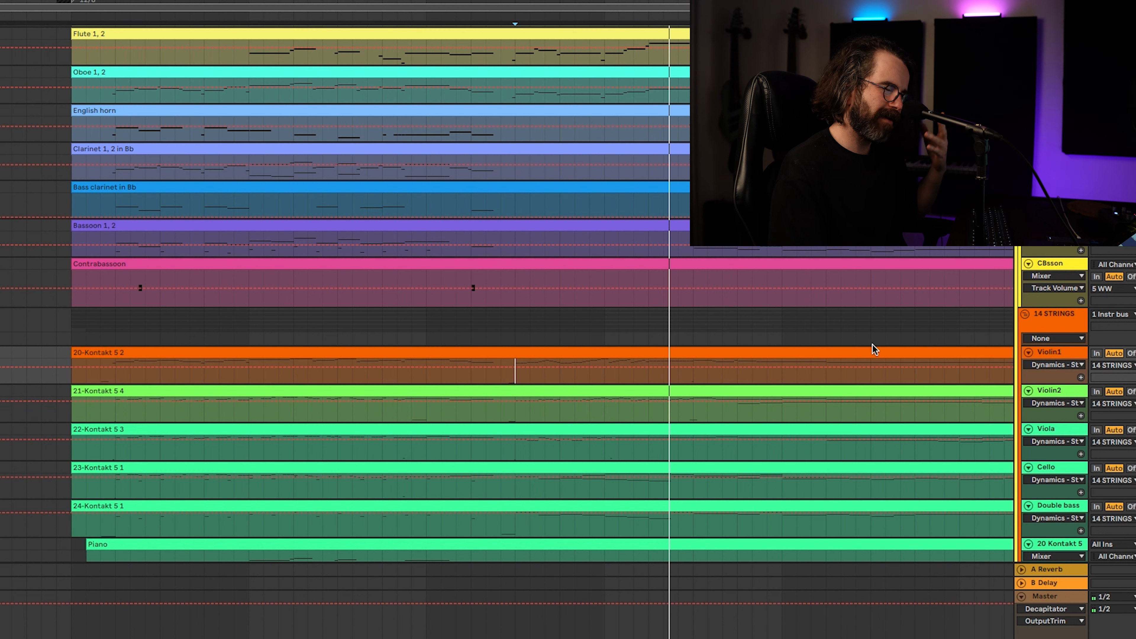
mouse_move(873, 345)
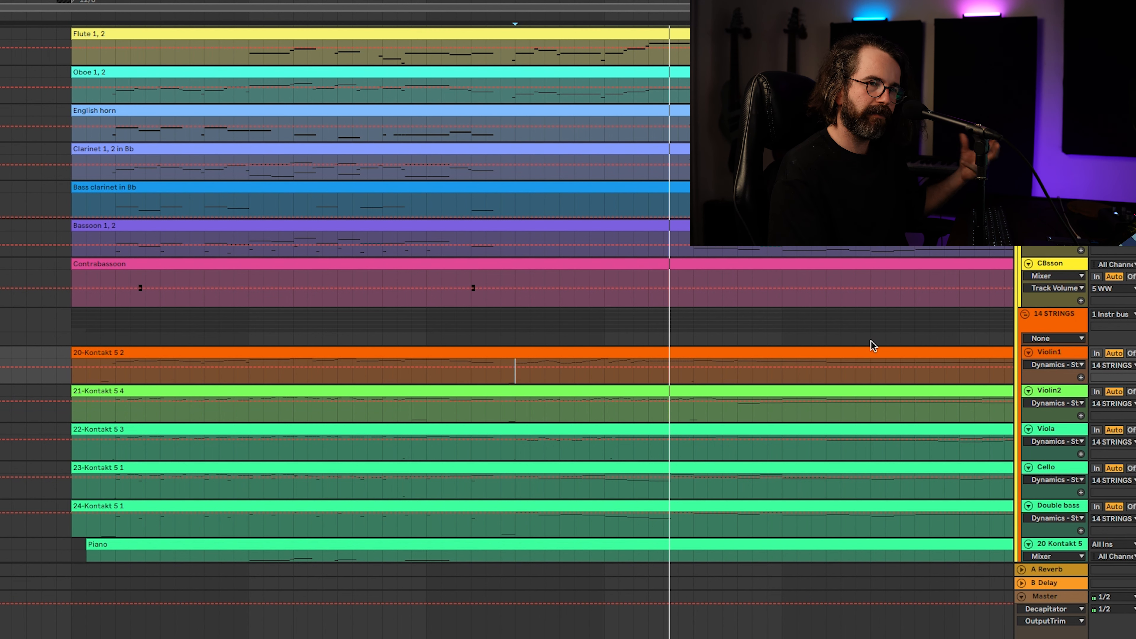
scroll(down, 3)
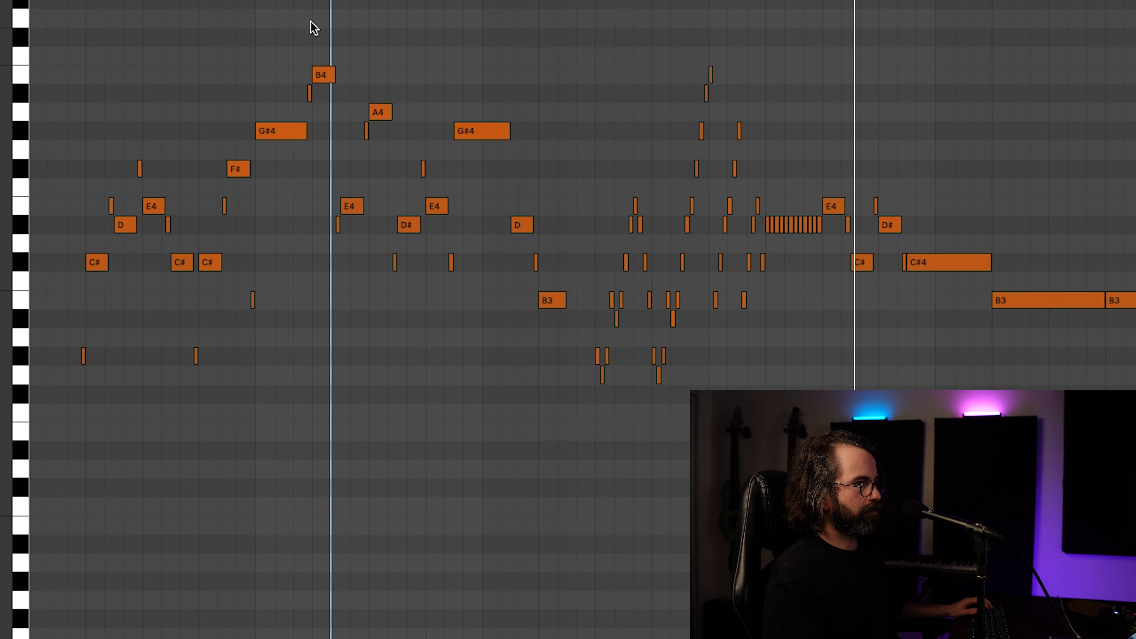
mouse_move(267, 38)
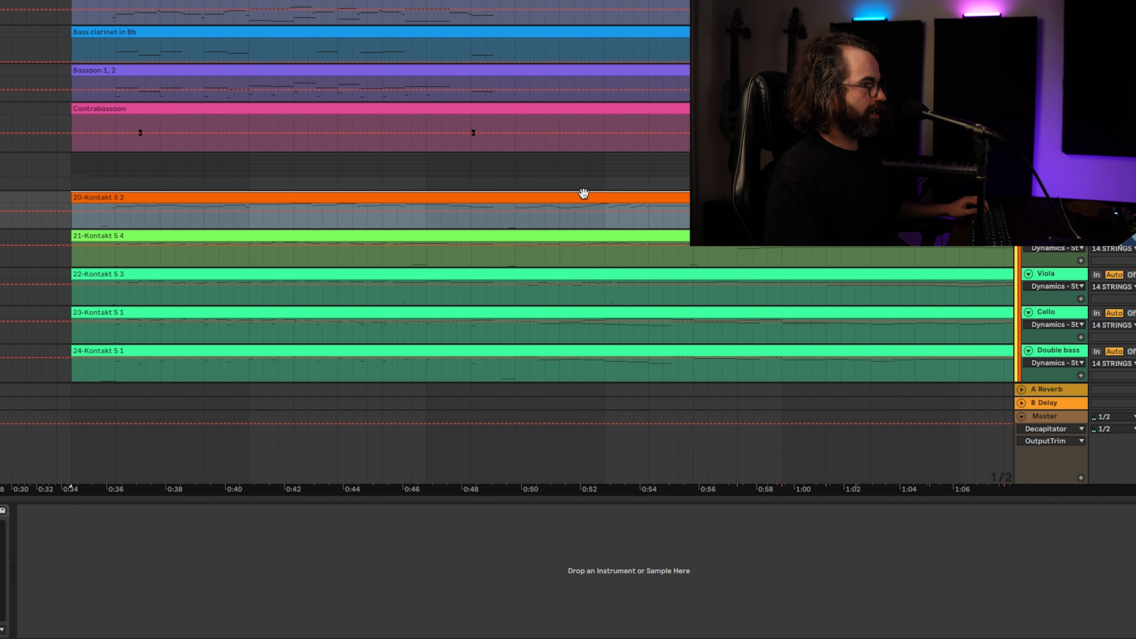
mouse_move(567, 277)
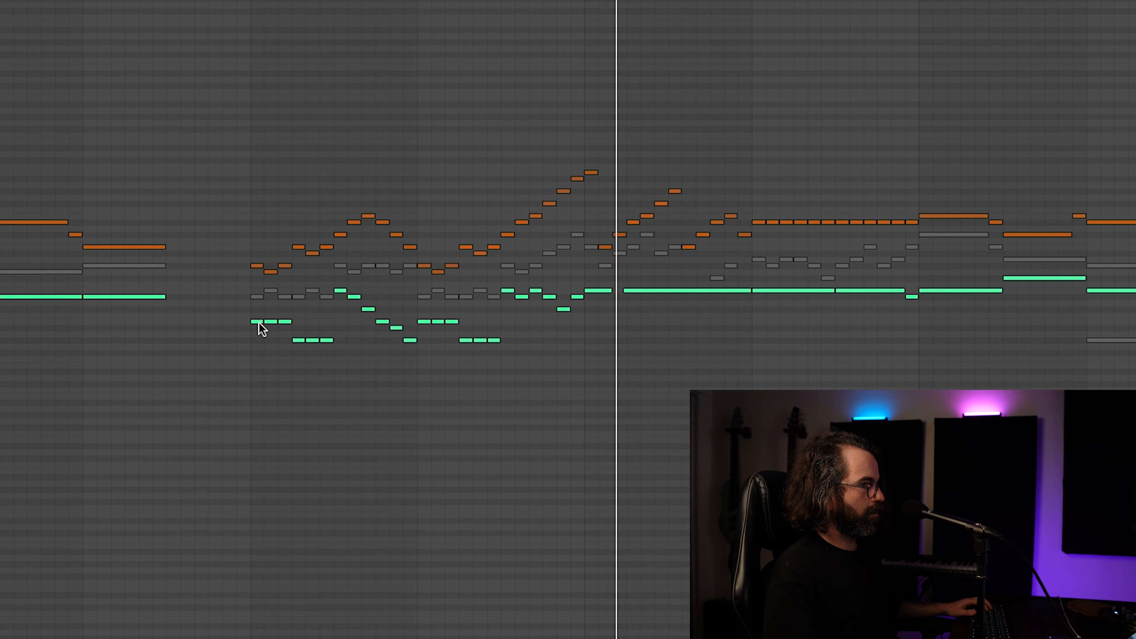
scroll(right, 3)
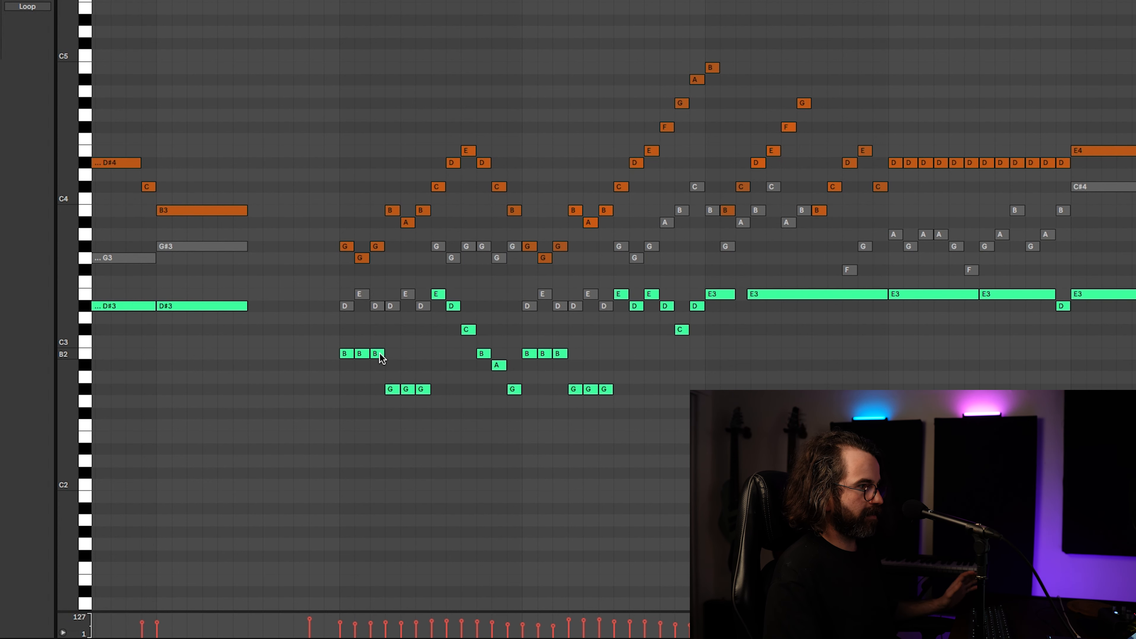
click(348, 253)
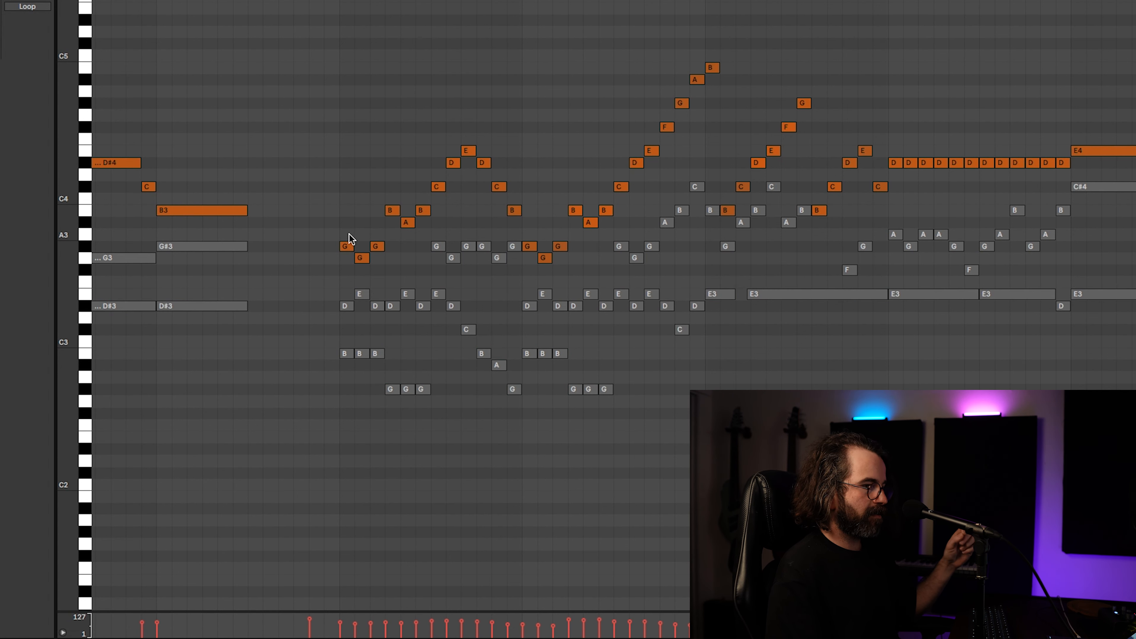
mouse_move(345, 244)
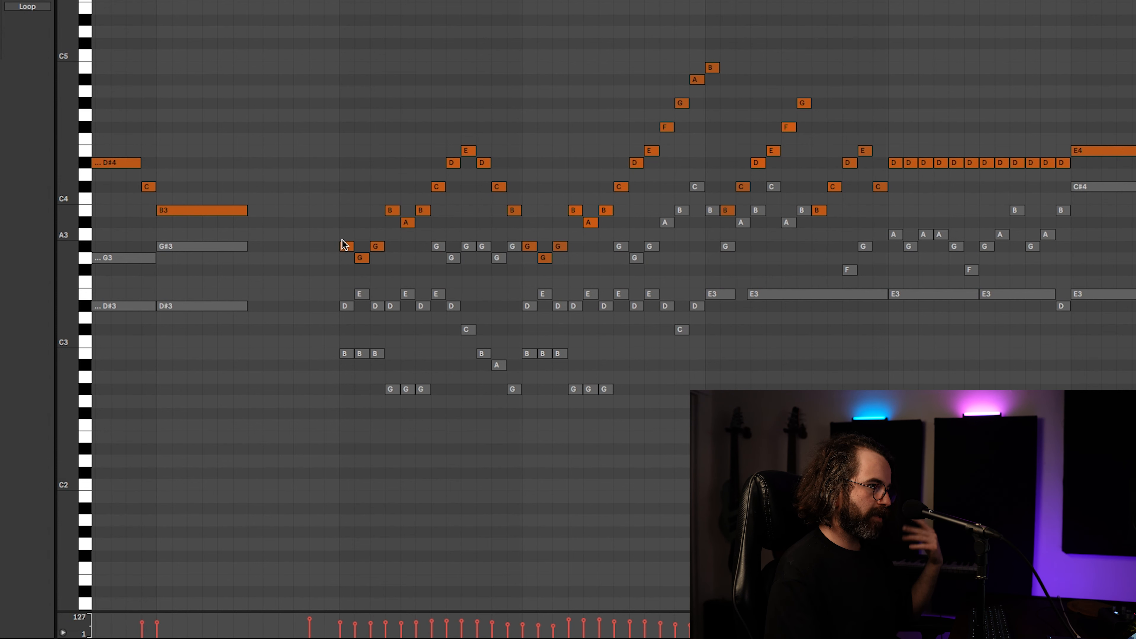
mouse_move(345, 239)
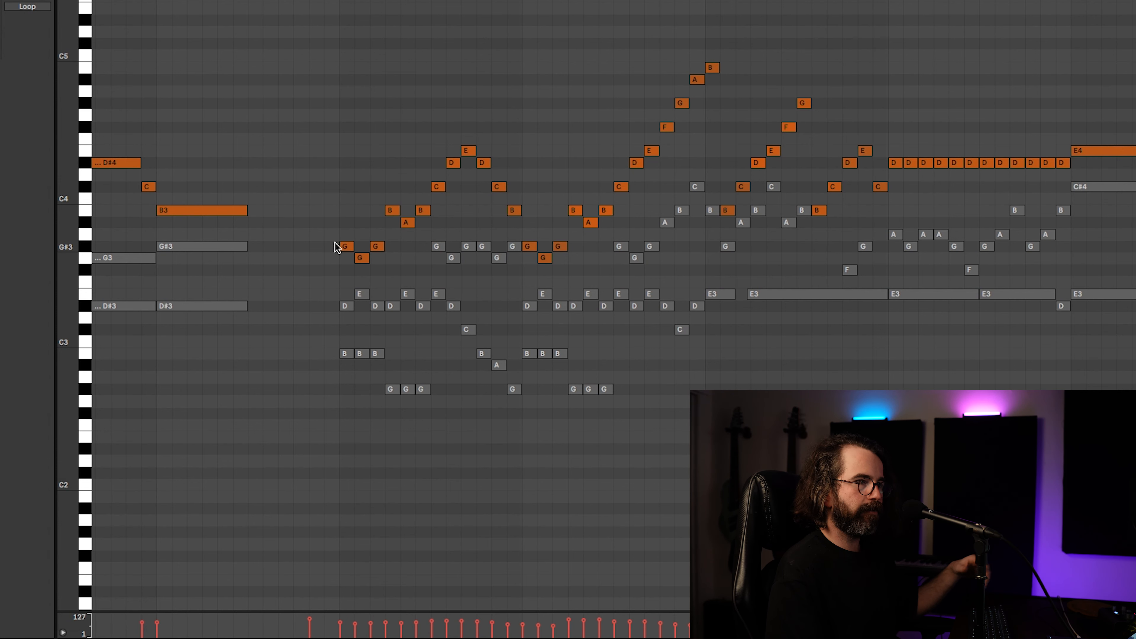
mouse_move(336, 246)
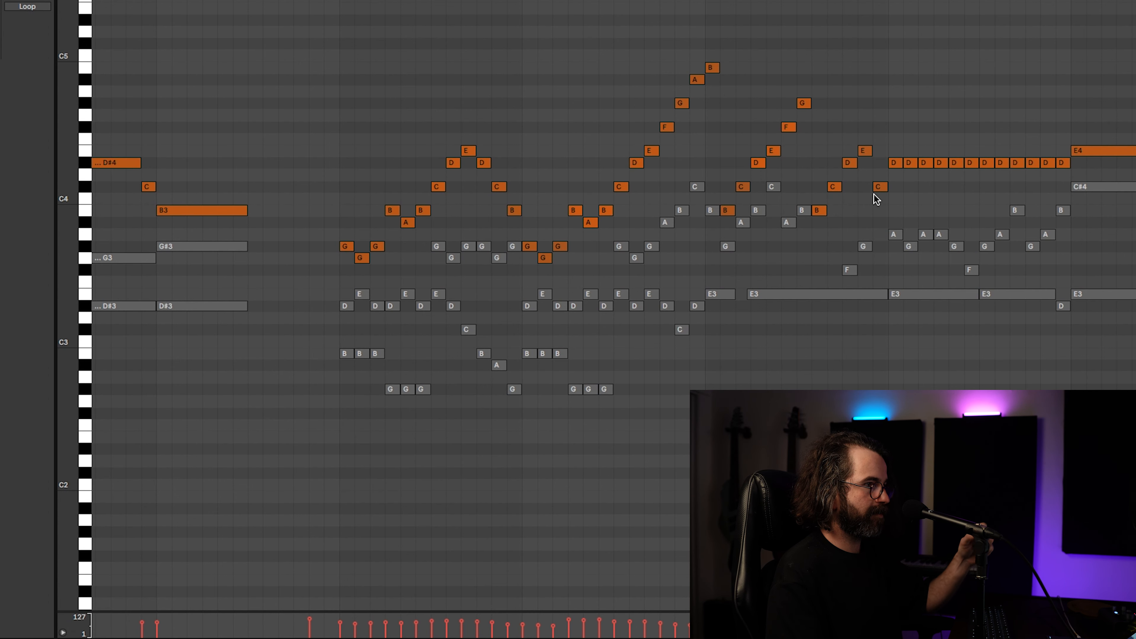
mouse_move(971, 152)
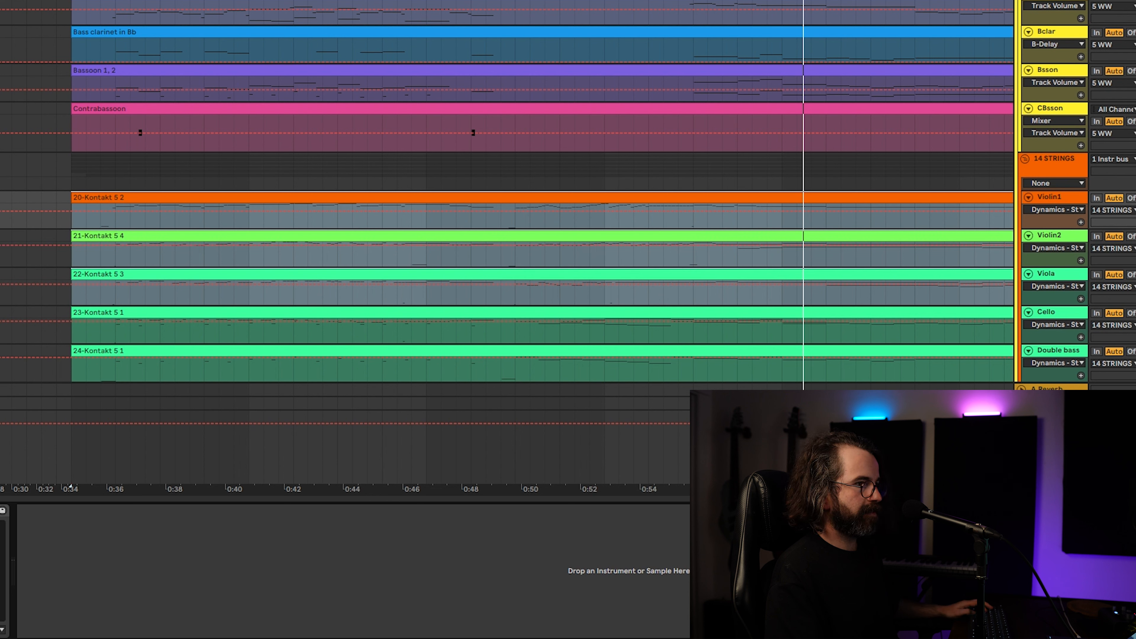
mouse_move(308, 316)
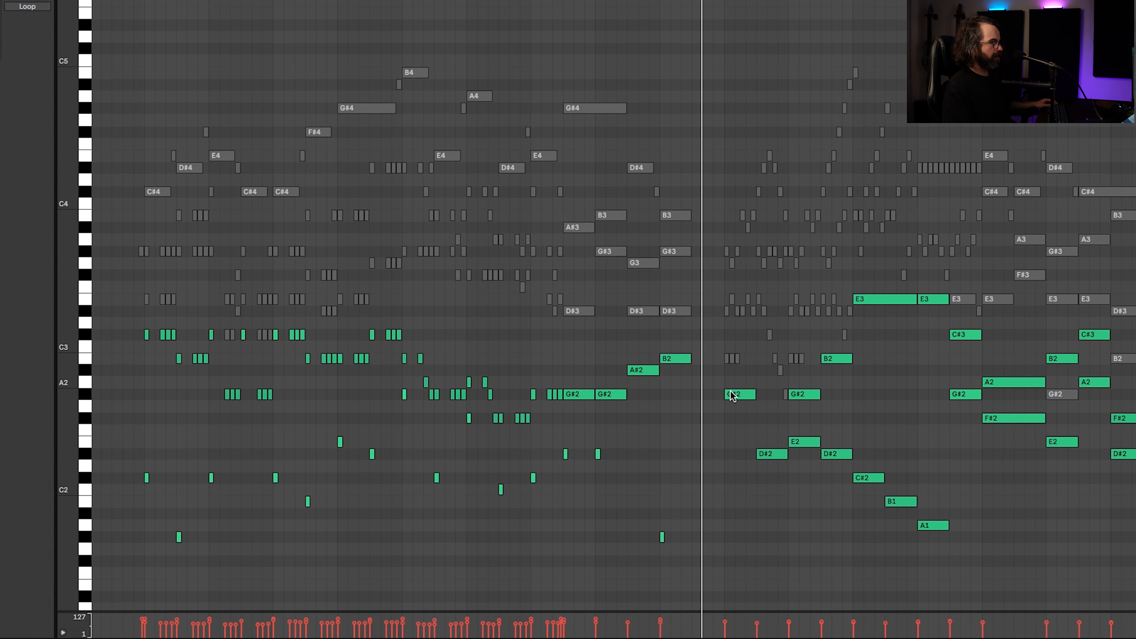
mouse_move(261, 358)
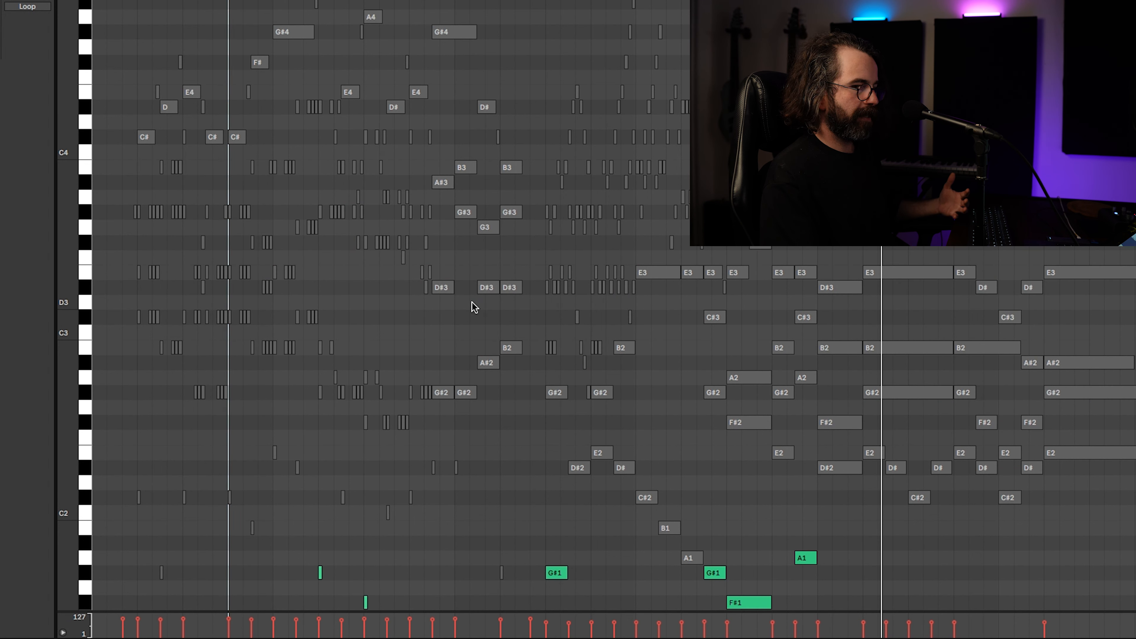
mouse_move(546, 219)
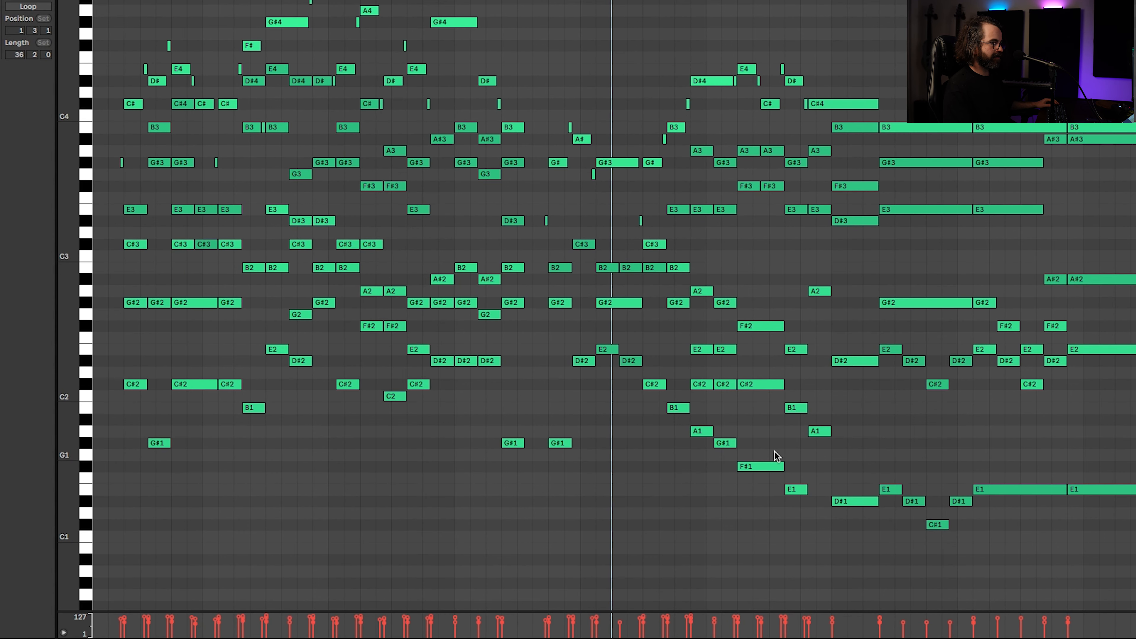
mouse_move(704, 122)
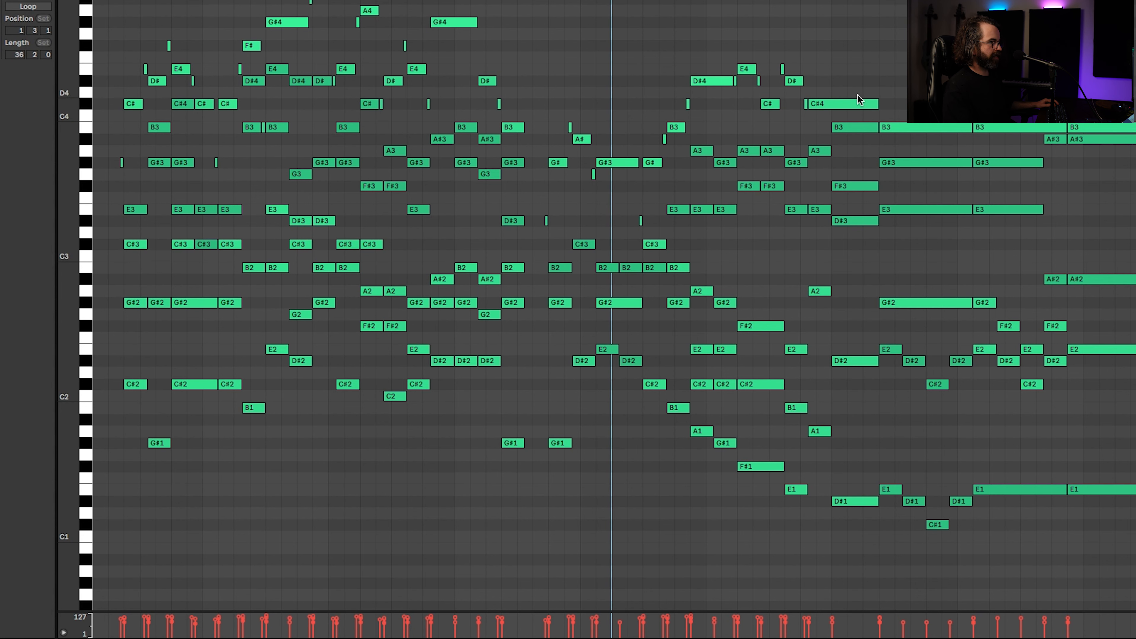
mouse_move(791, 99)
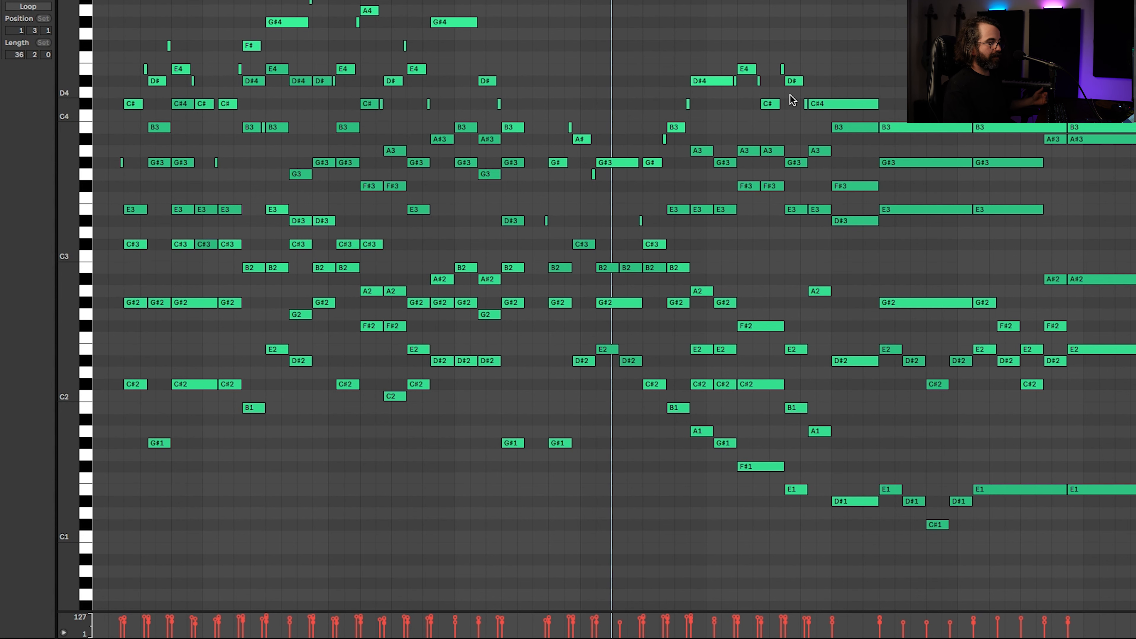
Step: Scroll the note editor to view the combined string chord voicings across all parts
scroll(down, 3)
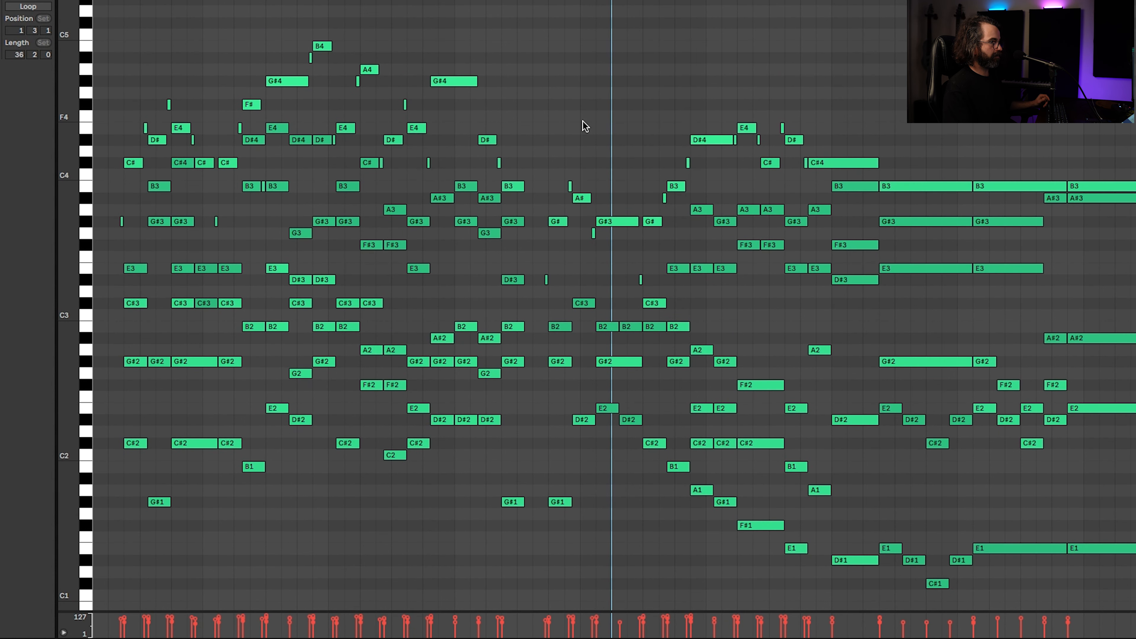
mouse_move(669, 117)
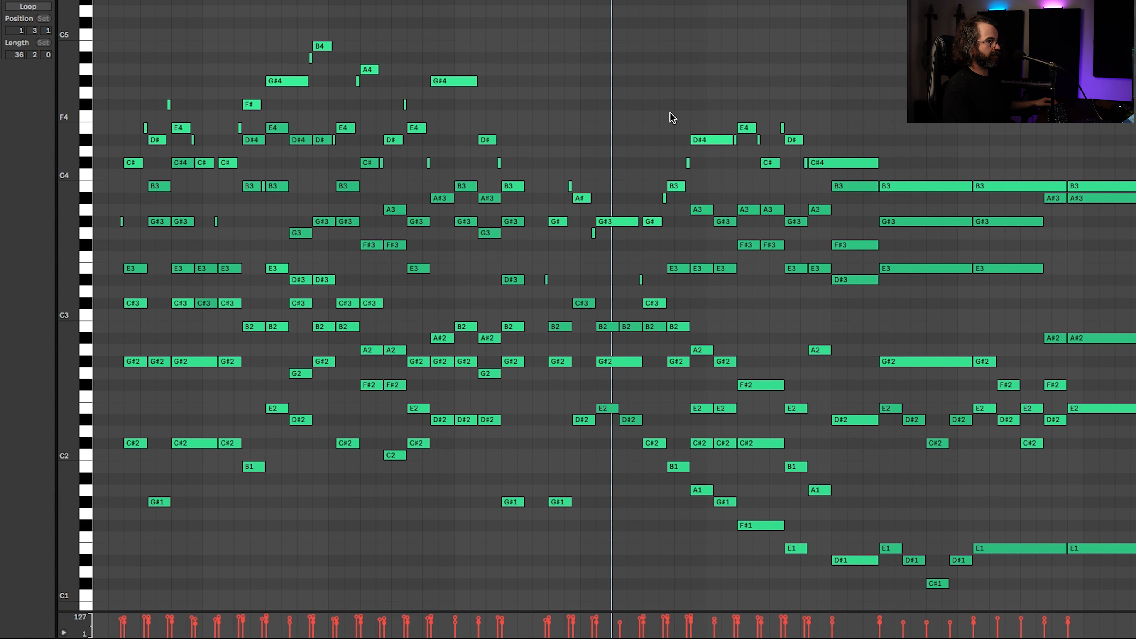
mouse_move(609, 207)
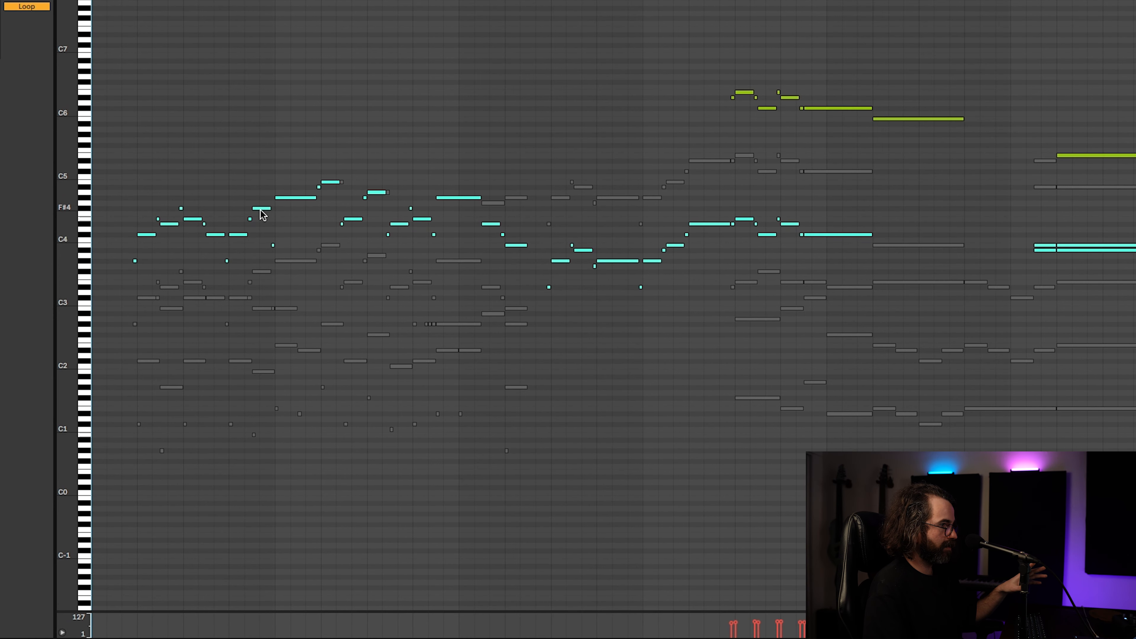
Step: Focus the mid-register melody, higher melody, inner harmony and lowest bass parts in turn
click(469, 161)
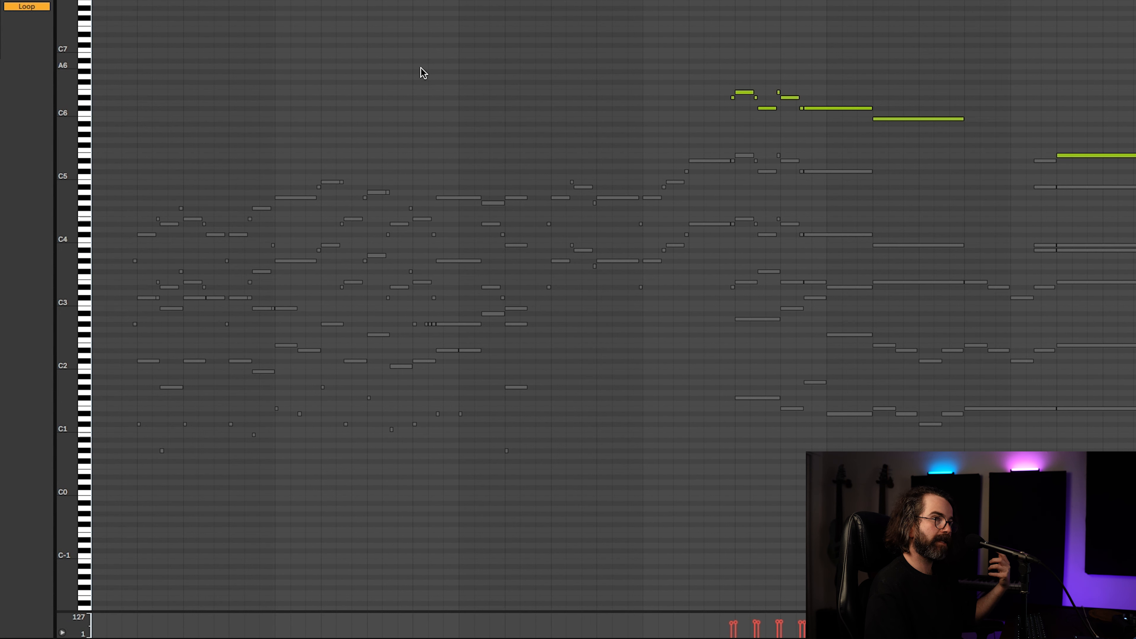
mouse_move(591, 70)
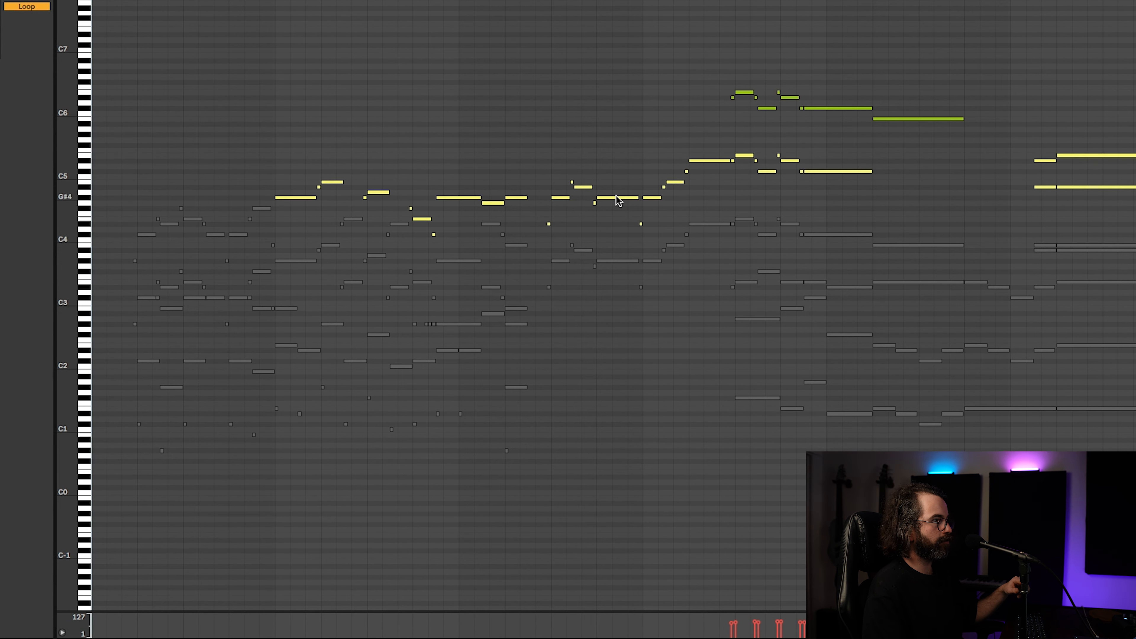
click(286, 192)
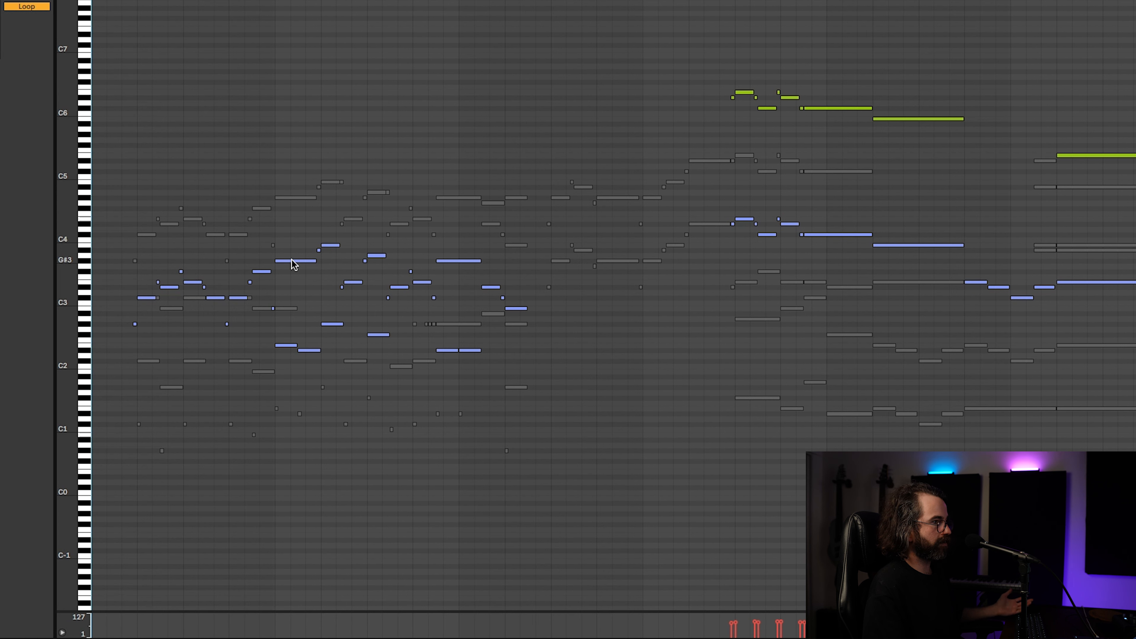
click(741, 165)
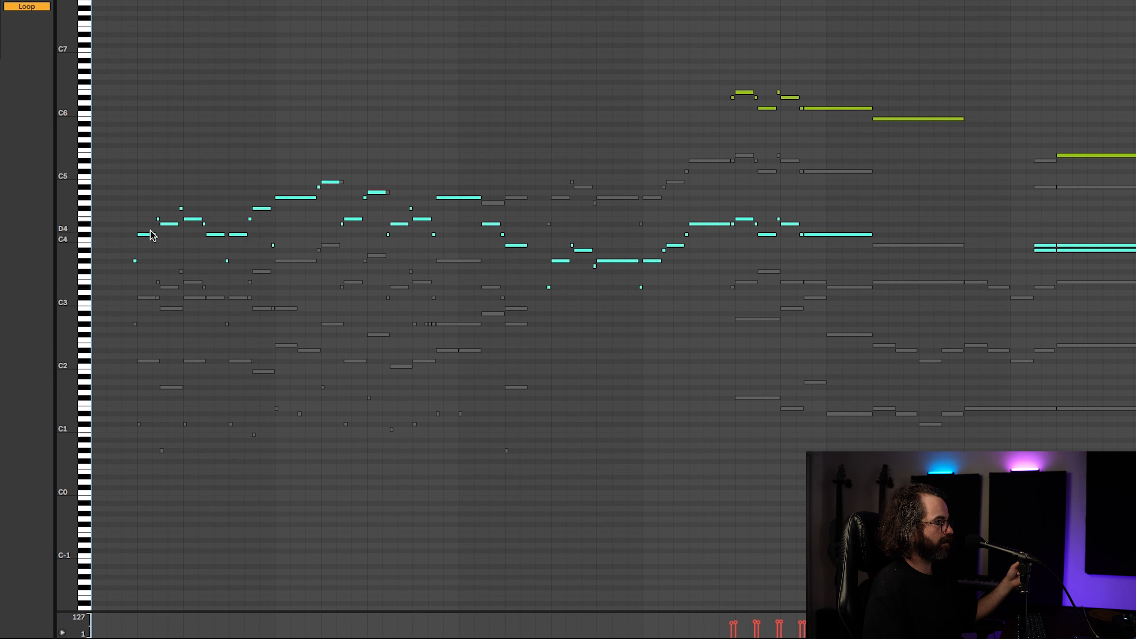
mouse_move(148, 246)
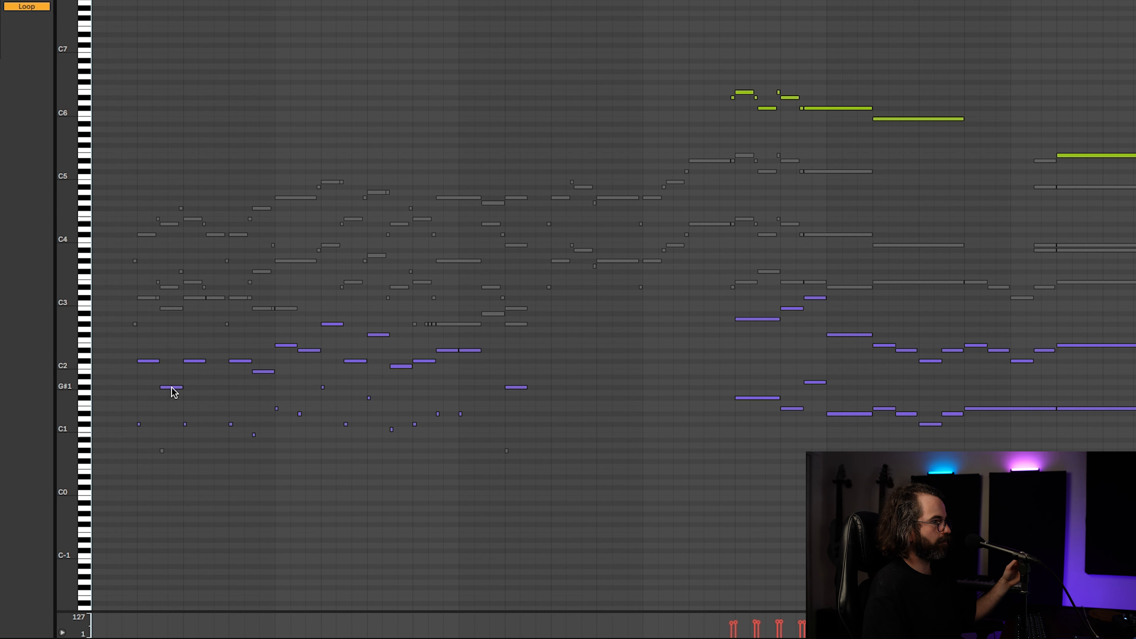
click(174, 397)
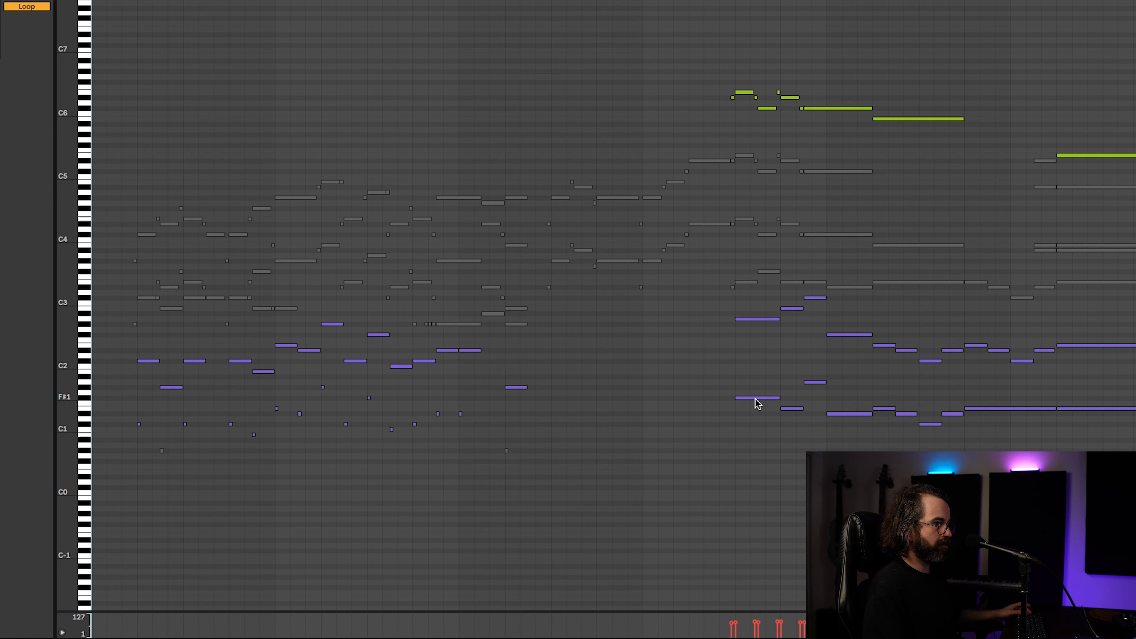
click(552, 345)
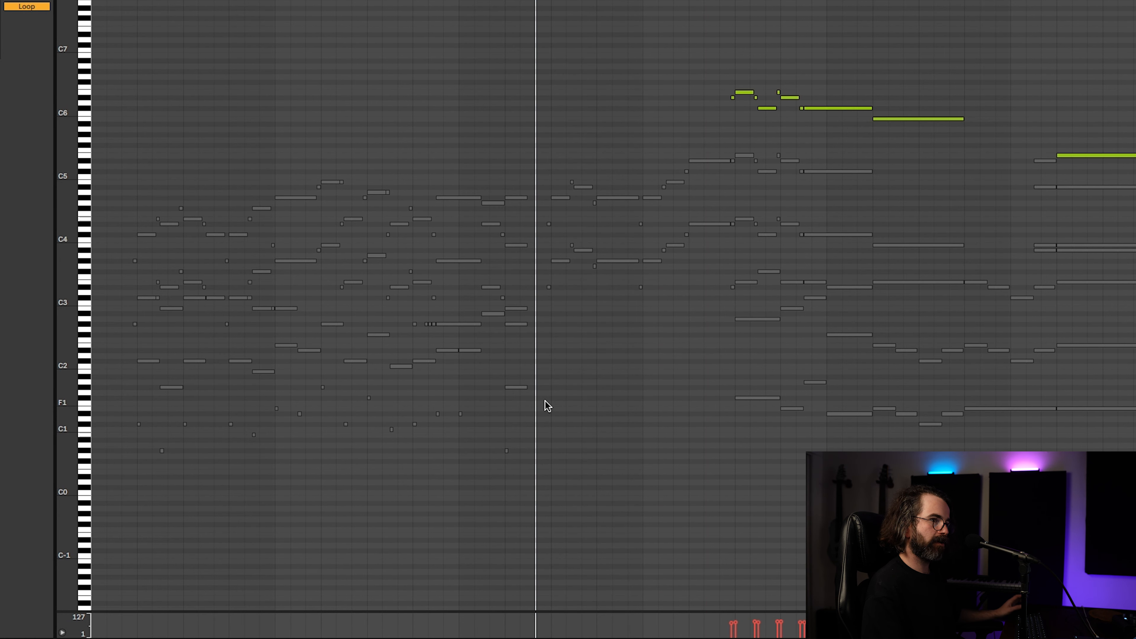
mouse_move(545, 408)
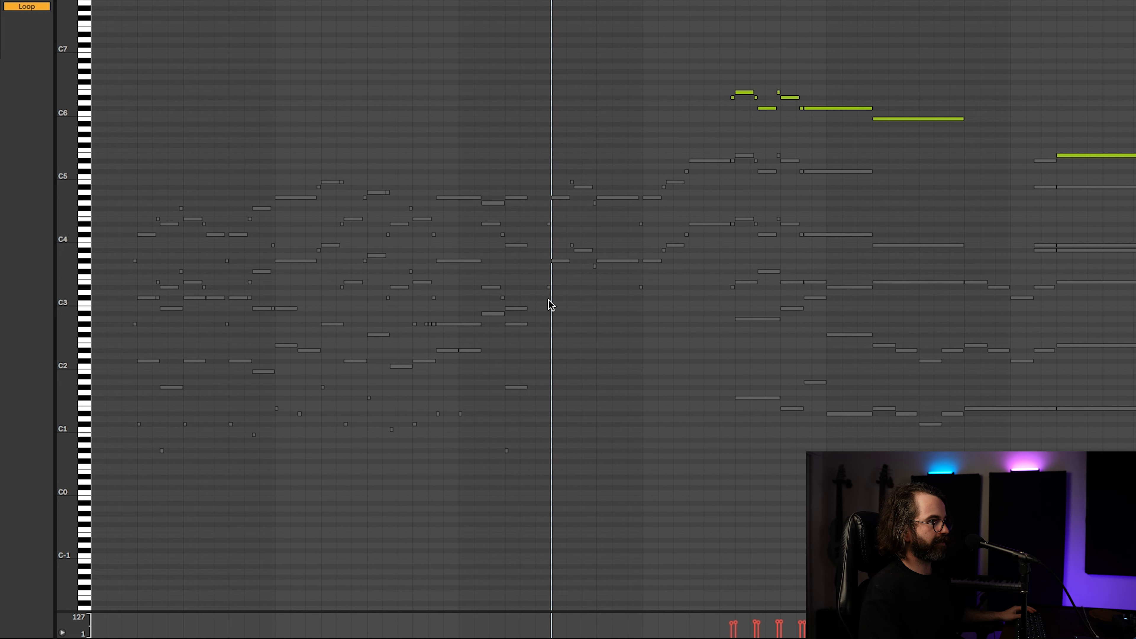
mouse_move(821, 330)
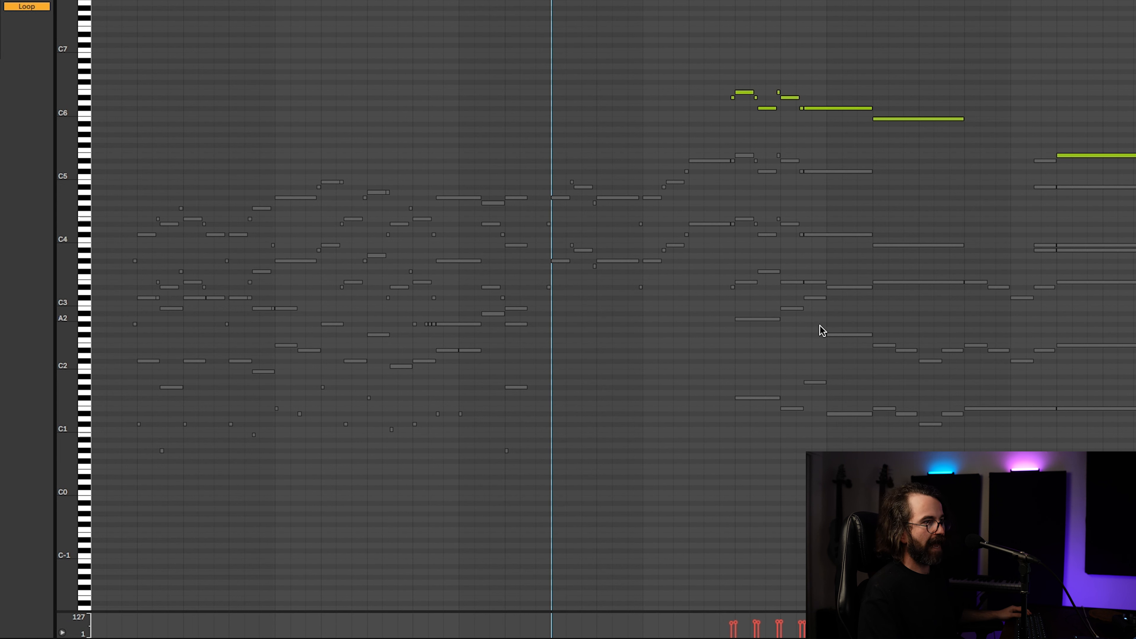
mouse_move(790, 358)
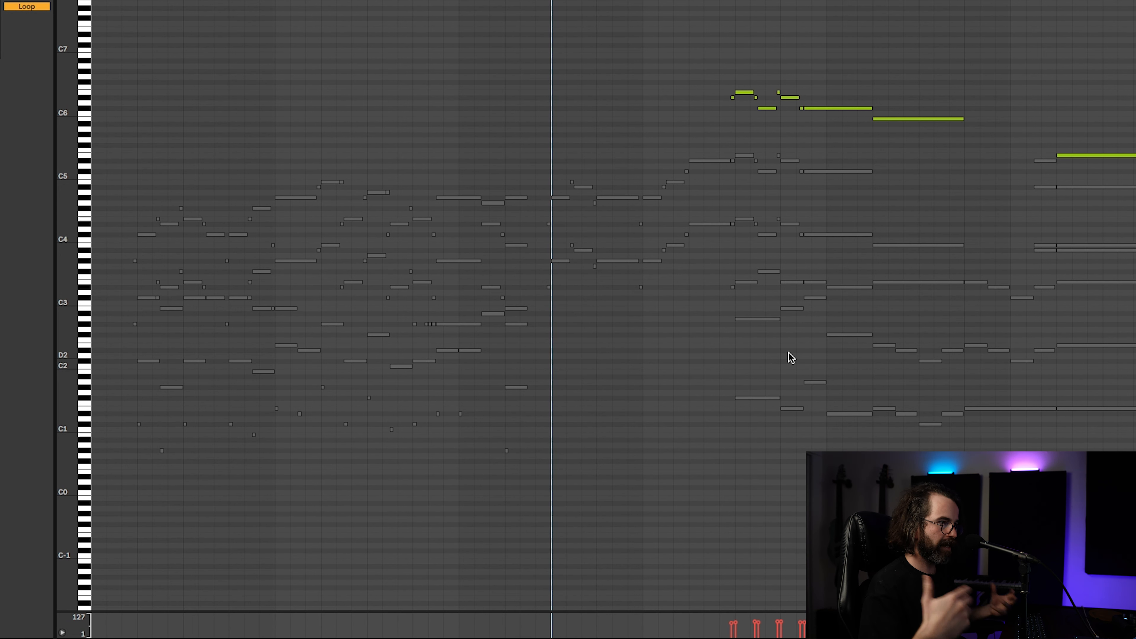
mouse_move(743, 433)
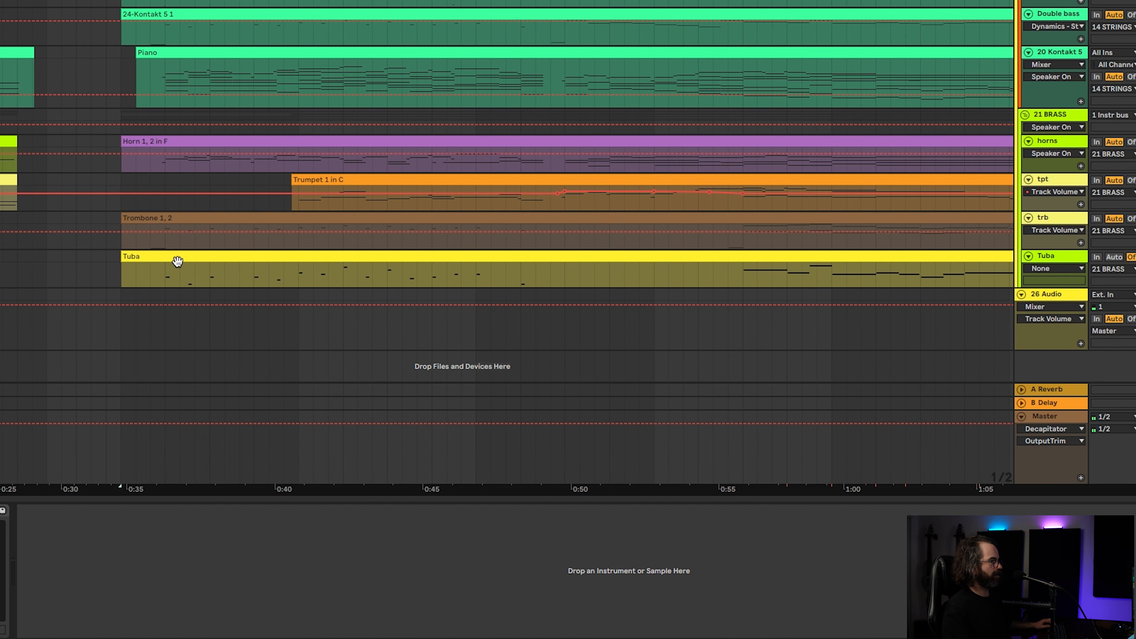
double_click(177, 259)
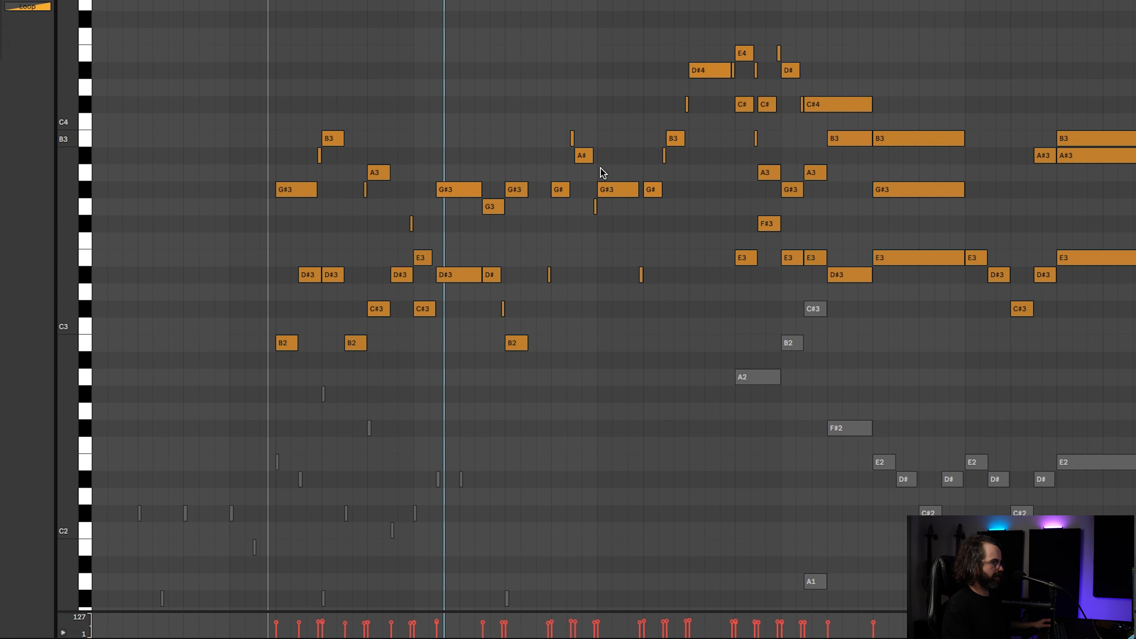
mouse_move(310, 382)
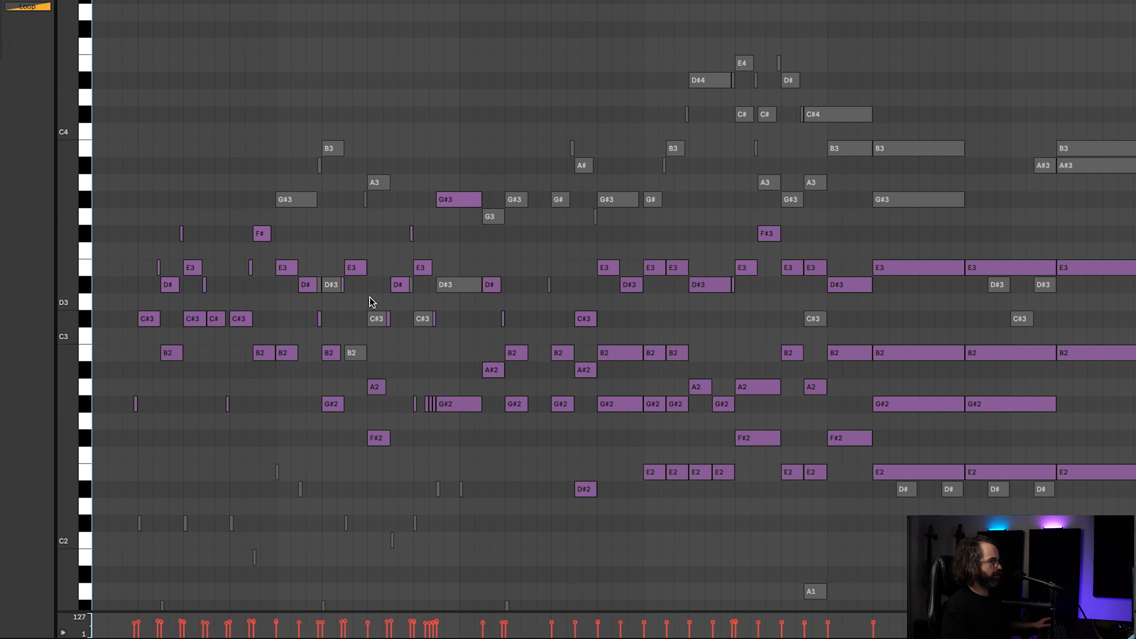
mouse_move(343, 307)
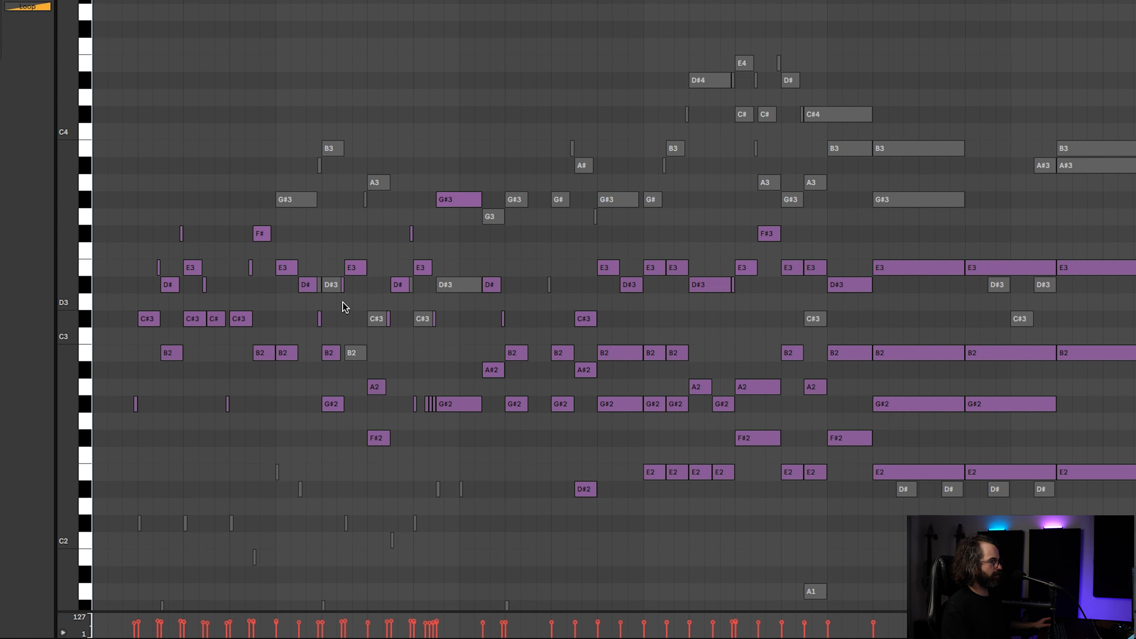
mouse_move(265, 305)
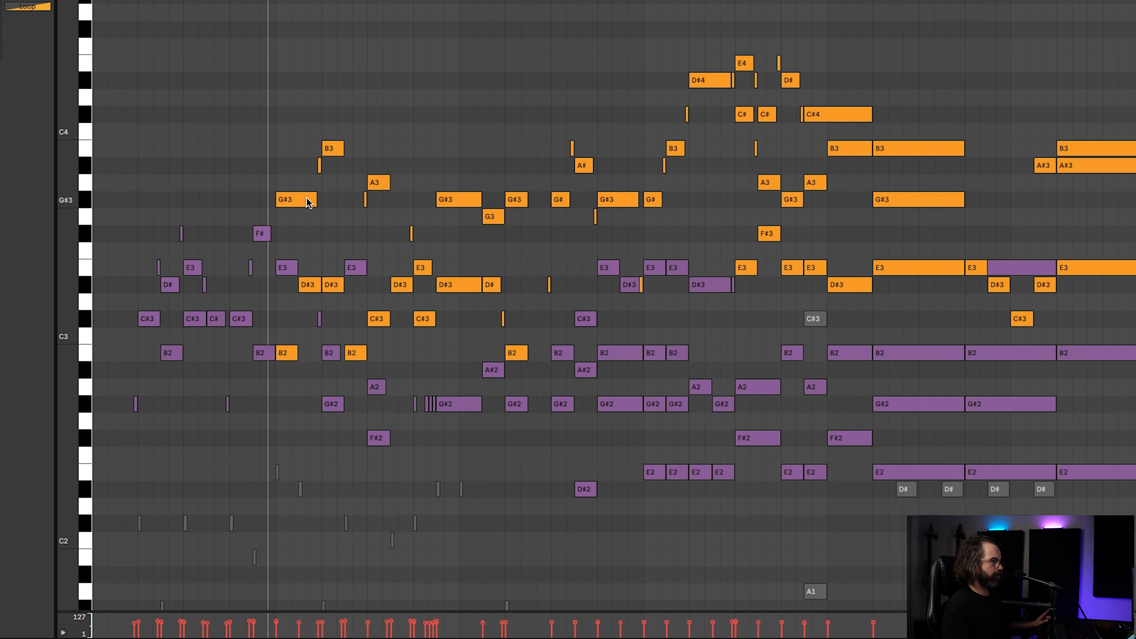
click(260, 234)
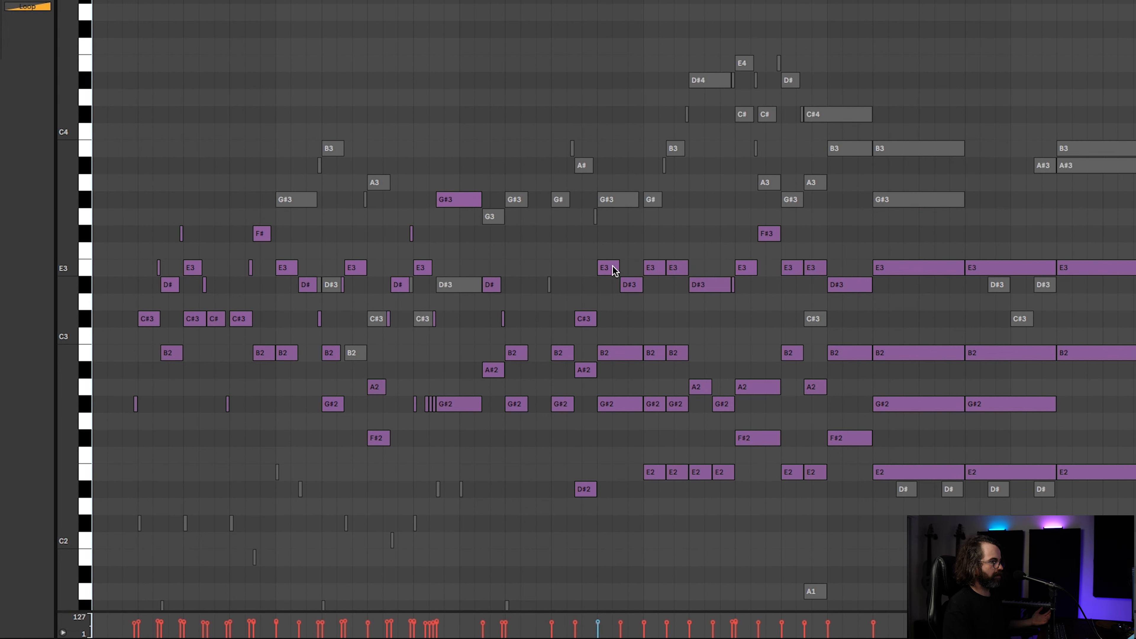
mouse_move(719, 290)
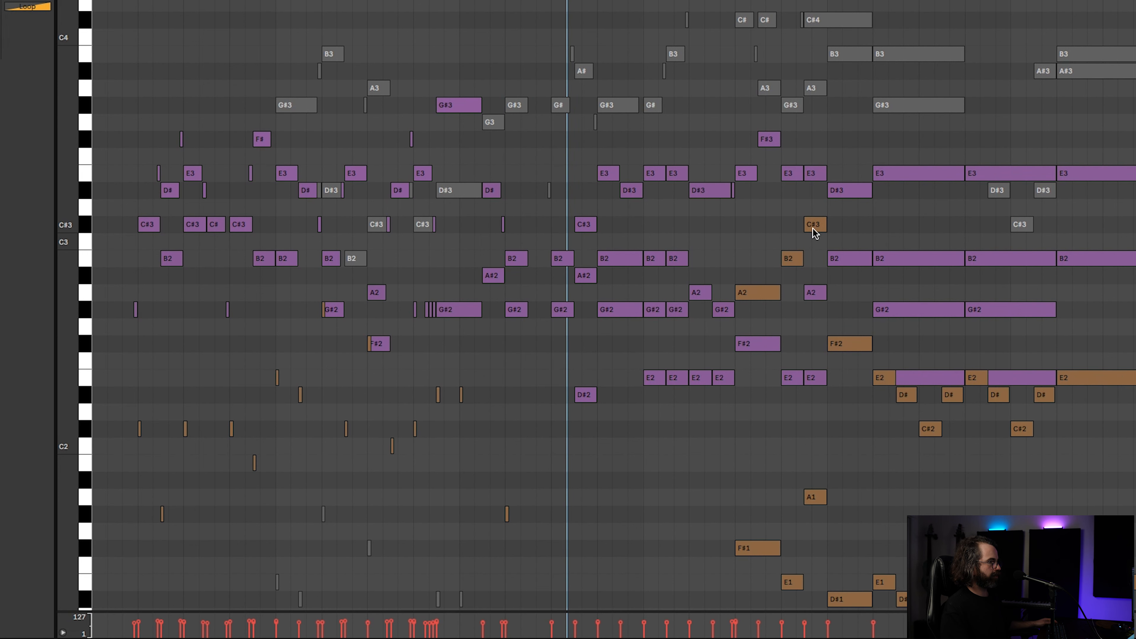
click(701, 229)
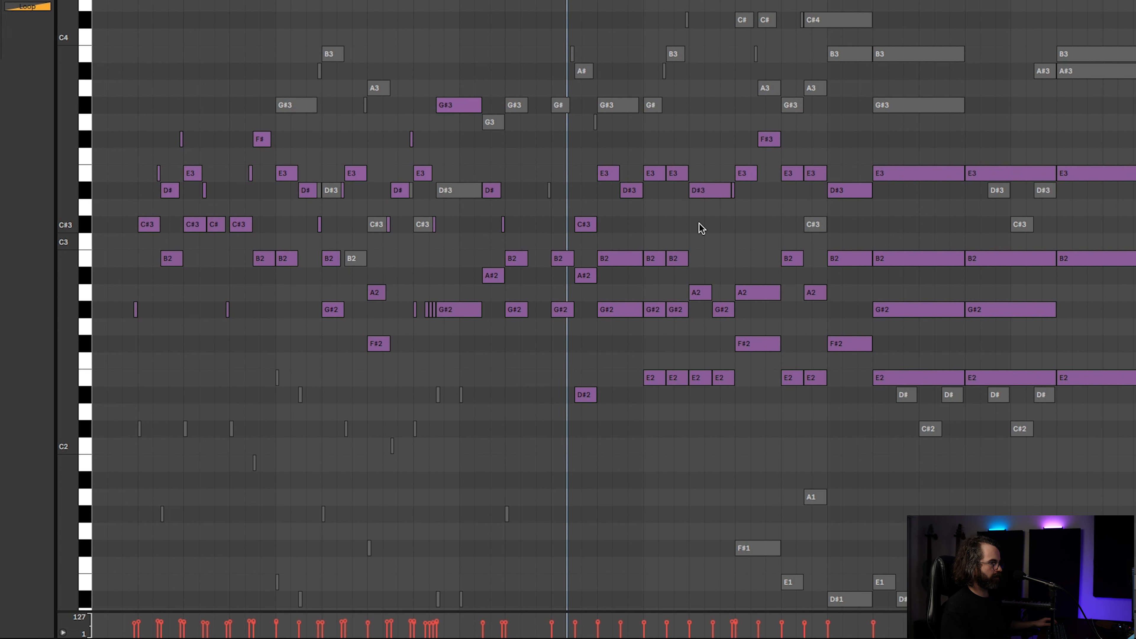
mouse_move(694, 231)
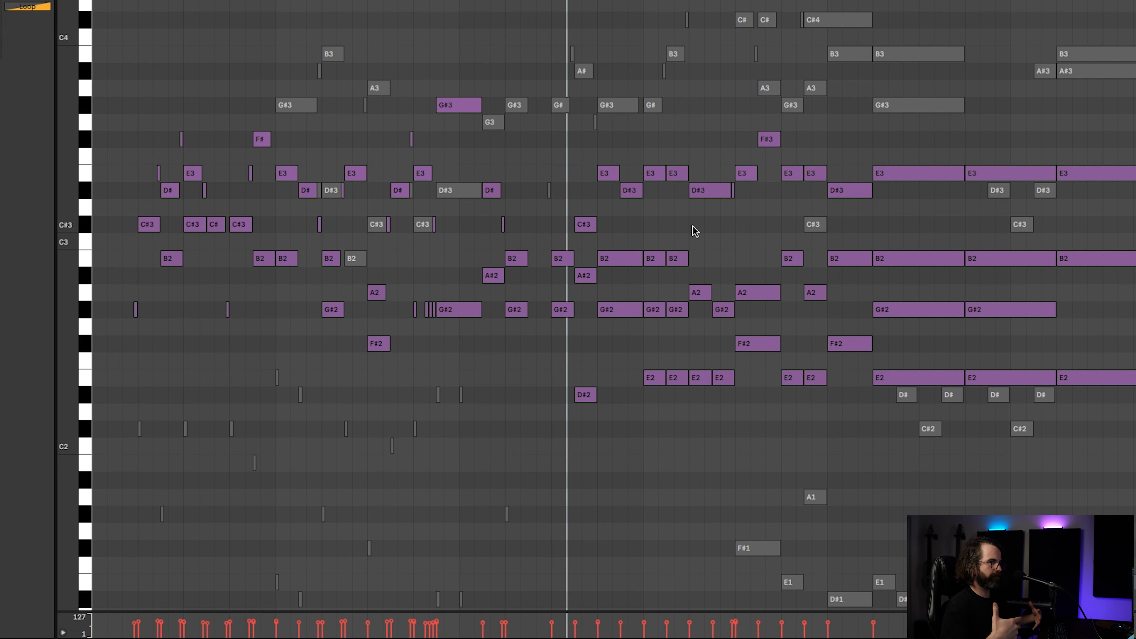
scroll(down, 3)
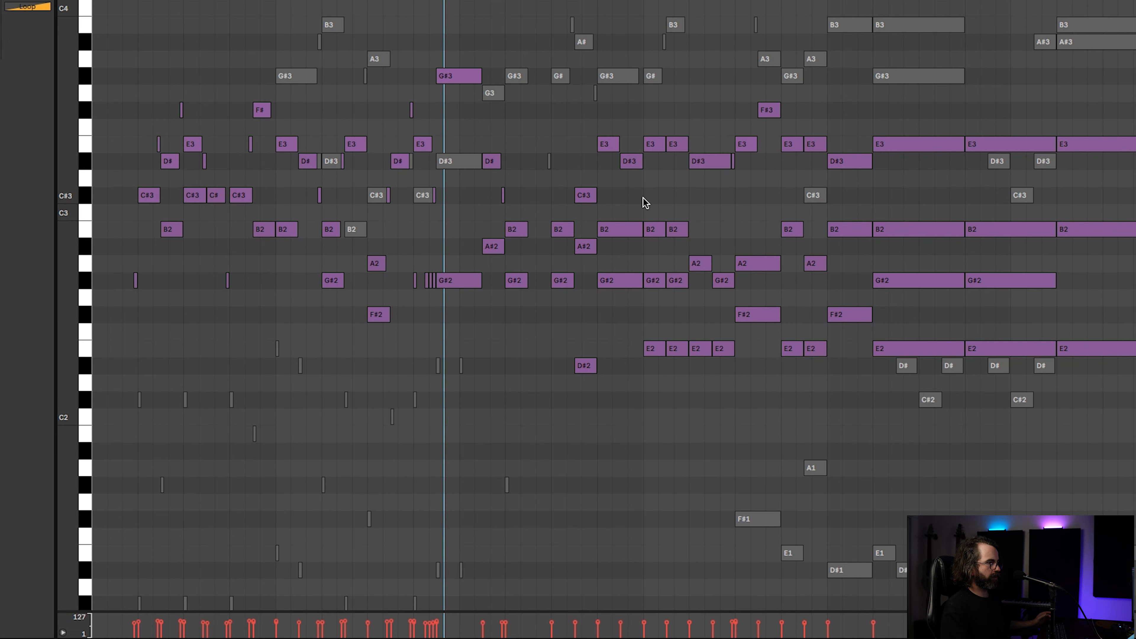
mouse_move(656, 152)
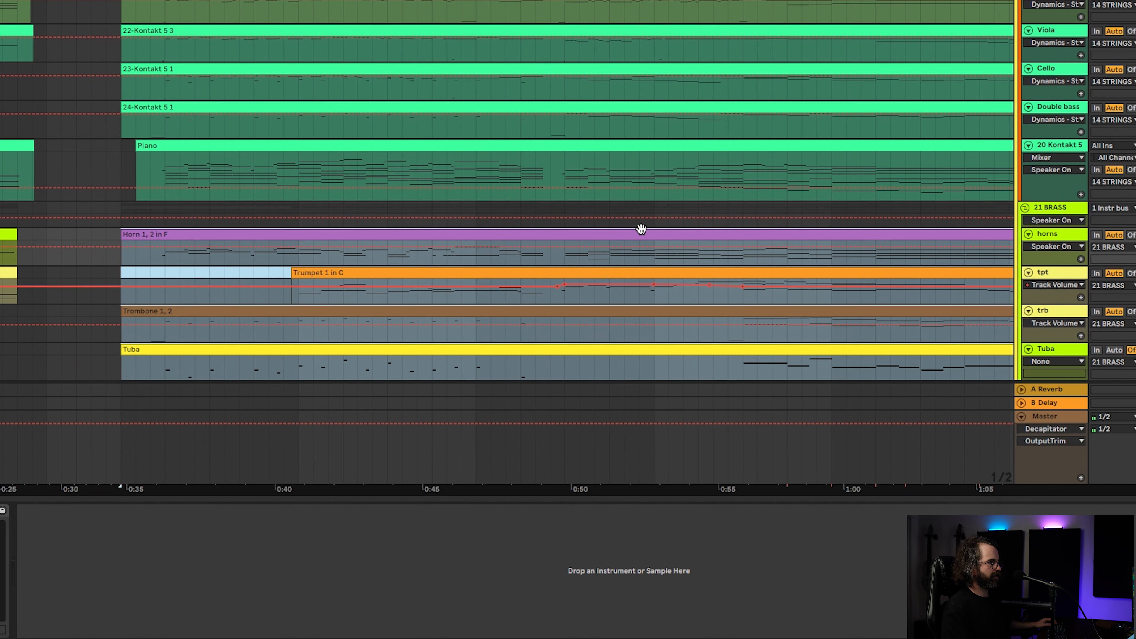
Step: Scroll the arrangement down to the timpani, percussion and woodwind tracks
scroll(down, 3)
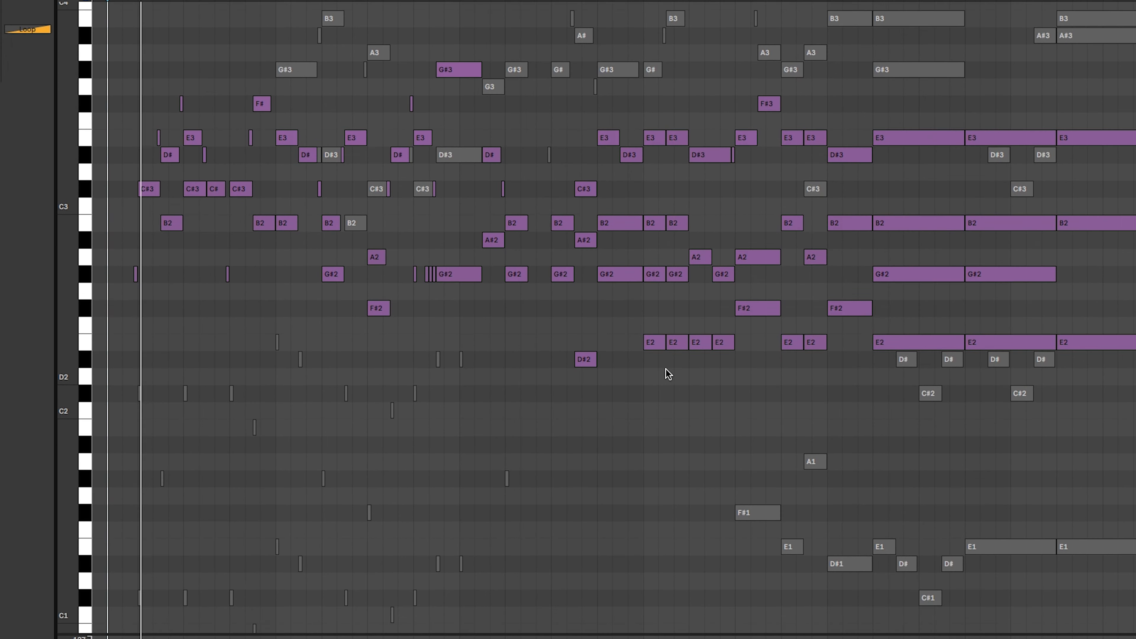
scroll(down, 3)
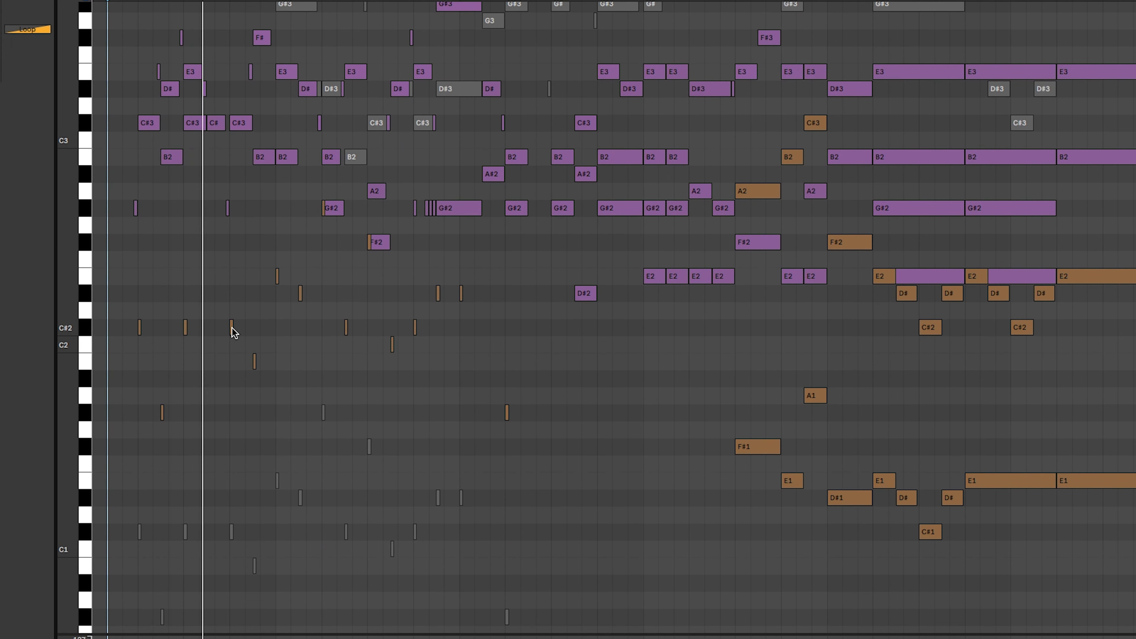
scroll(down, 3)
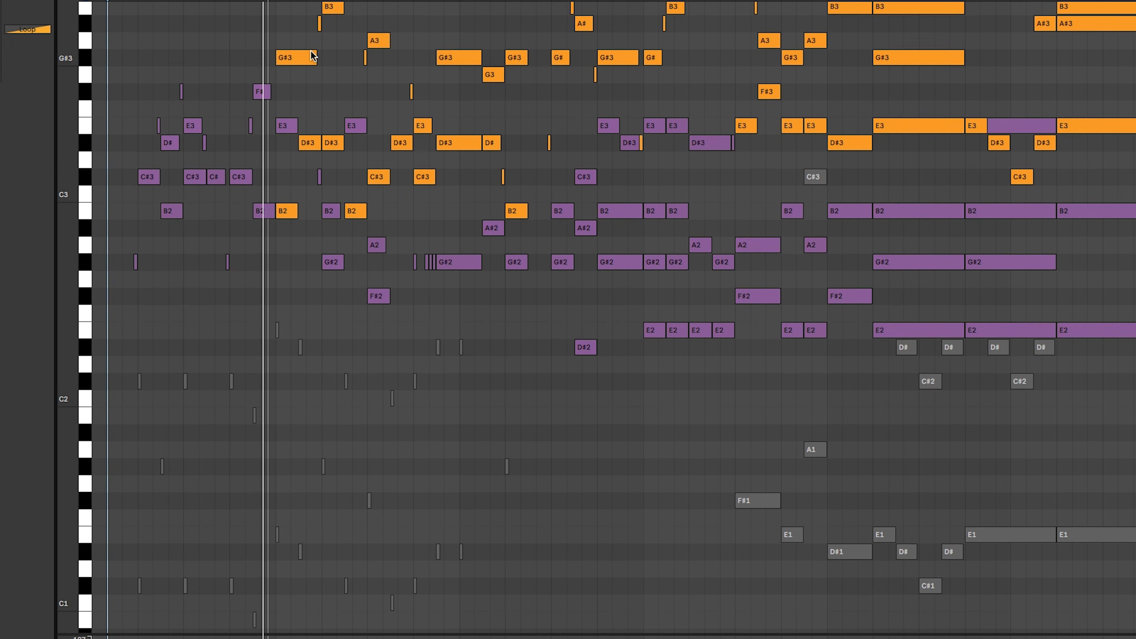
scroll(down, 3)
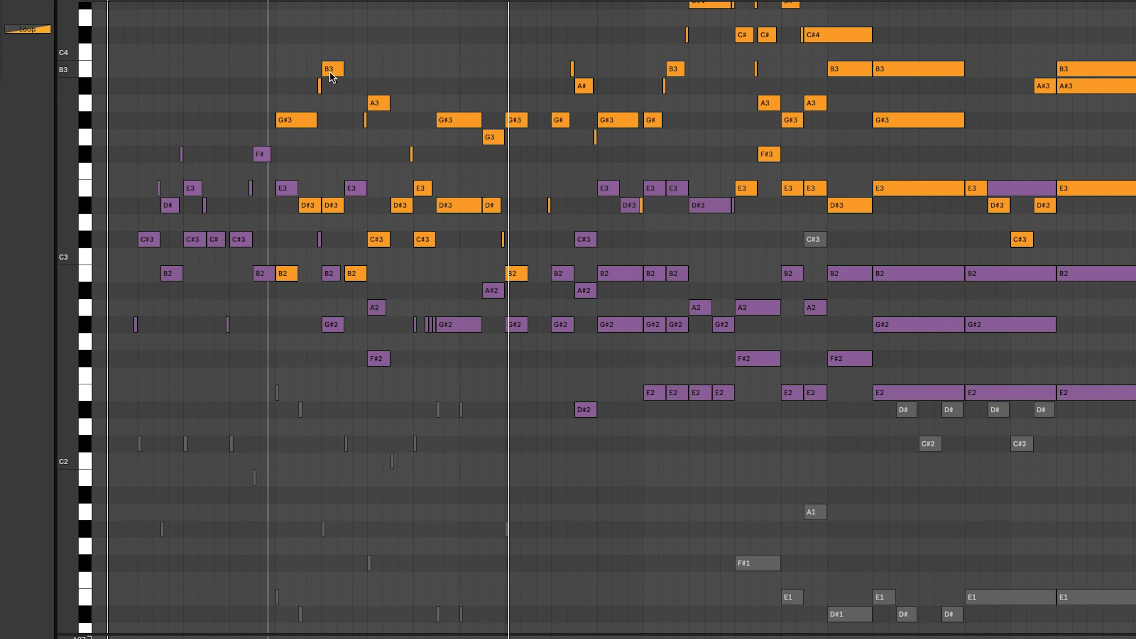
scroll(down, 3)
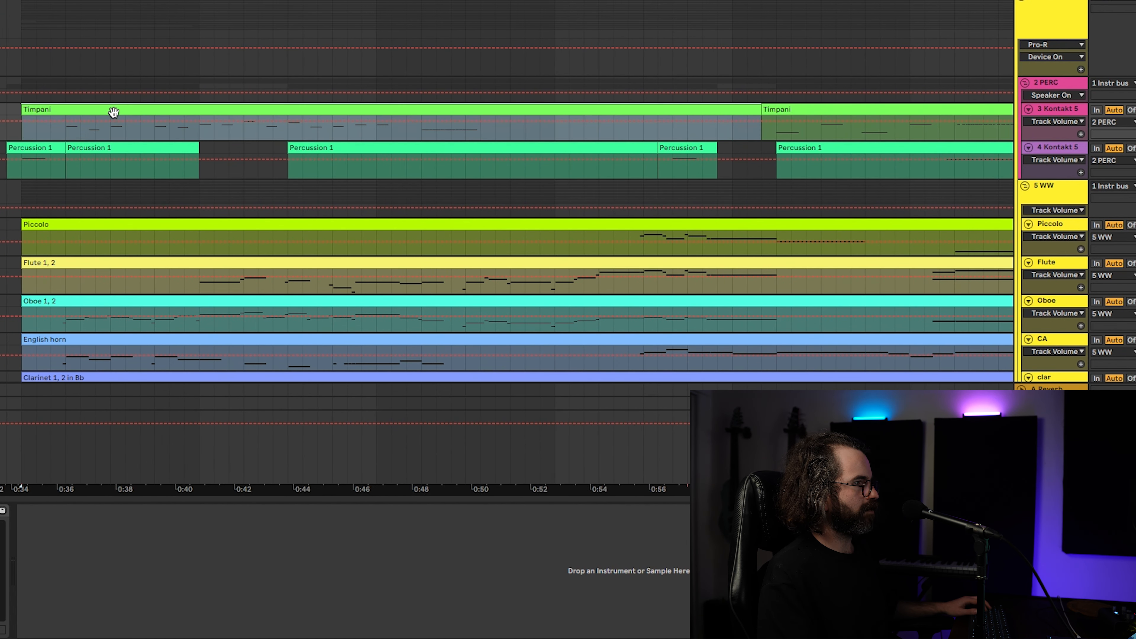
Step: Scroll the arrangement to locate the Percussion 1 clip with its repeated low hits
scroll(down, 3)
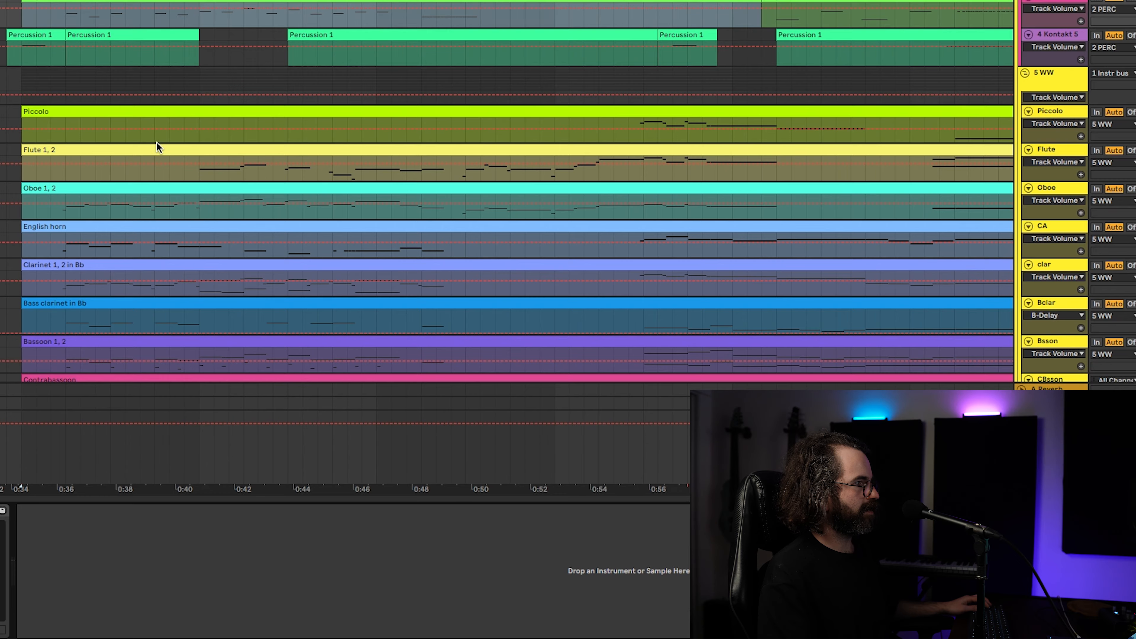
scroll(up, 3)
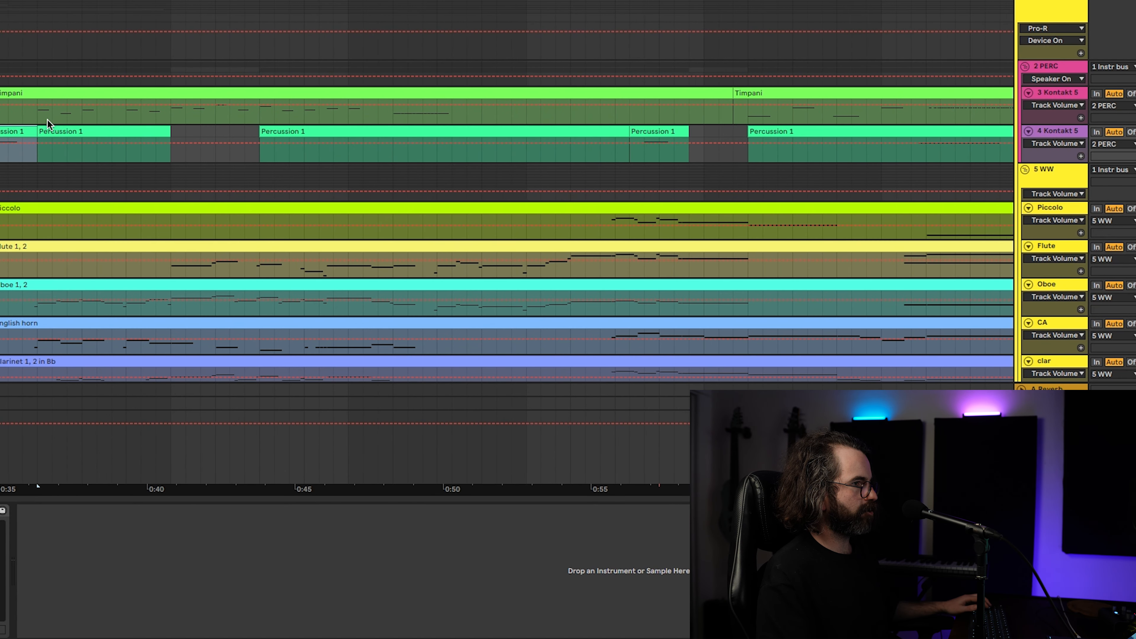
scroll(right, 3)
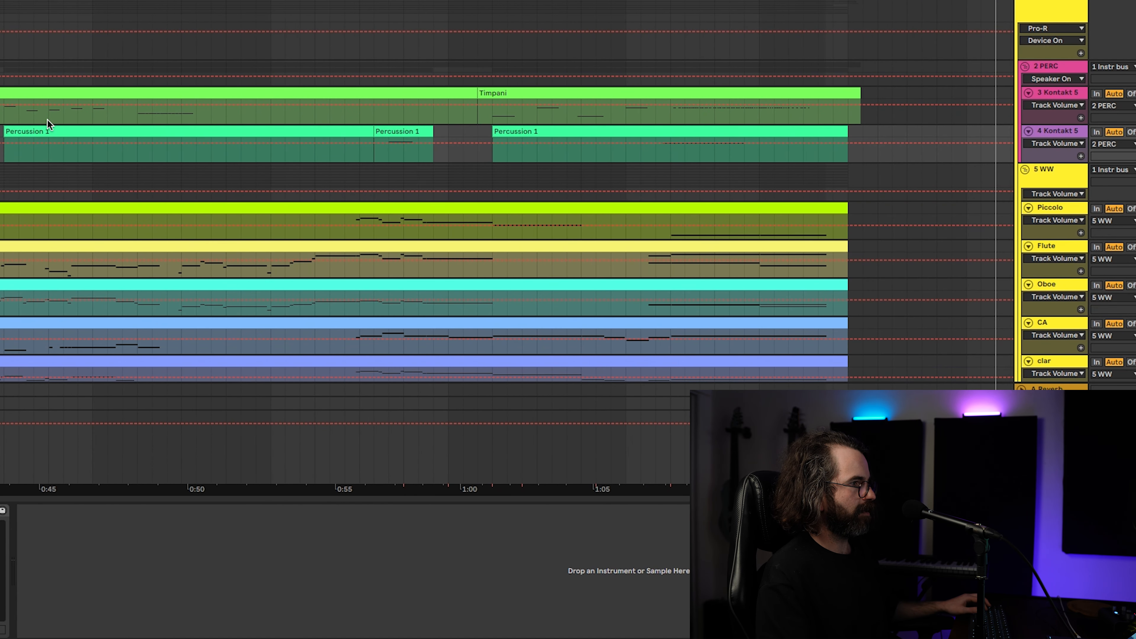
scroll(left, 3)
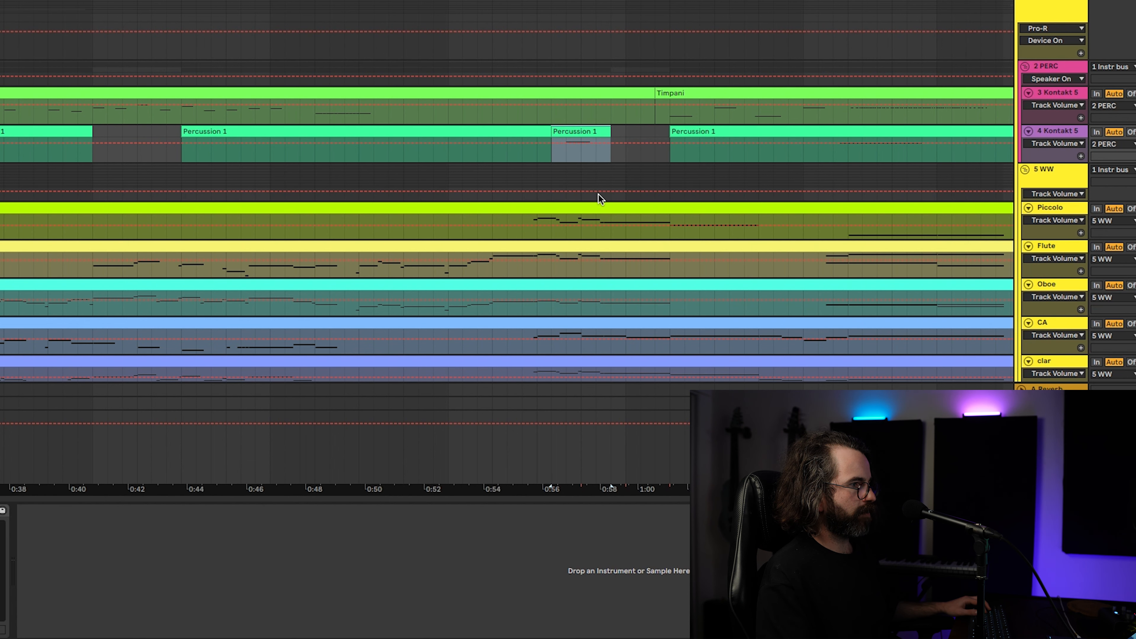
scroll(right, 3)
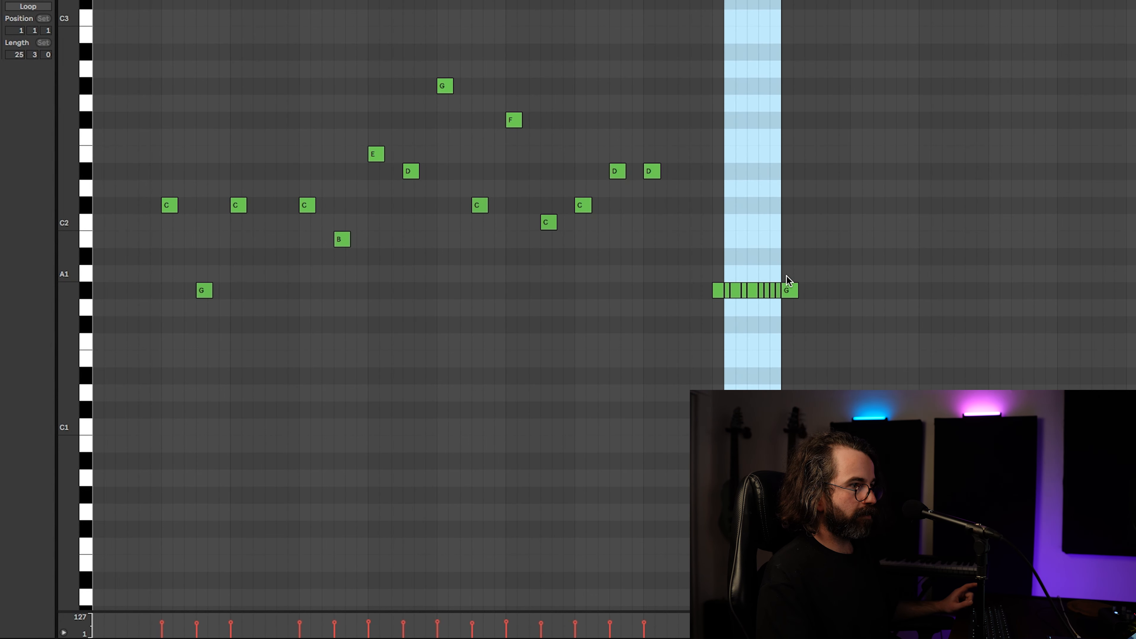
mouse_move(771, 263)
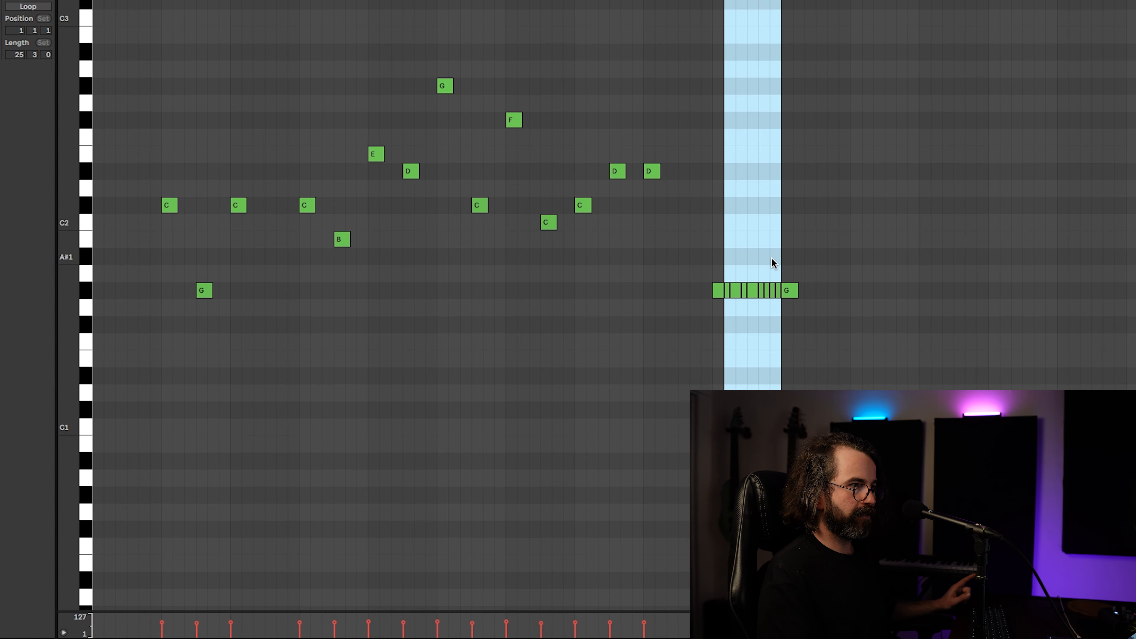
mouse_move(762, 243)
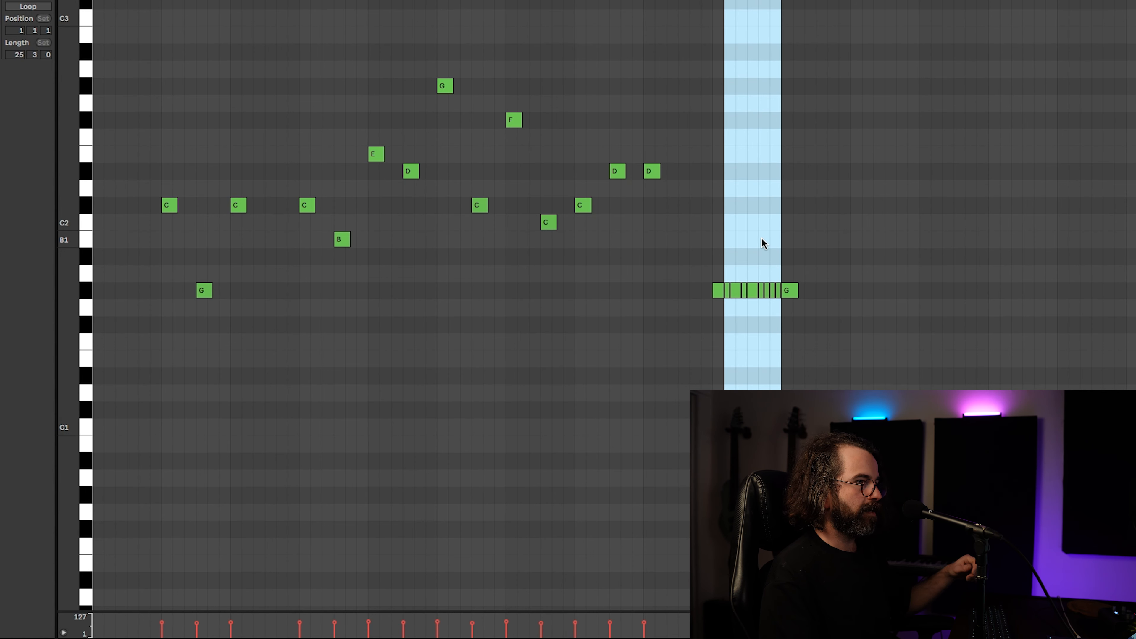
mouse_move(765, 224)
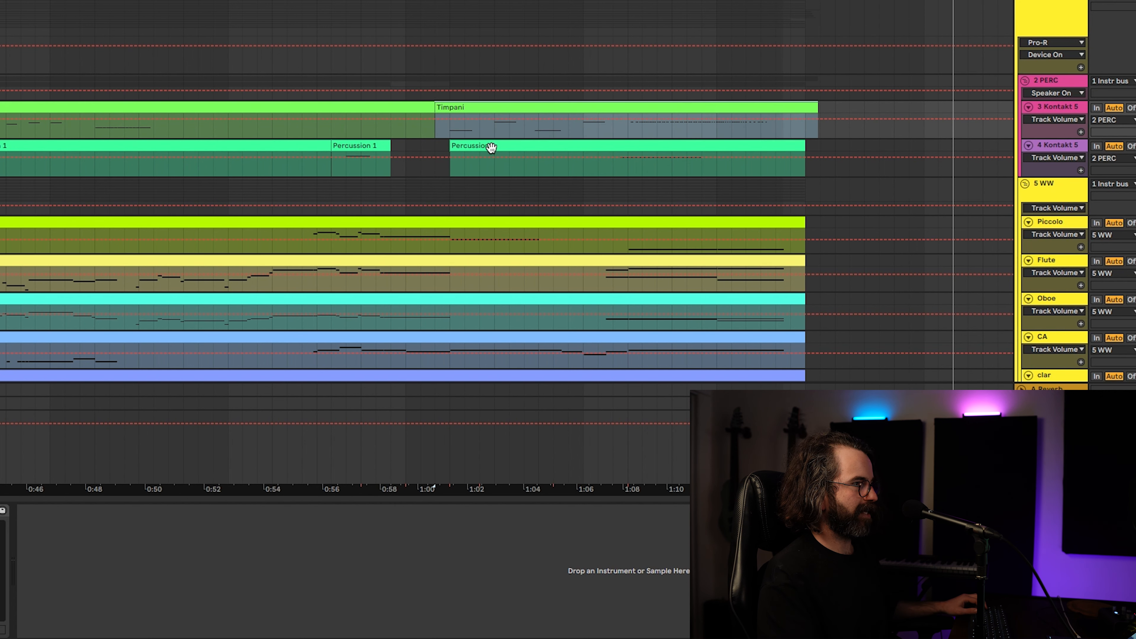
click(478, 146)
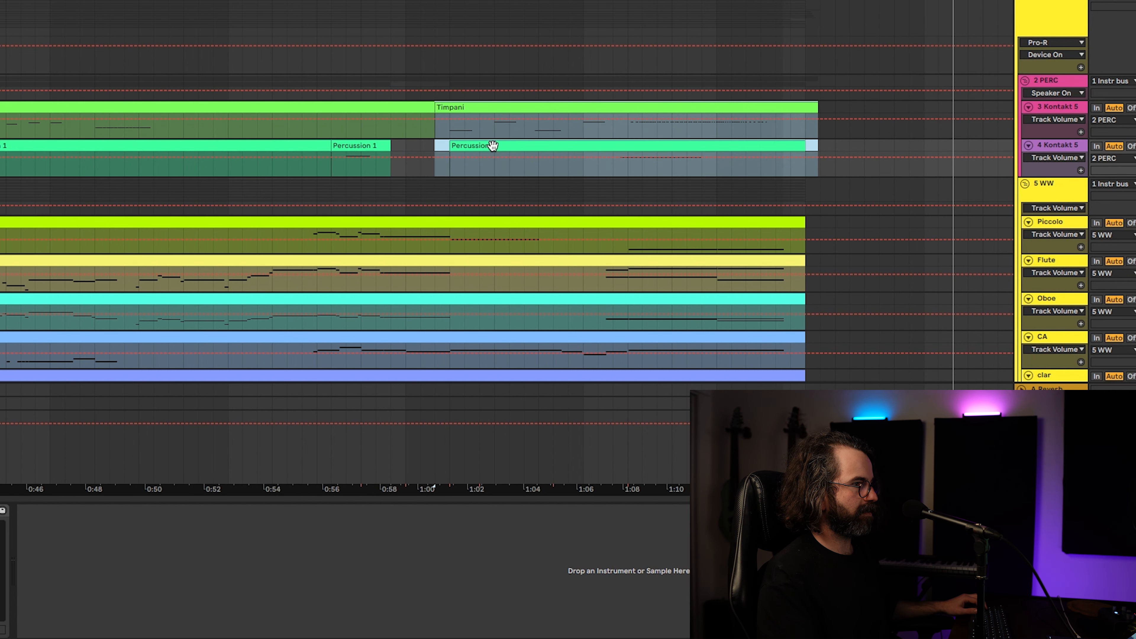
double_click(471, 145)
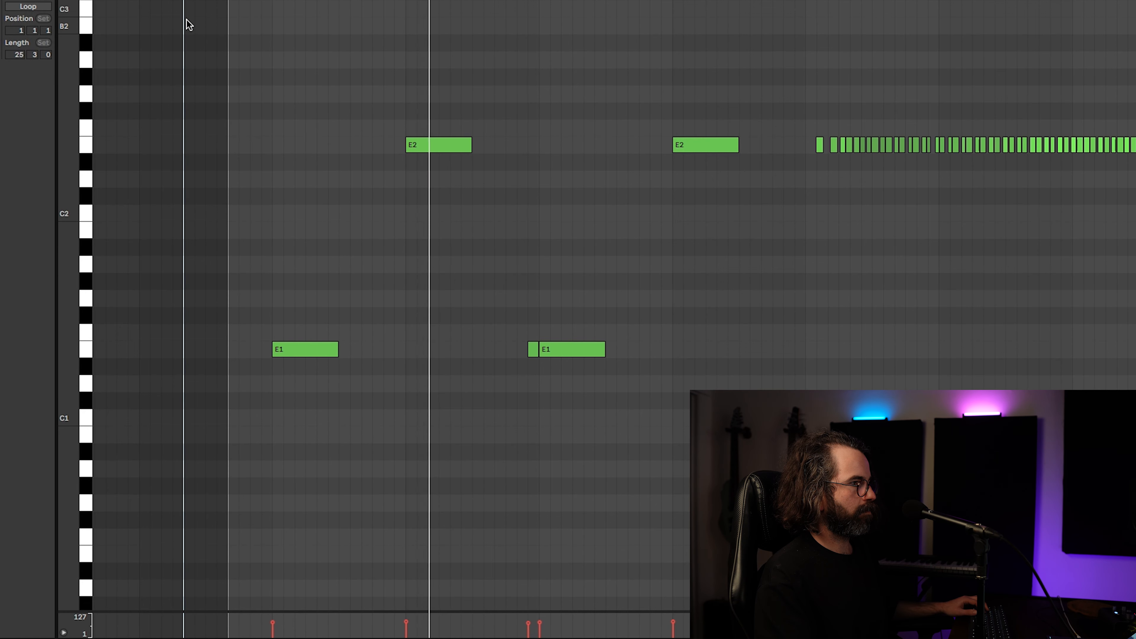
scroll(left, 3)
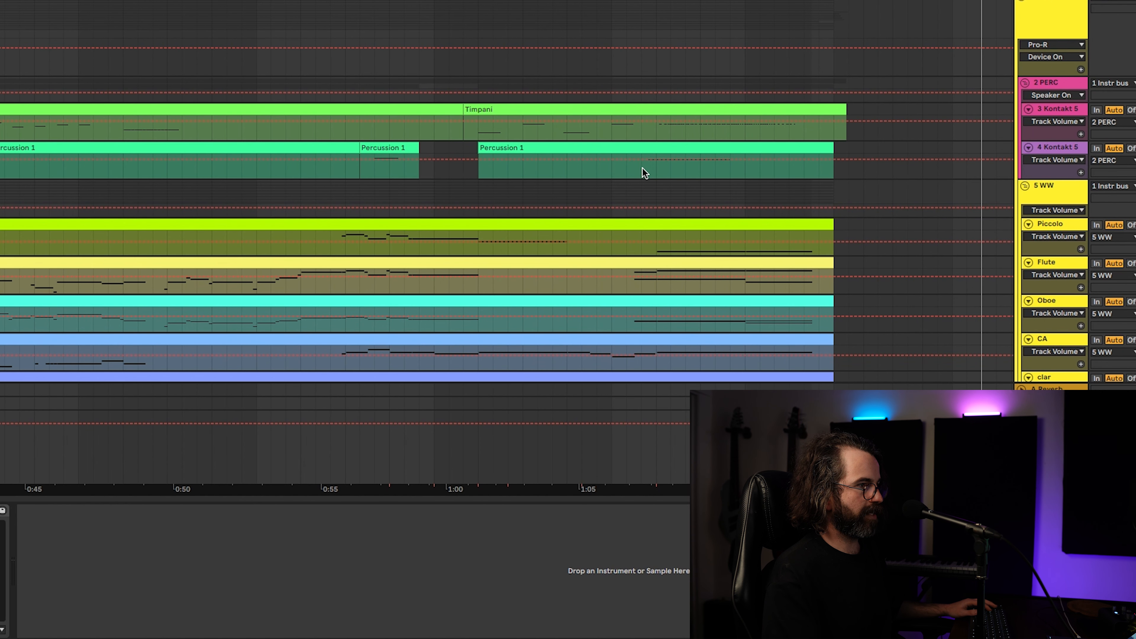
mouse_move(651, 134)
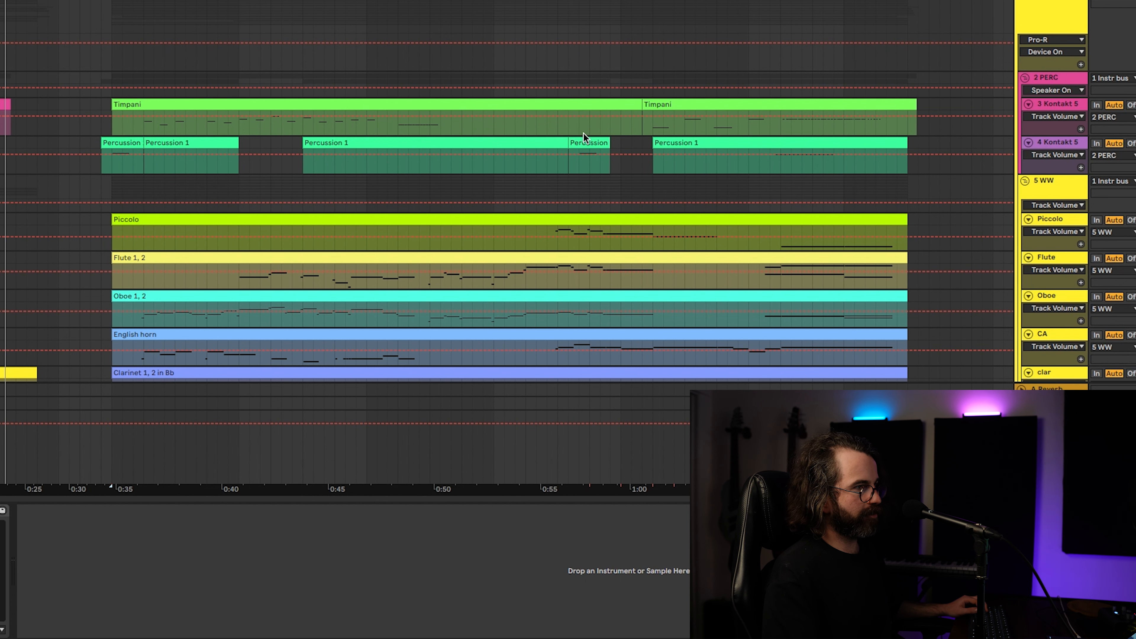
mouse_move(588, 142)
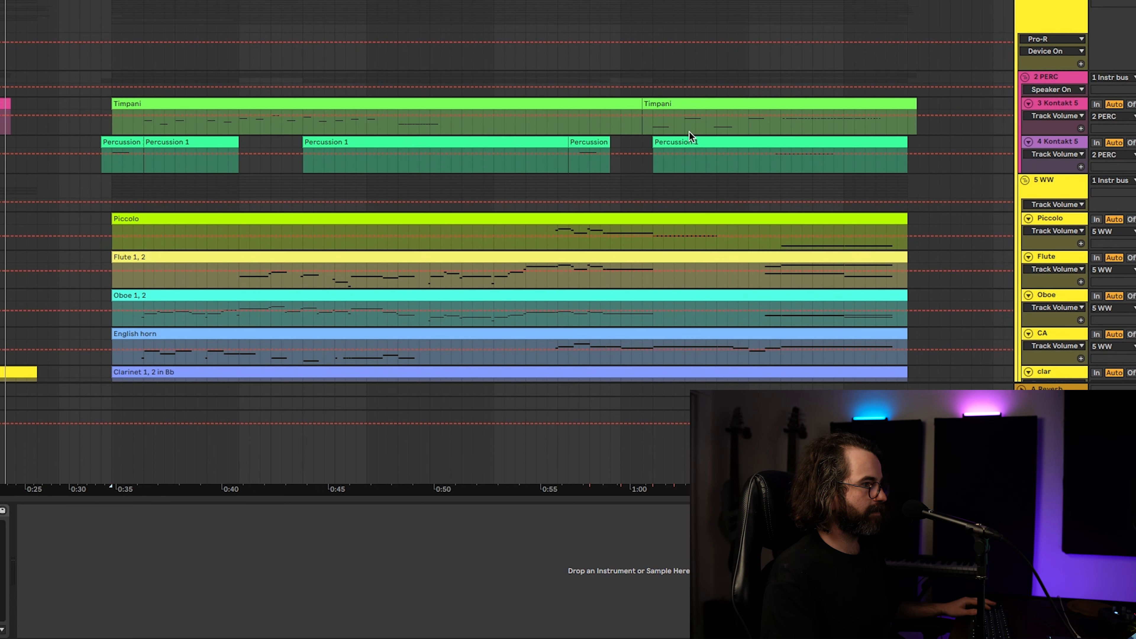
scroll(down, 3)
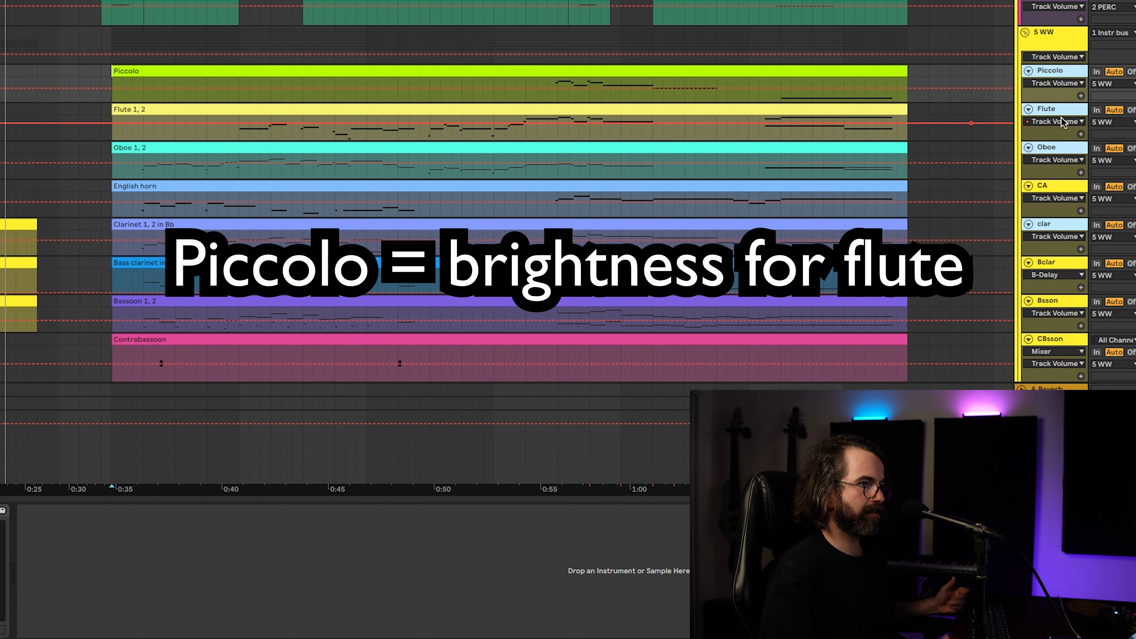
mouse_move(1069, 187)
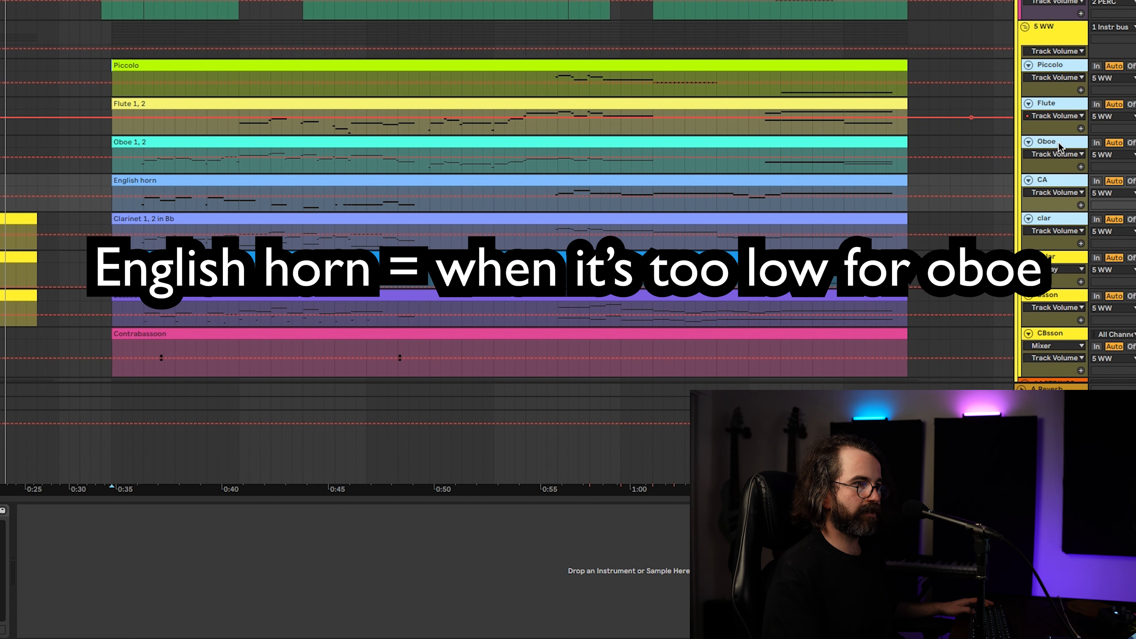
mouse_move(1058, 142)
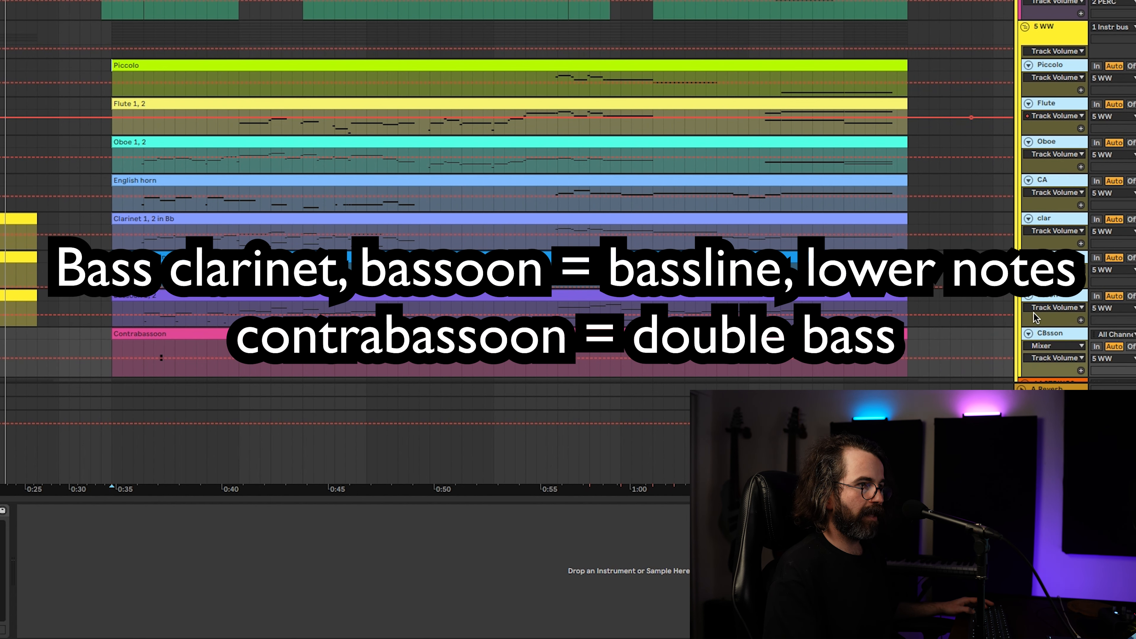
Step: Scroll the arrangement to show the Piccolo through Contrabassoon woodwind tracks
scroll(up, 3)
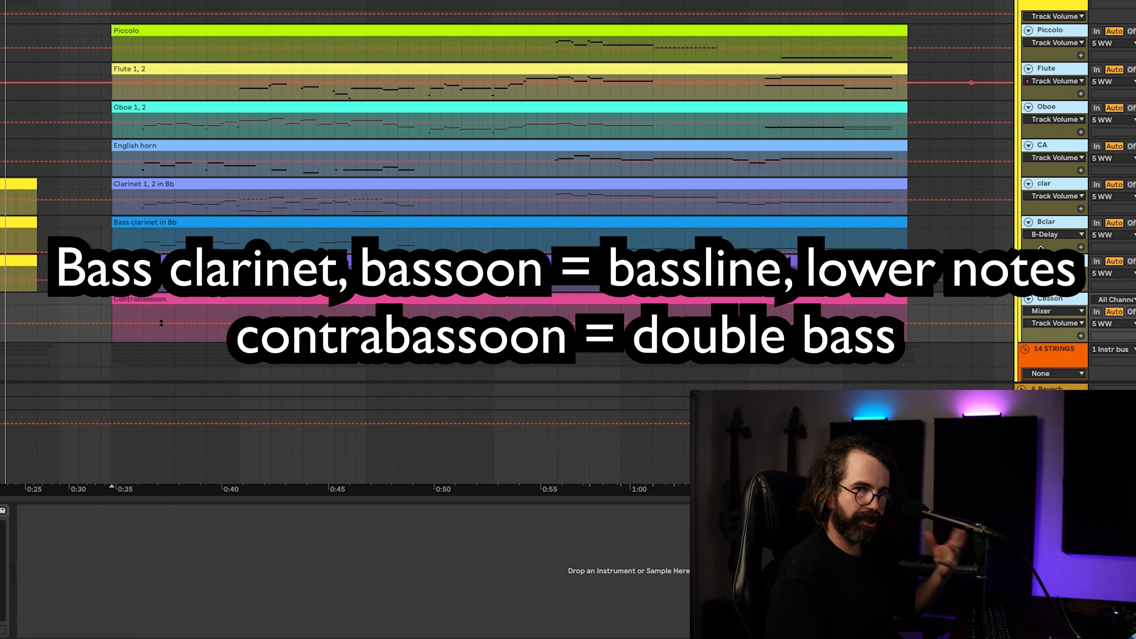
scroll(down, 3)
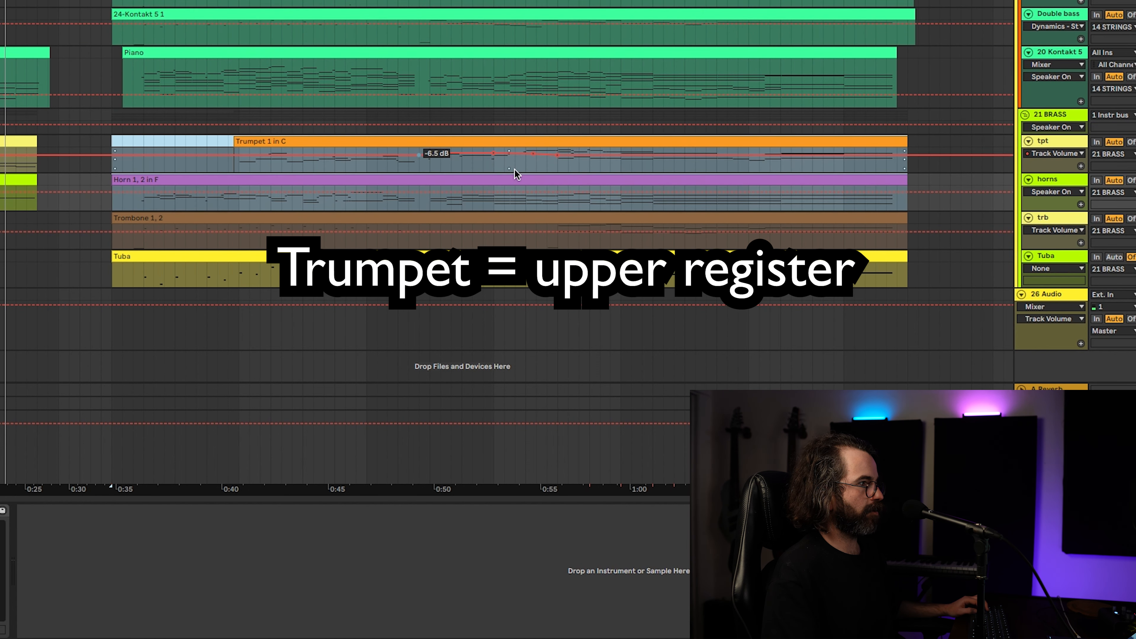
mouse_move(895, 177)
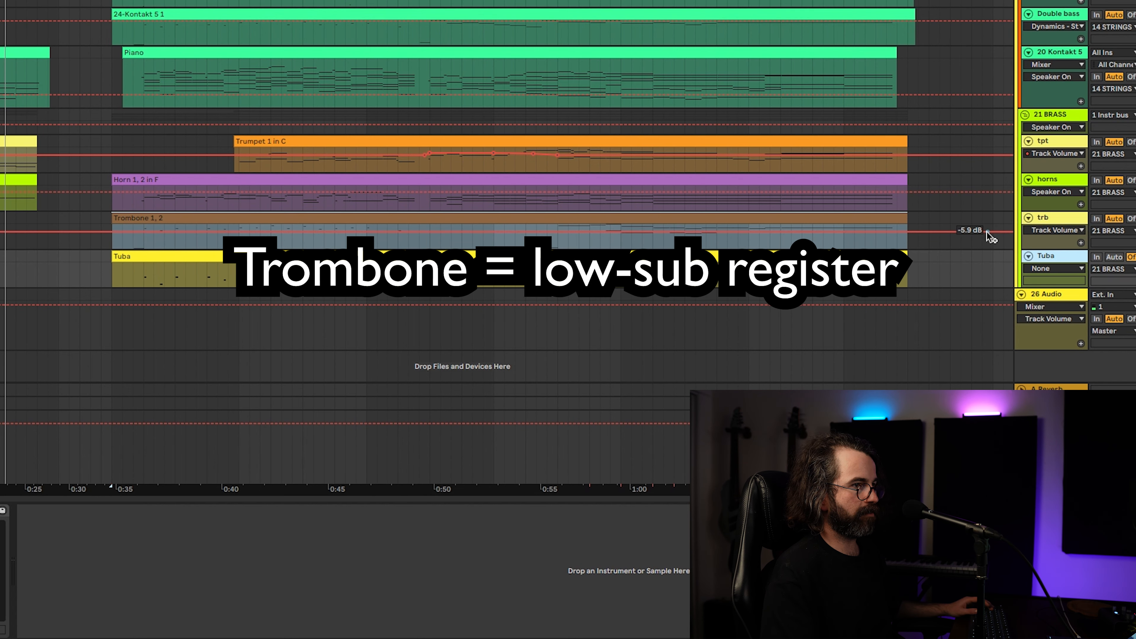
Step: Scroll to the trumpet, horns, trombone and tuba brass tracks for review
scroll(up, 3)
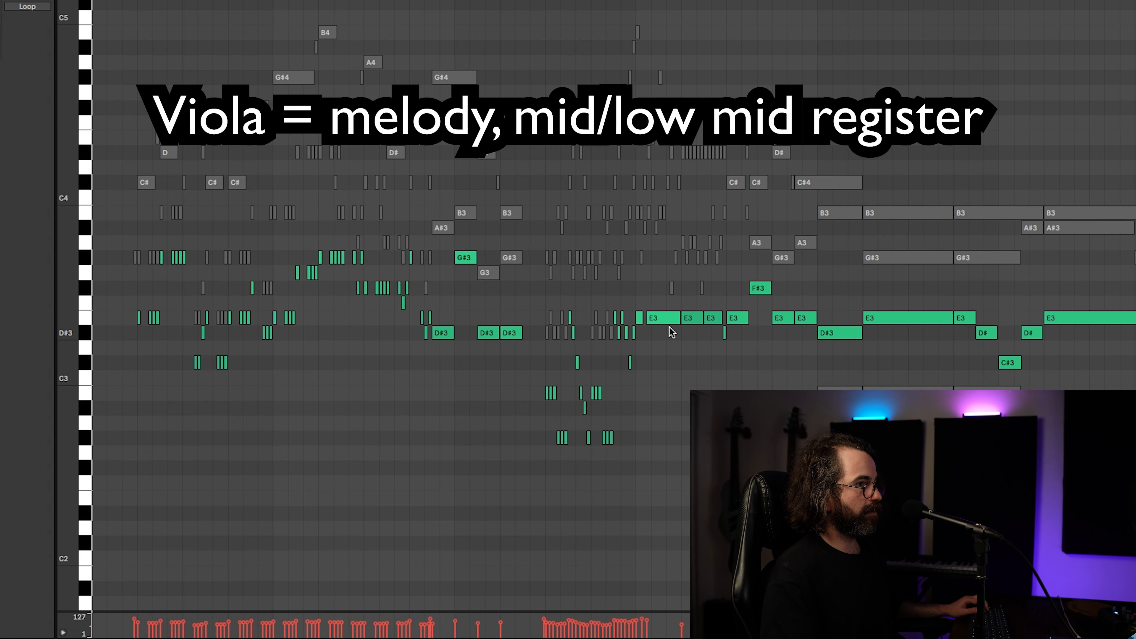
mouse_move(232, 264)
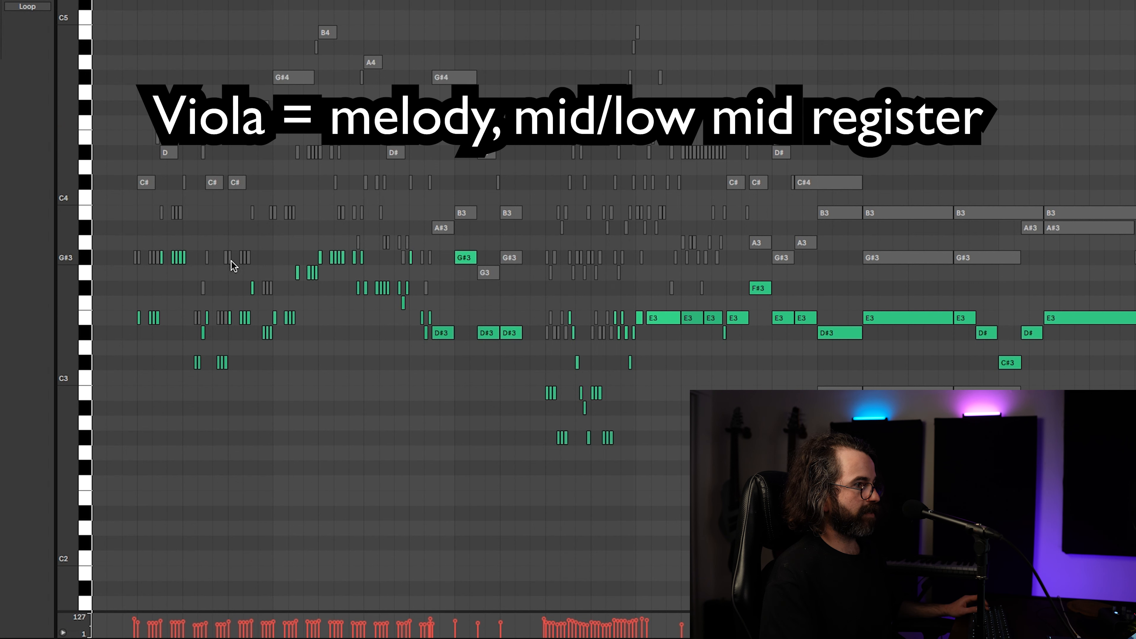
mouse_move(678, 304)
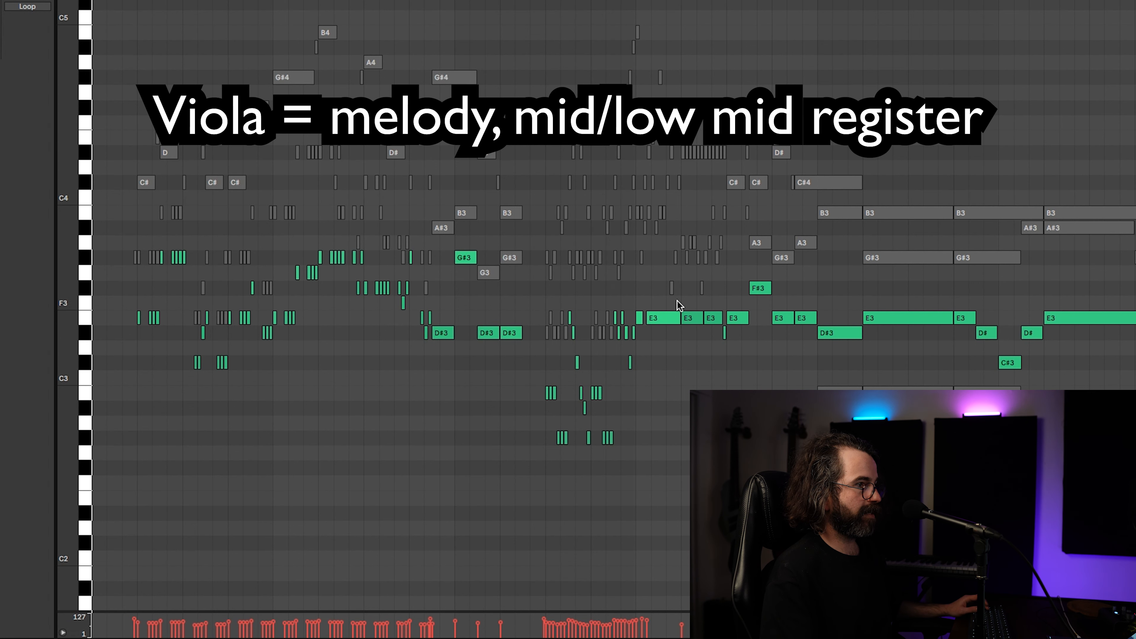